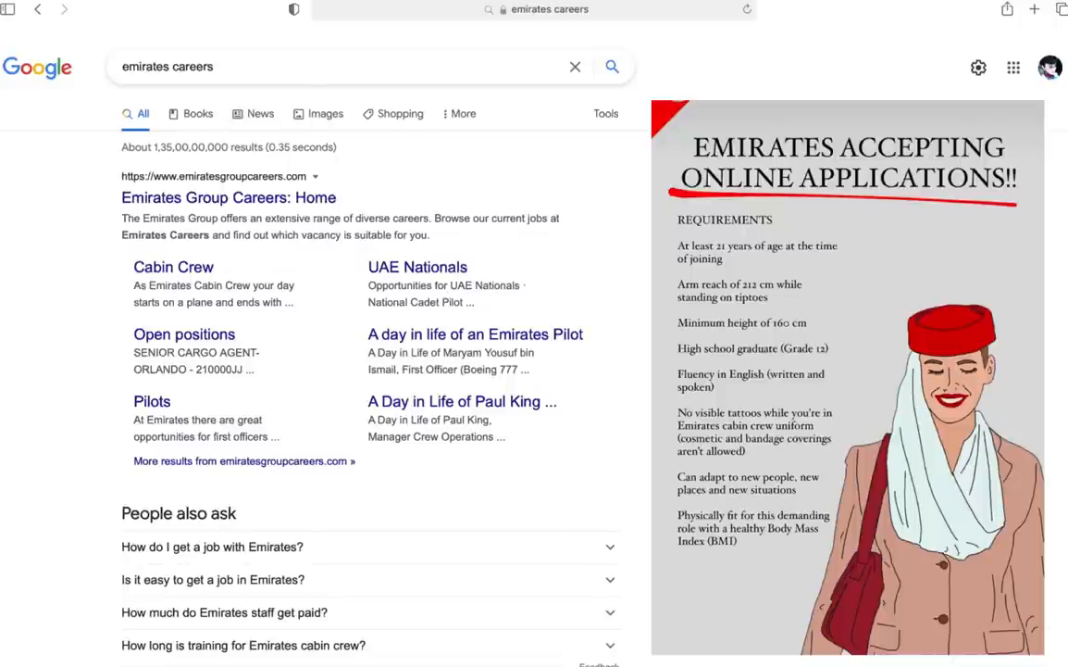
{"action": "mouse_move", "coordinate": [641, 34]}
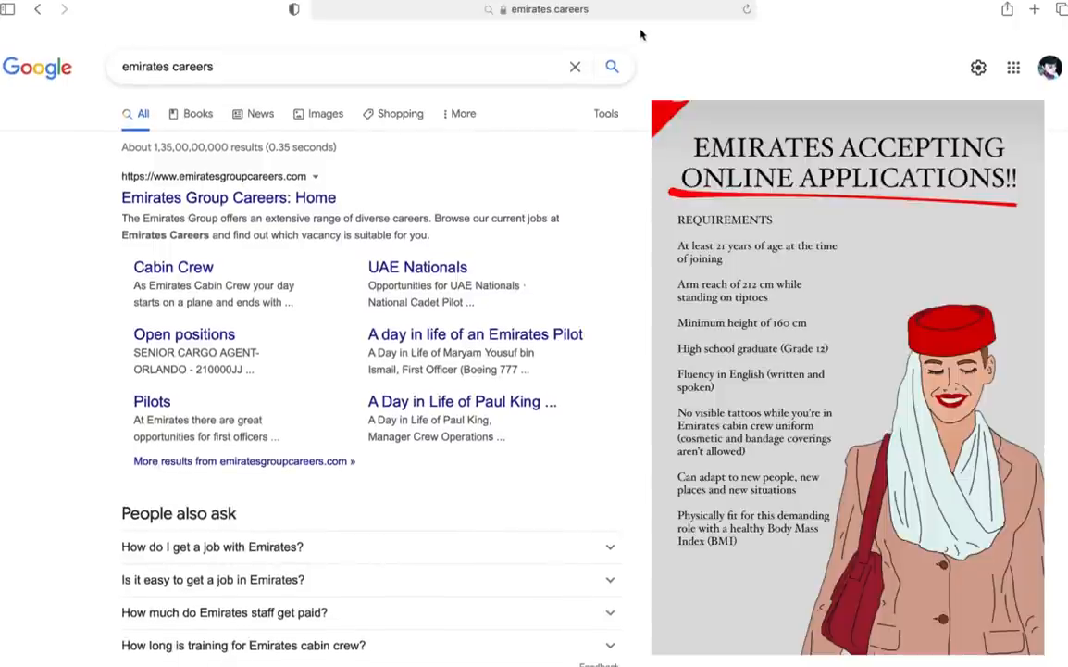
{"action": "mouse_move", "coordinate": [245, 35]}
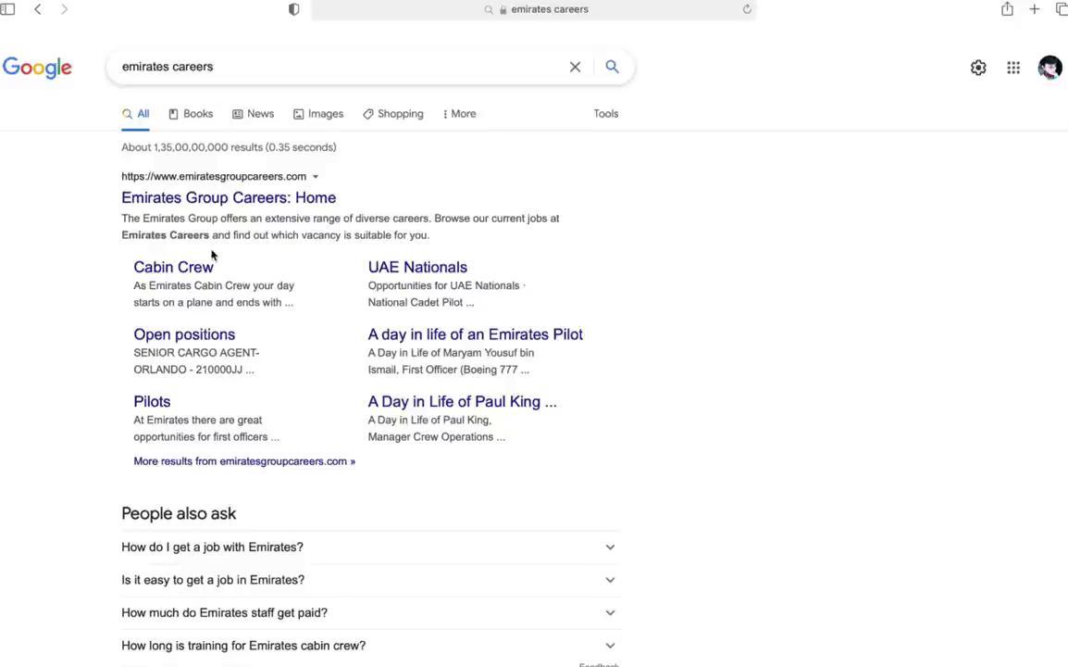
{"action": "mouse_move", "coordinate": [173, 267]}
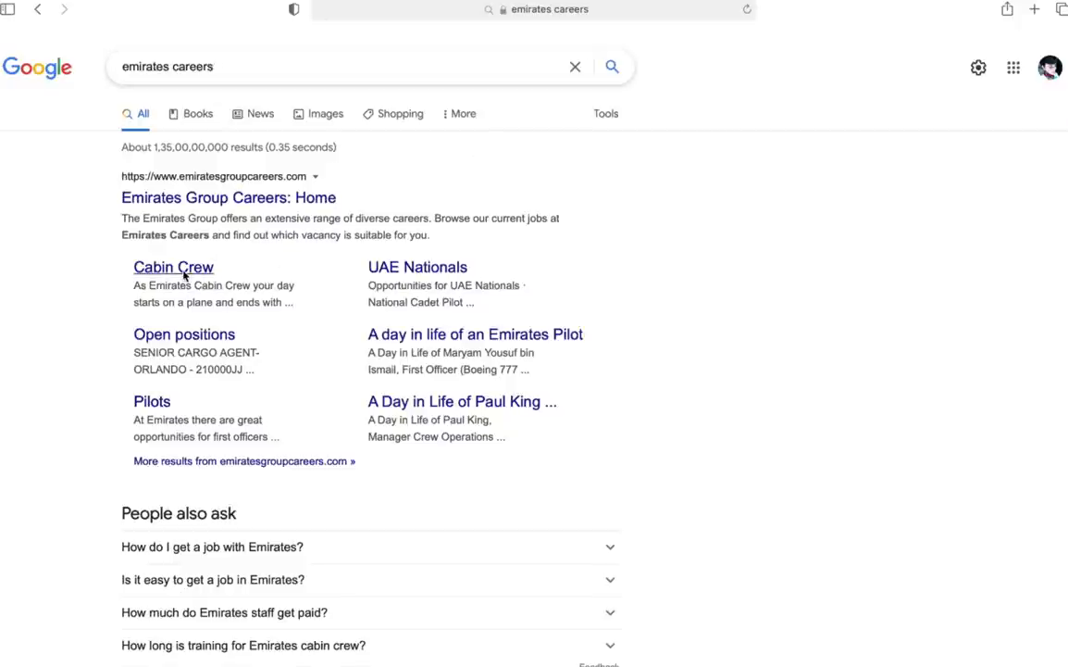
- Follow the Cabin Crew sitelink under the Emirates Group Careers search result
{"action": "left_click", "coordinate": [173, 267]}
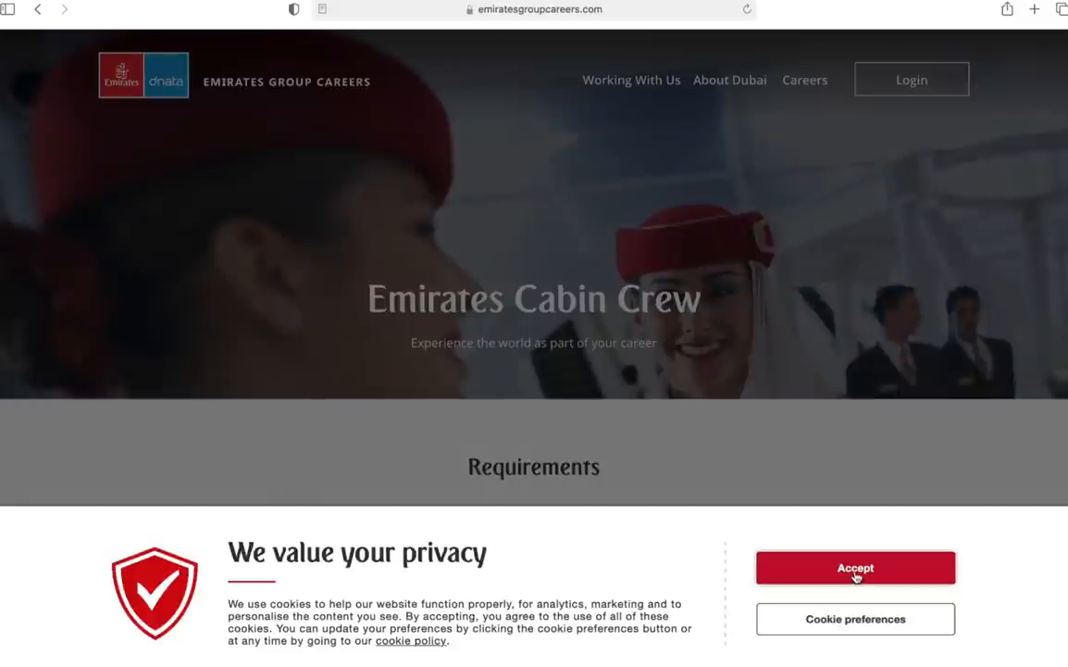
- Accept the privacy banner and scroll down to the cabin crew Requirements list
{"action": "left_click", "coordinate": [854, 567]}
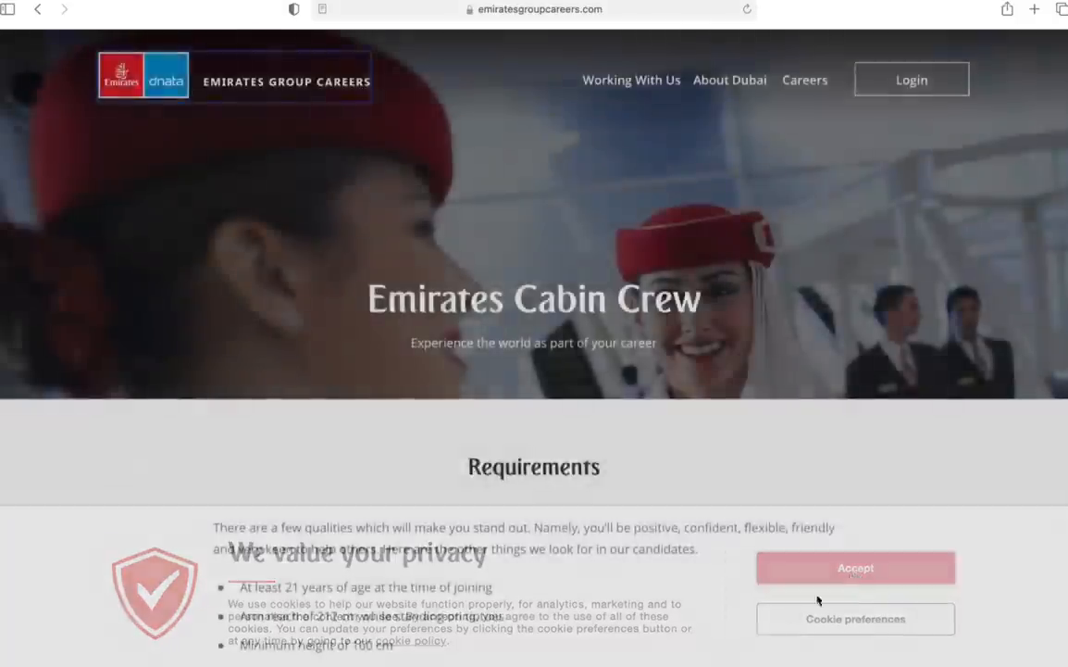
{"action": "left_click", "coordinate": [854, 567]}
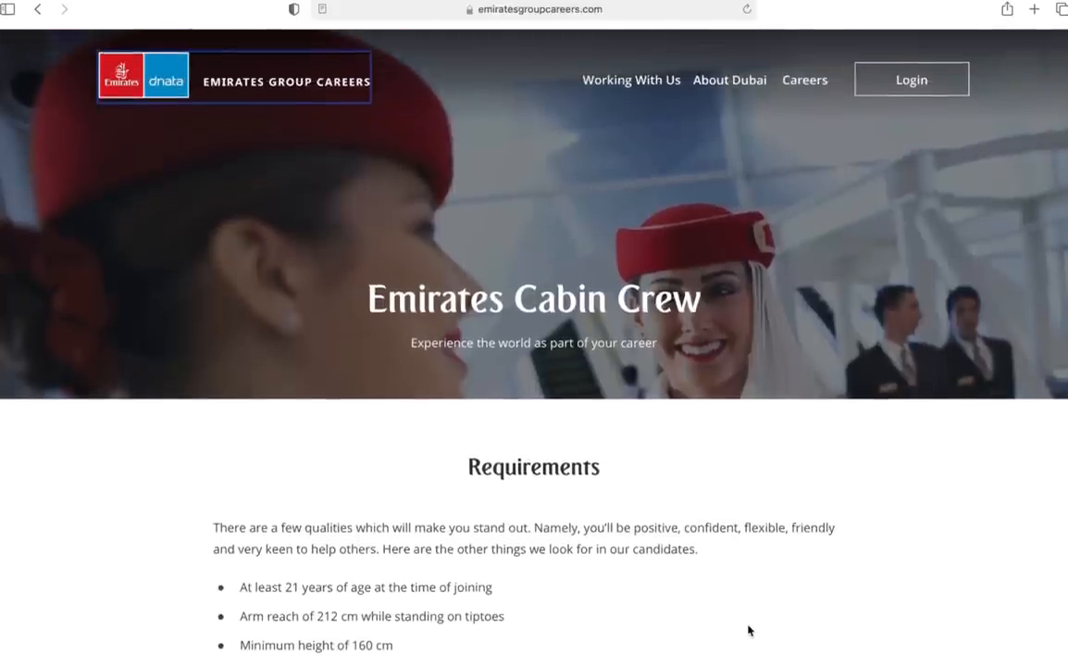
{"action": "scroll", "scroll_direction": "down", "scroll_amount": 3}
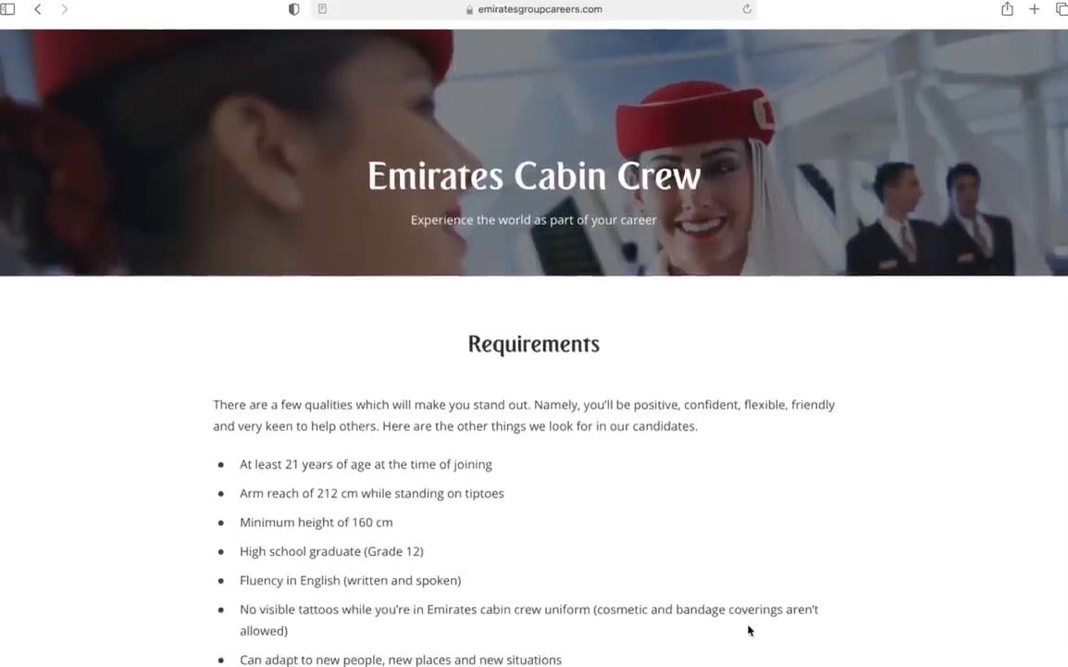
{"action": "scroll", "scroll_direction": "down", "scroll_amount": 3}
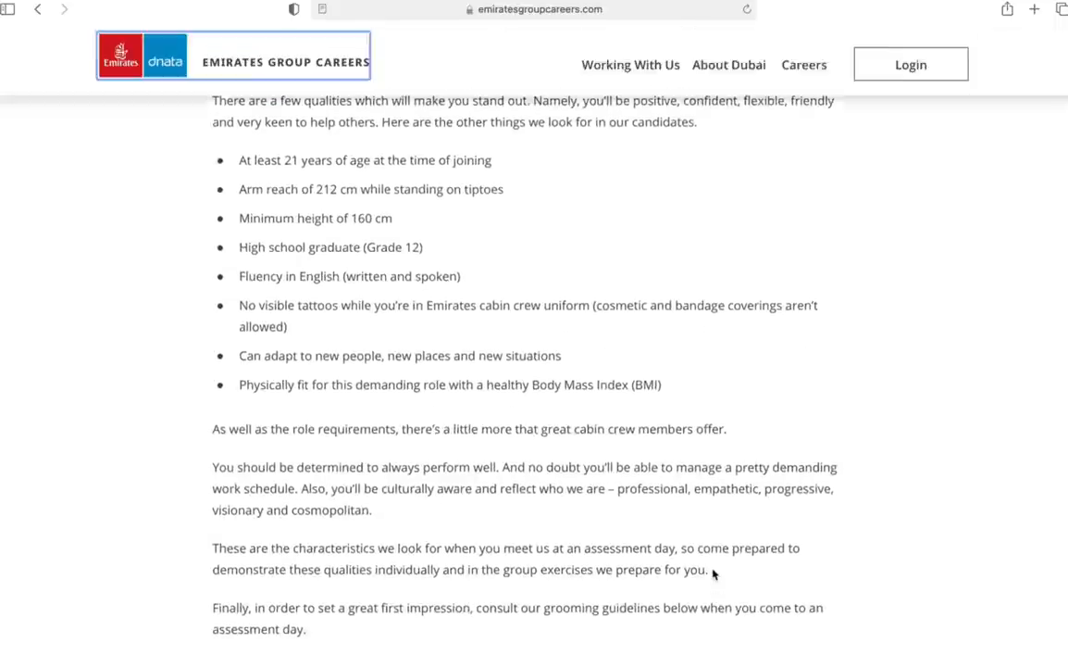
{"action": "scroll", "scroll_direction": "down", "scroll_amount": 3}
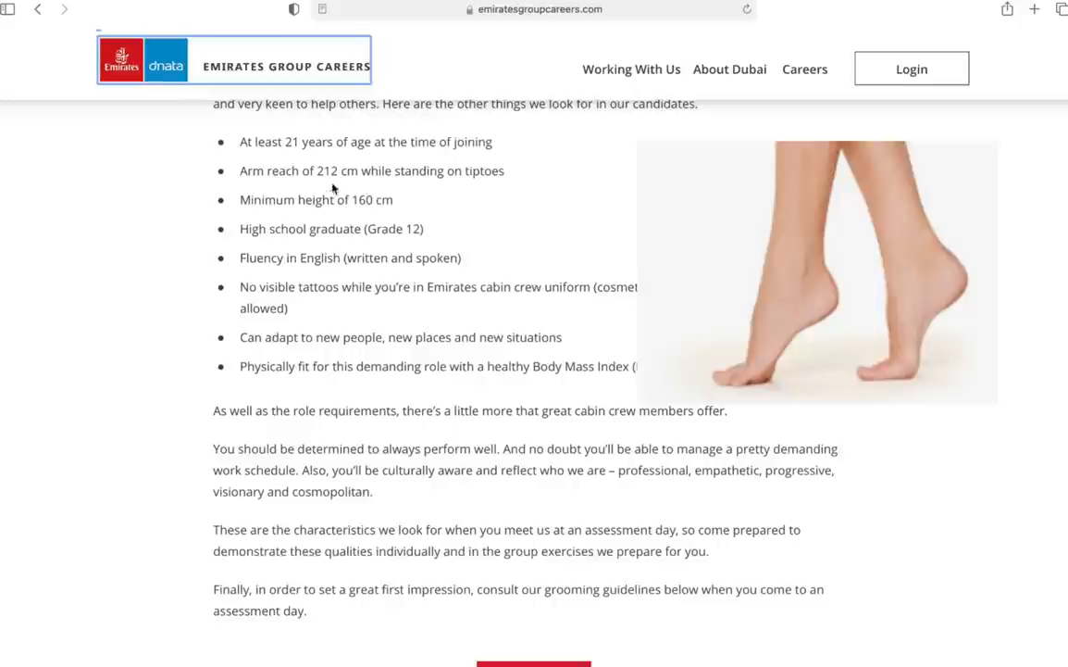
{"action": "mouse_move", "coordinate": [477, 211]}
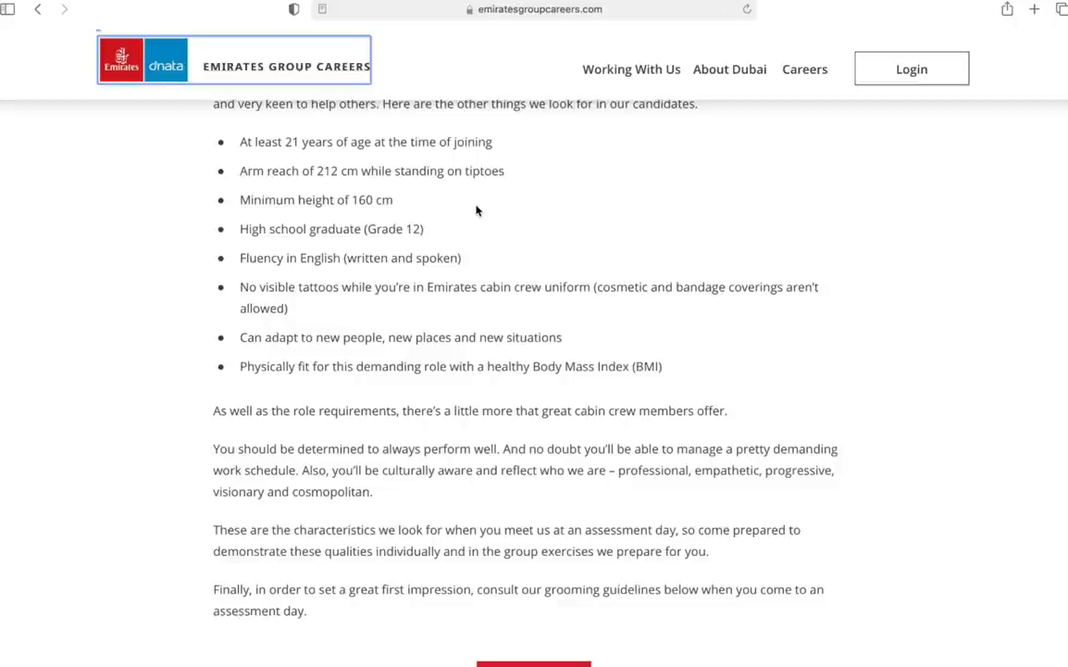
{"action": "mouse_move", "coordinate": [340, 222]}
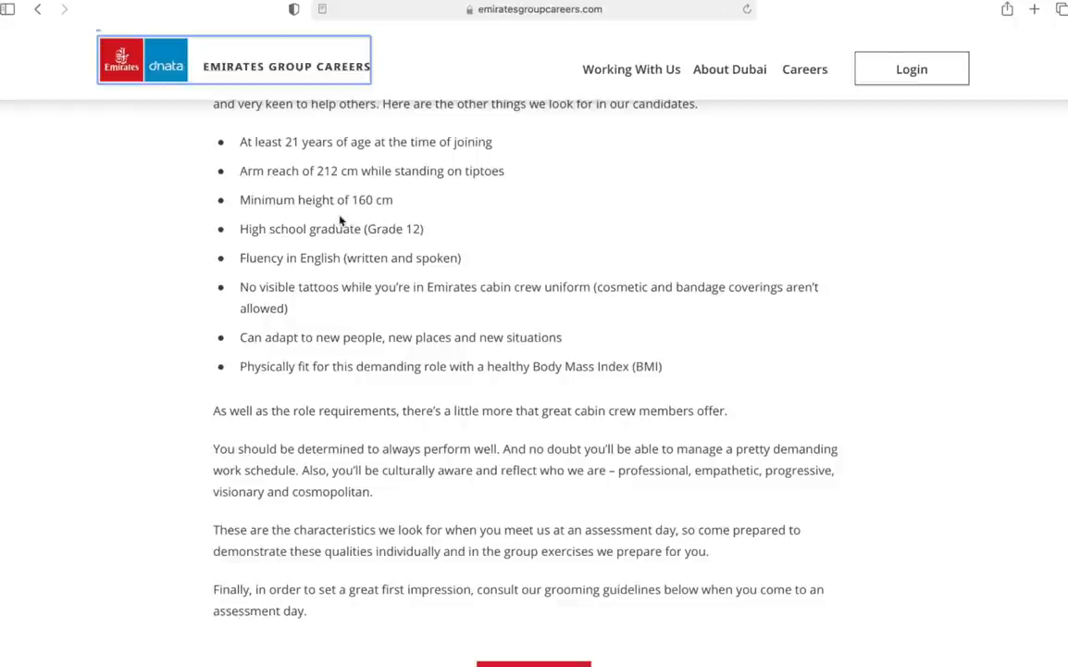
{"action": "mouse_move", "coordinate": [427, 213]}
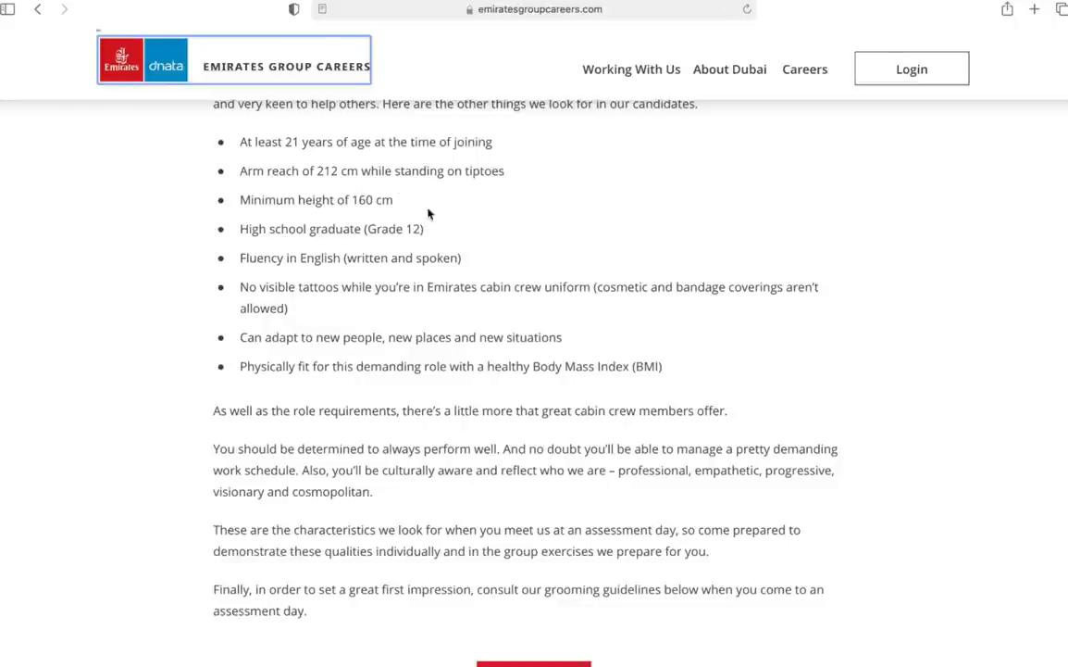
{"action": "mouse_move", "coordinate": [361, 185]}
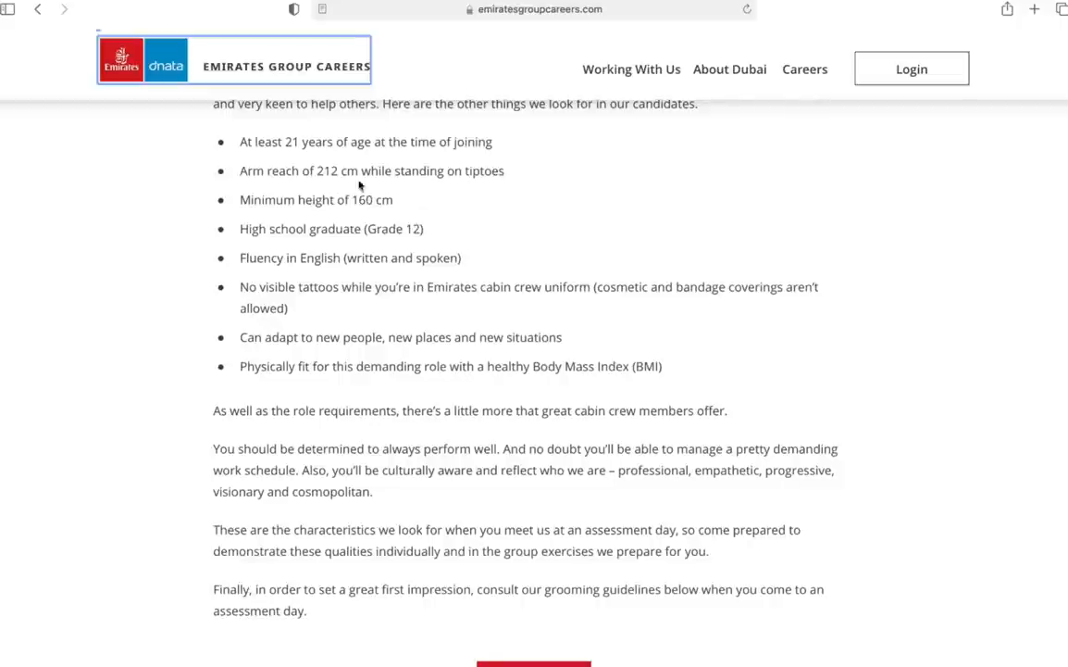
{"action": "mouse_move", "coordinate": [382, 190]}
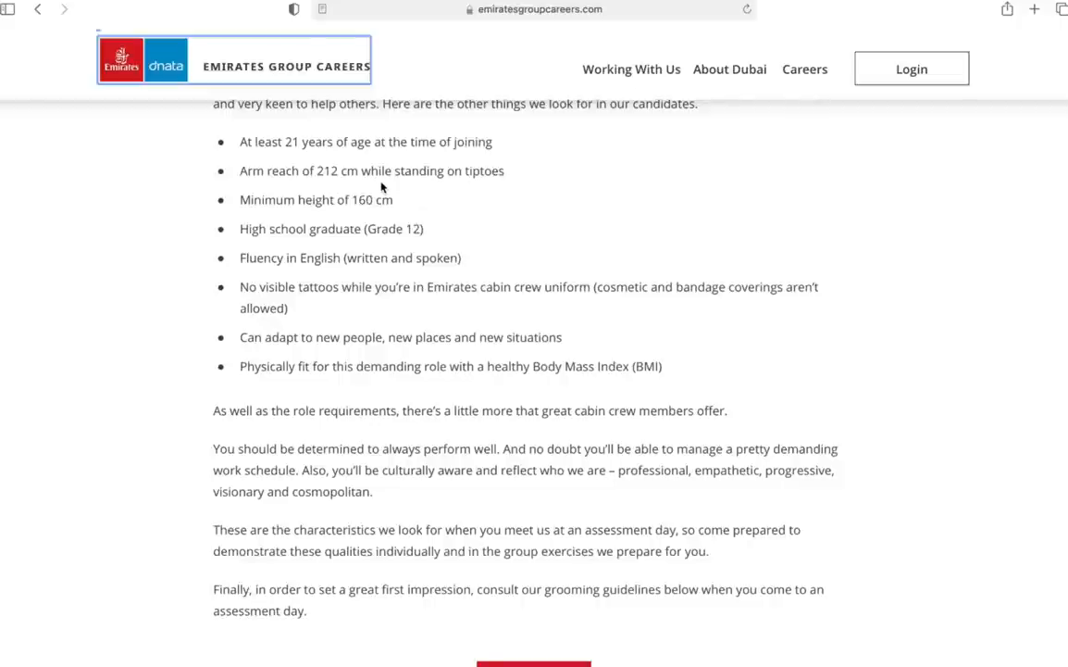
{"action": "mouse_move", "coordinate": [422, 206]}
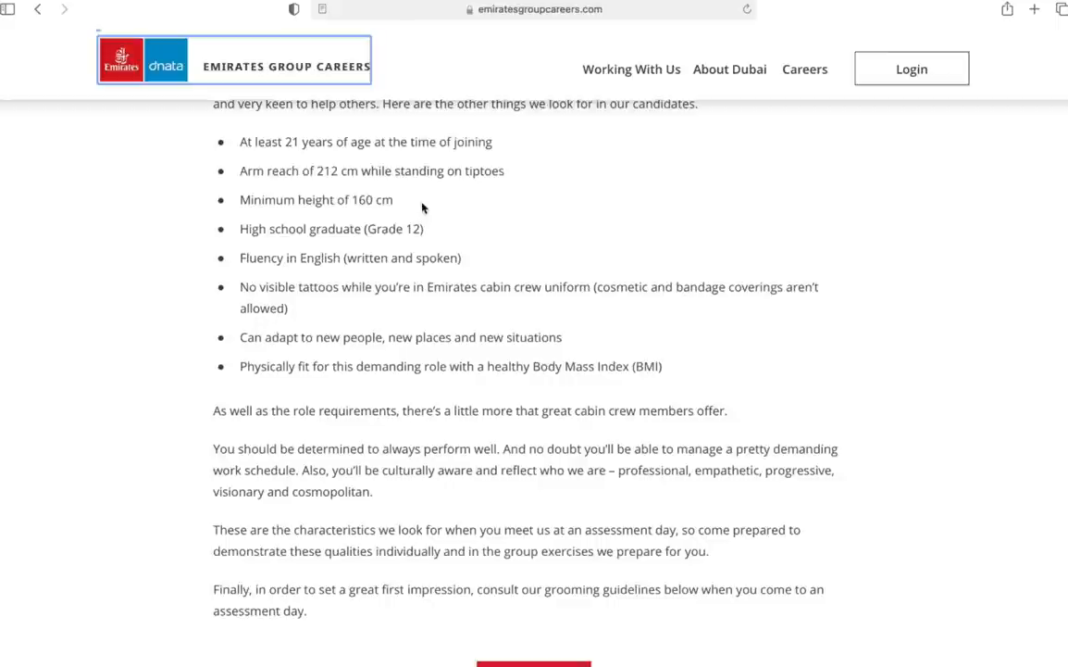
{"action": "mouse_move", "coordinate": [417, 213]}
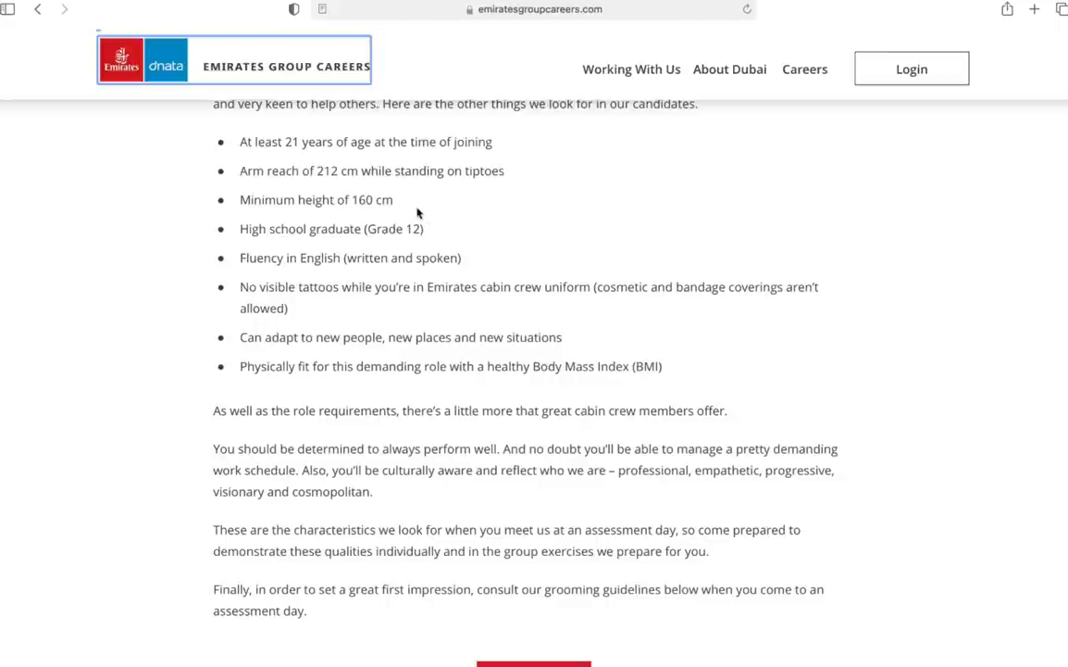
{"action": "mouse_move", "coordinate": [386, 166]}
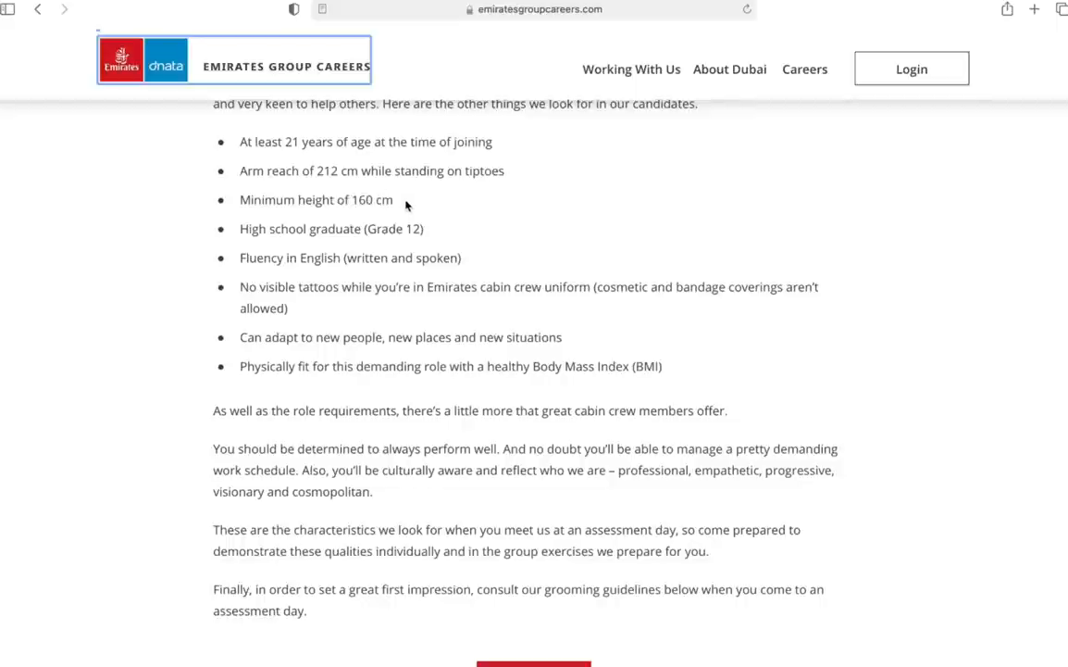
{"action": "mouse_move", "coordinate": [471, 194]}
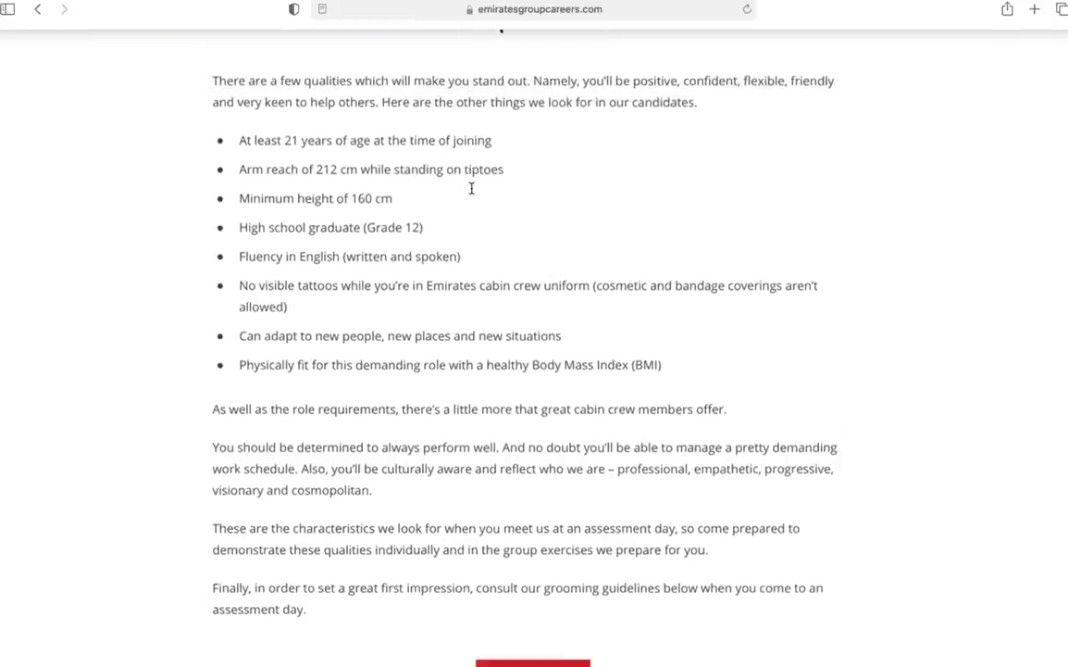
{"action": "scroll", "scroll_direction": "down", "scroll_amount": 3}
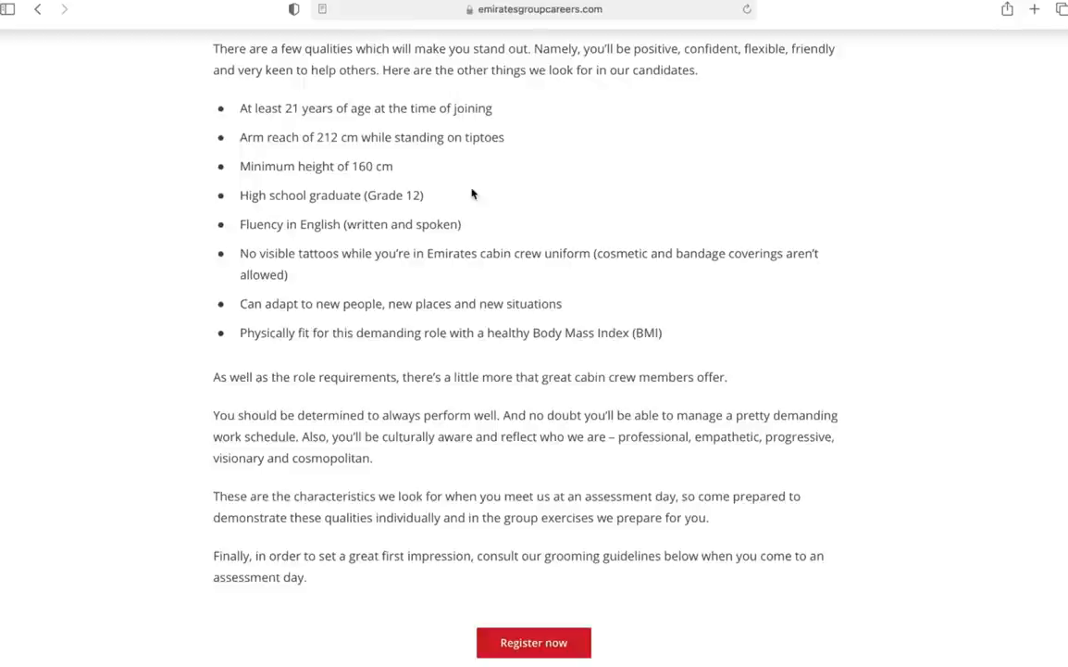
{"action": "scroll", "scroll_direction": "down", "scroll_amount": 3}
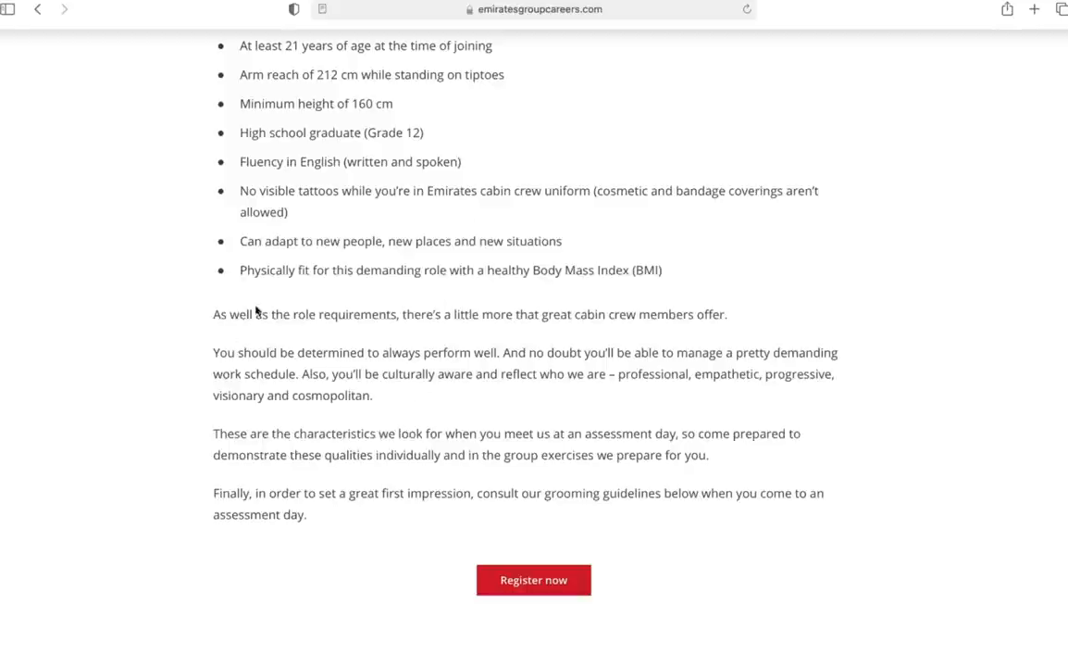
{"action": "mouse_move", "coordinate": [319, 337]}
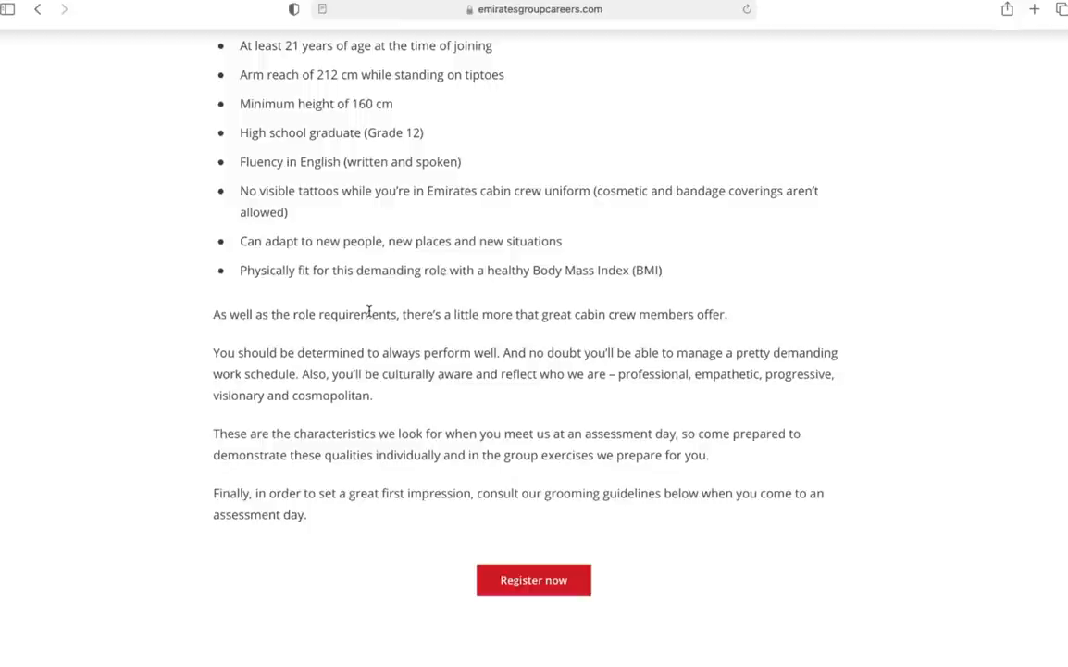
{"action": "scroll", "scroll_direction": "down", "scroll_amount": 3}
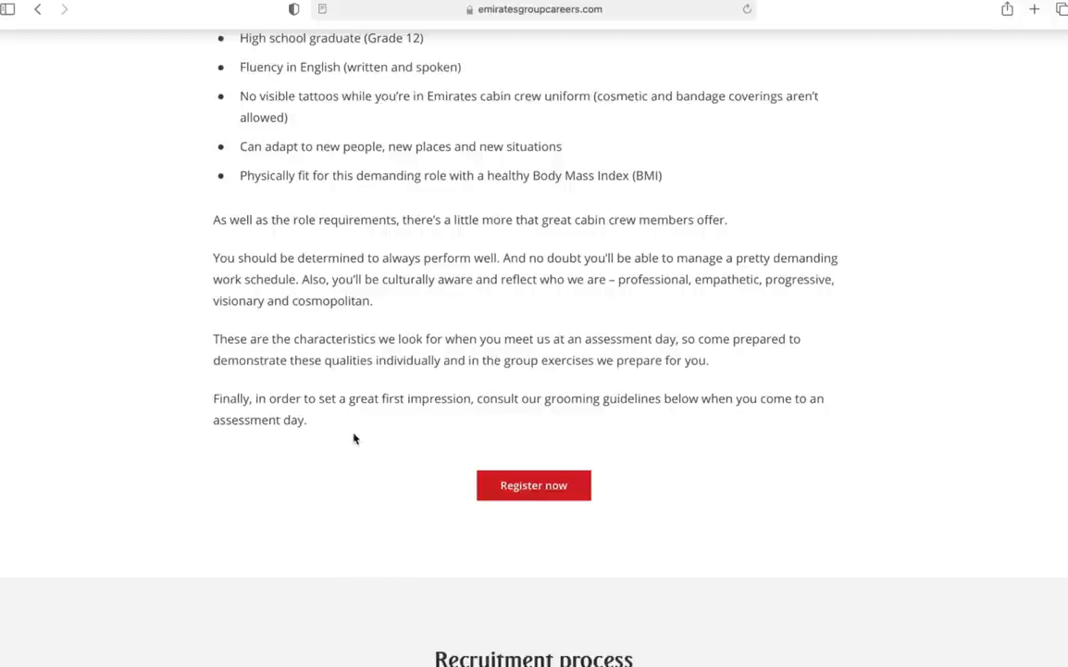
{"action": "mouse_move", "coordinate": [676, 436]}
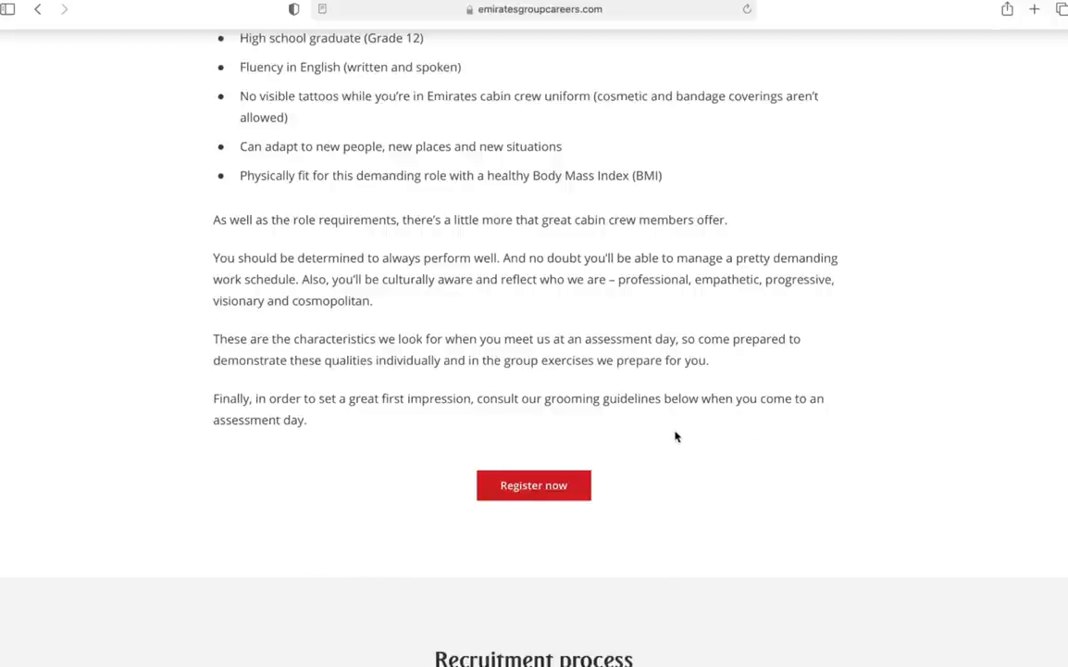
- Scroll through the five recruitment stages down to the assessment day dress code
{"action": "scroll", "scroll_direction": "down", "scroll_amount": 3}
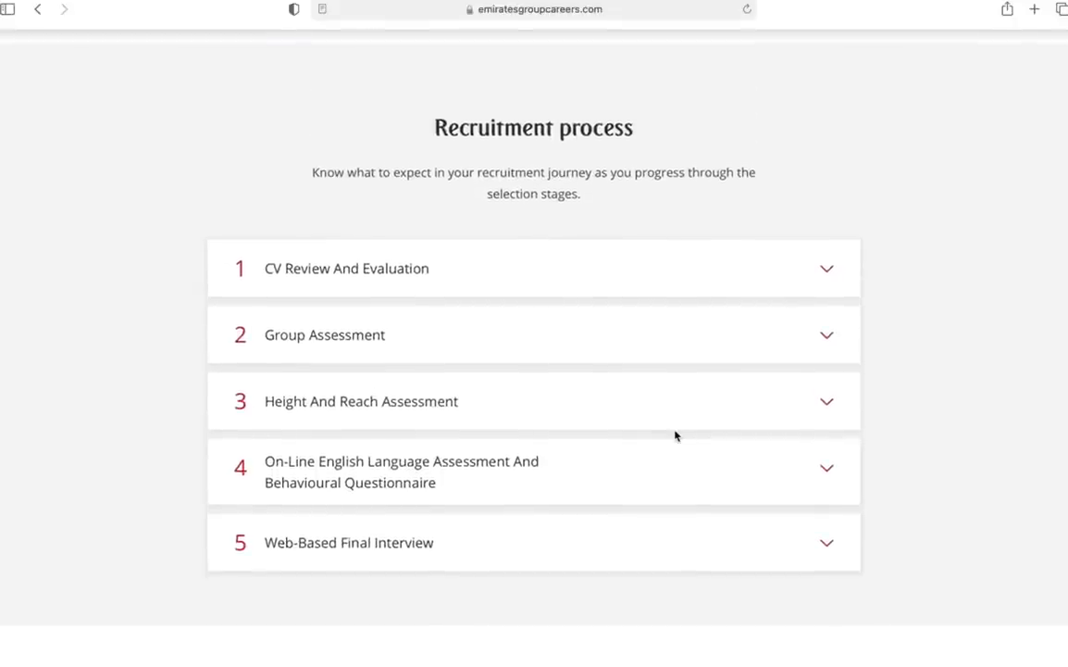
{"action": "scroll", "scroll_direction": "down", "scroll_amount": 3}
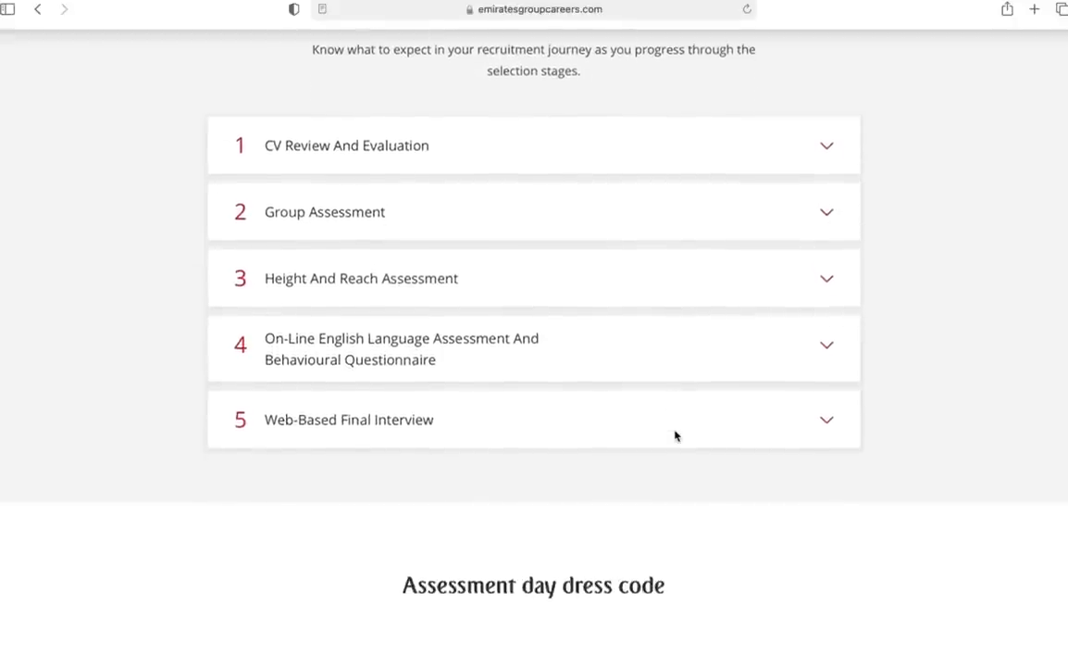
{"action": "scroll", "scroll_direction": "down", "scroll_amount": 3}
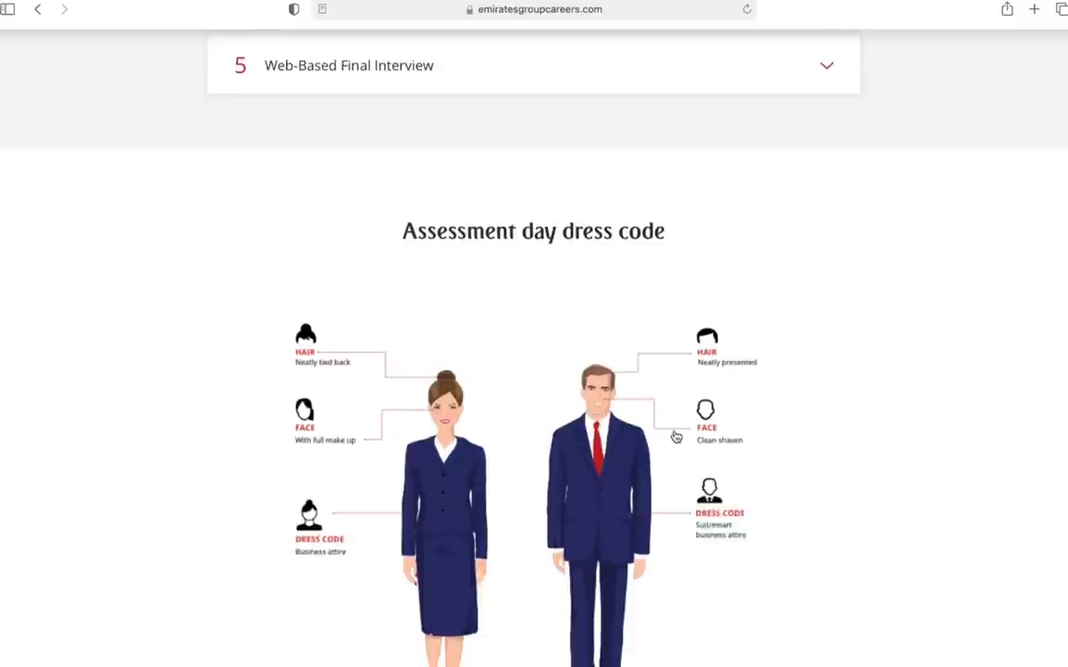
{"action": "scroll", "scroll_direction": "down", "scroll_amount": 3}
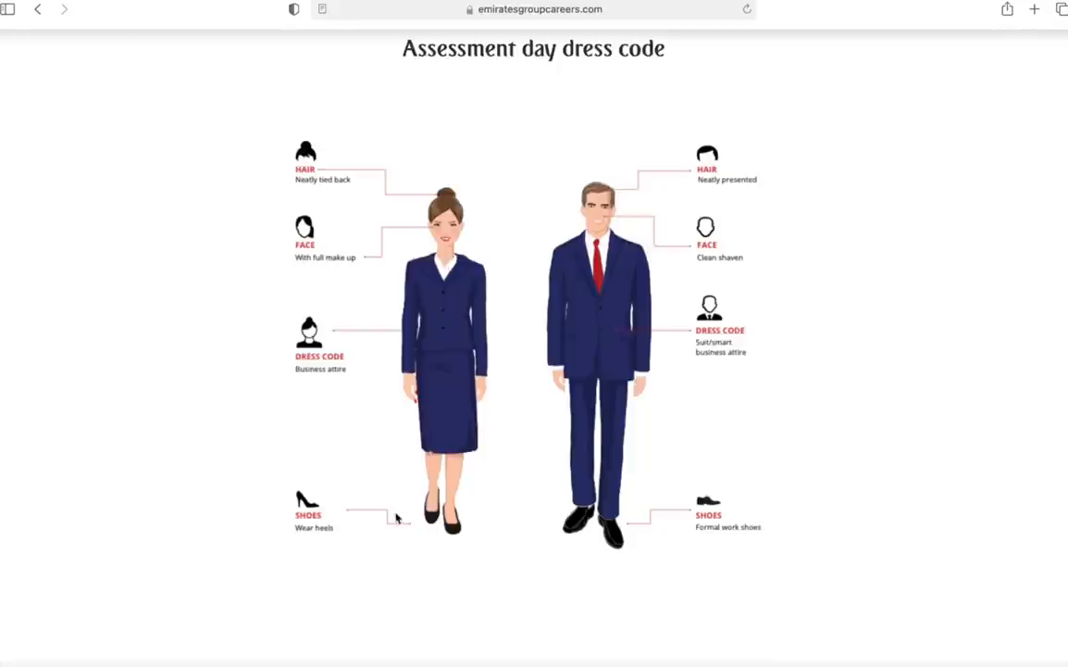
{"action": "mouse_move", "coordinate": [333, 178]}
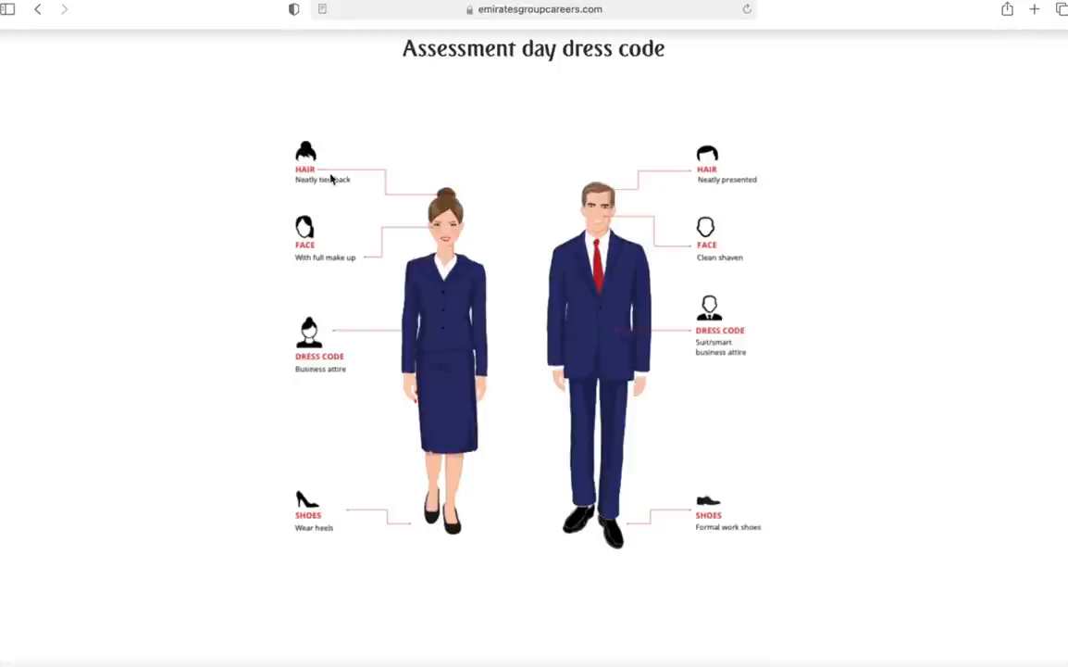
{"action": "mouse_move", "coordinate": [517, 531]}
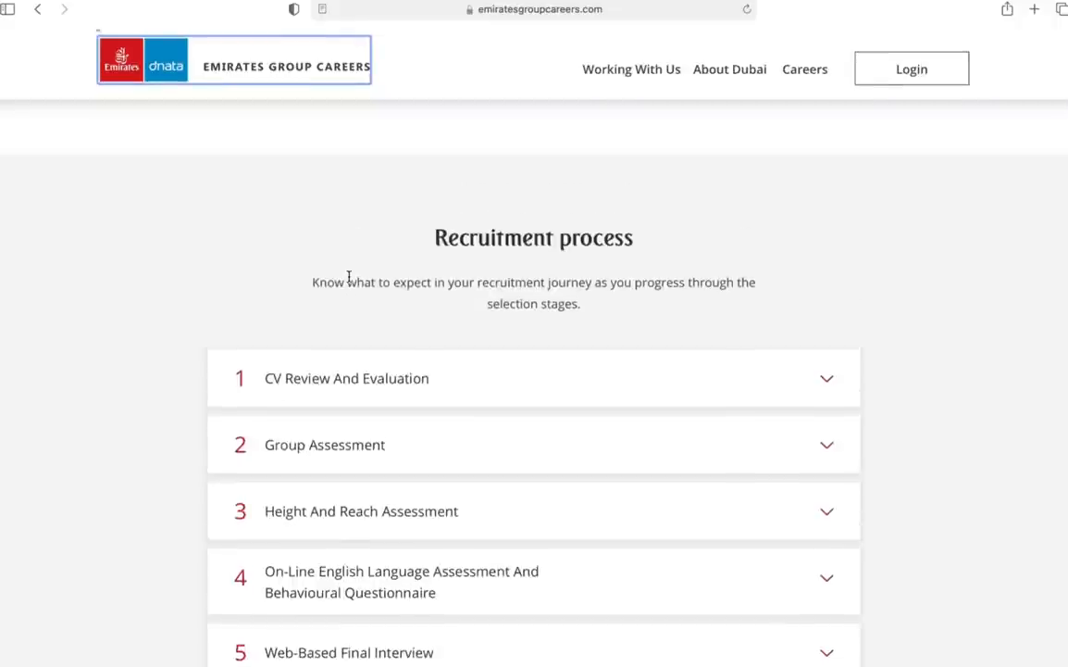
- Scroll down to the Height And Reach Assessment item in the recruitment accordion
{"action": "scroll", "scroll_direction": "down", "scroll_amount": 3}
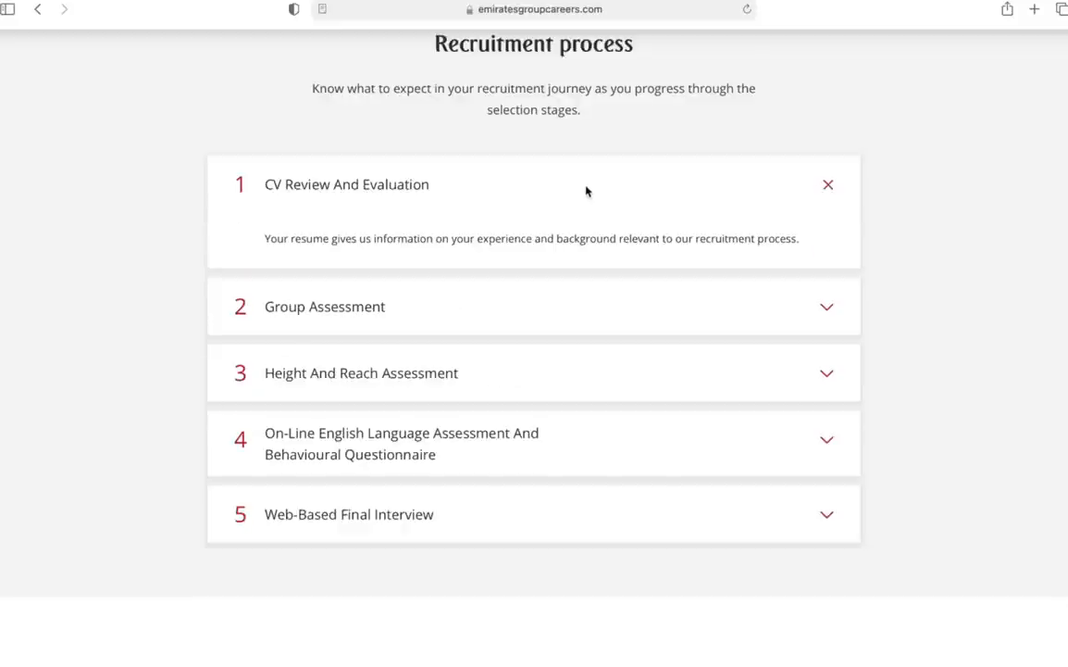
{"action": "mouse_move", "coordinate": [284, 250]}
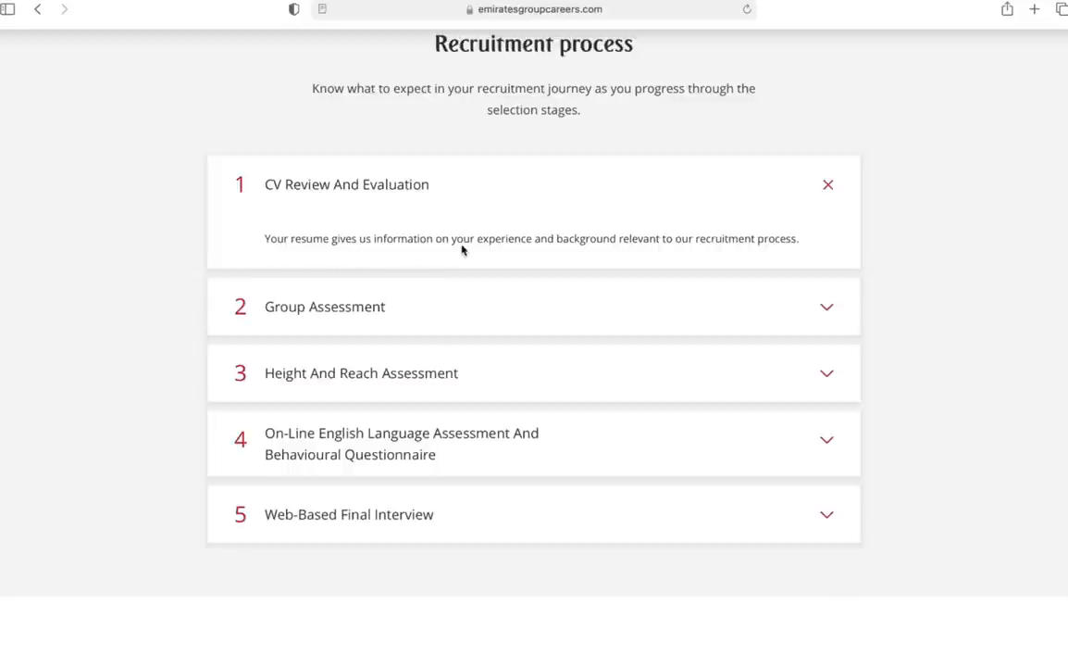
{"action": "mouse_move", "coordinate": [584, 256]}
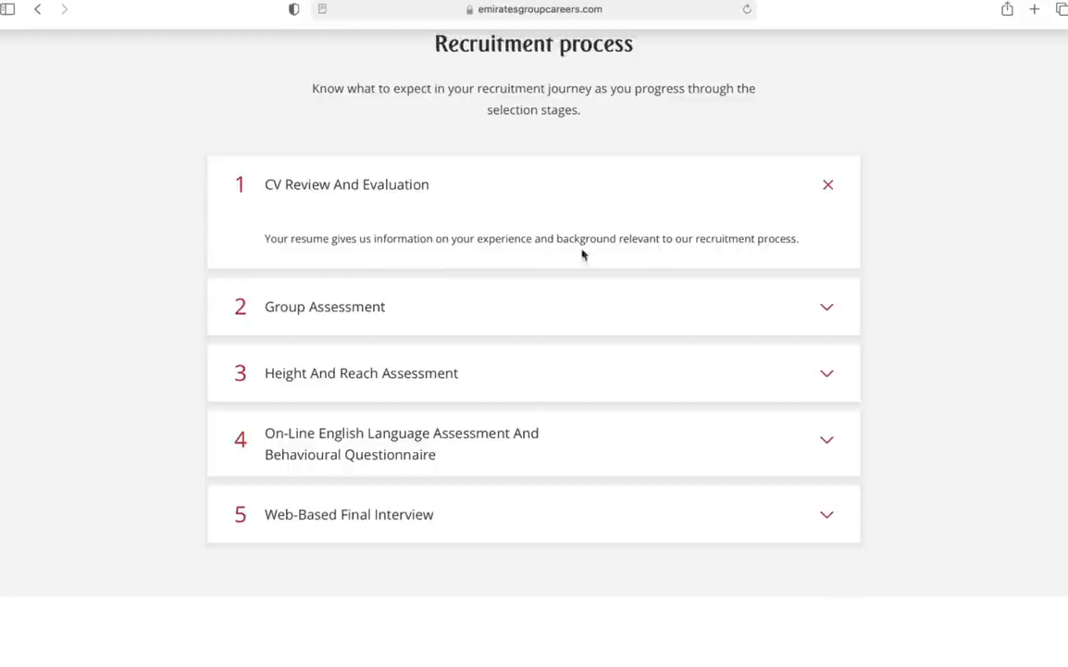
{"action": "mouse_move", "coordinate": [676, 242]}
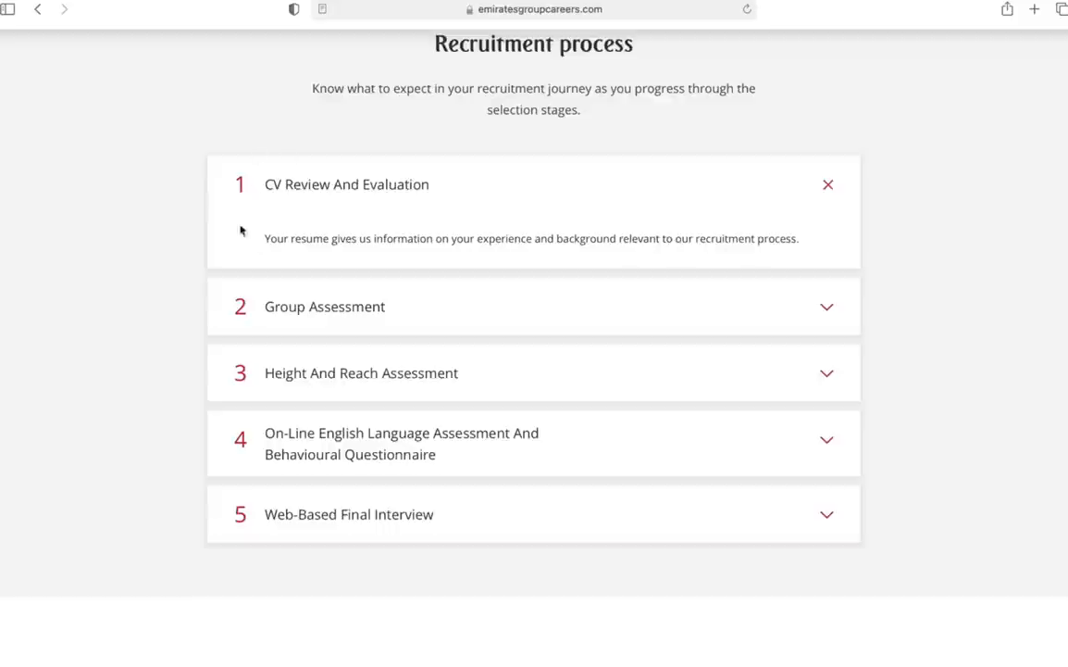
{"action": "mouse_move", "coordinate": [316, 282]}
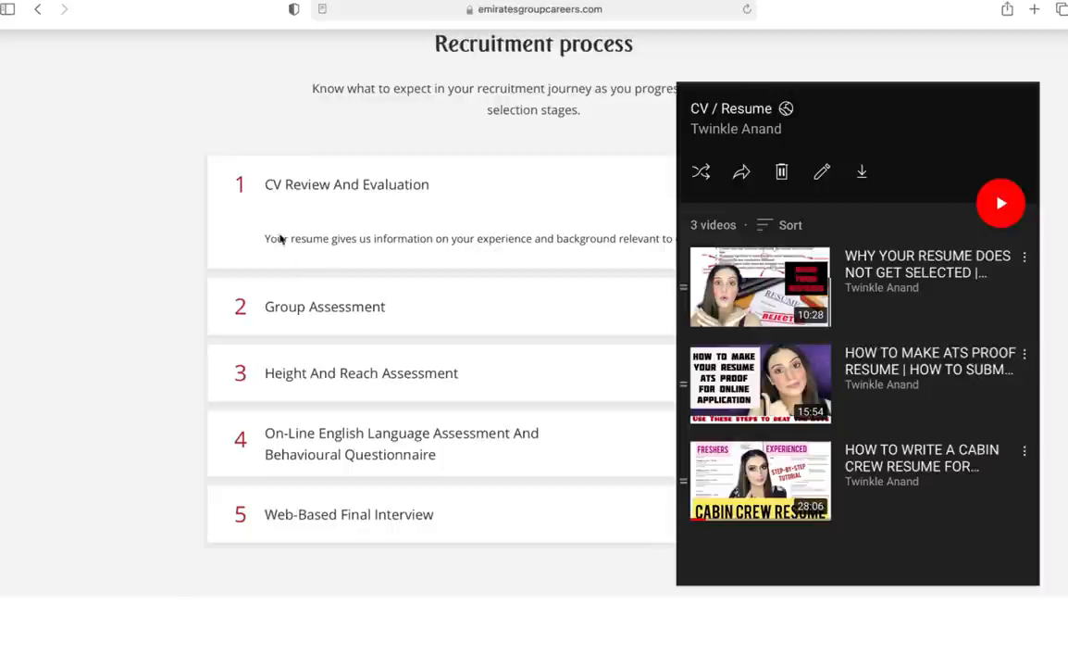
{"action": "mouse_move", "coordinate": [257, 260]}
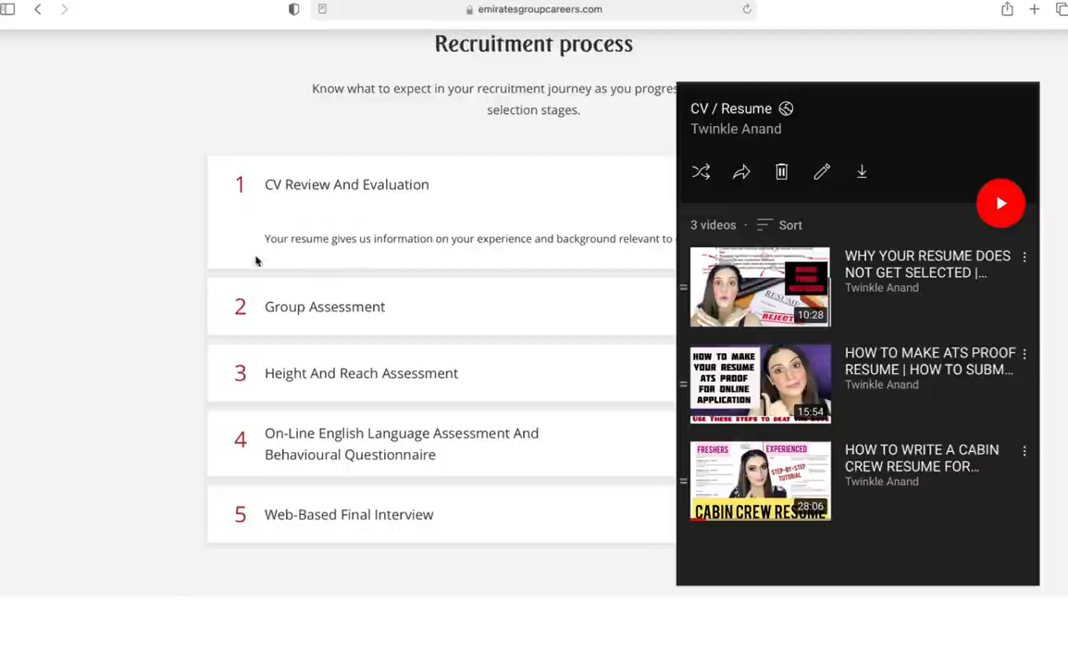
{"action": "mouse_move", "coordinate": [315, 256]}
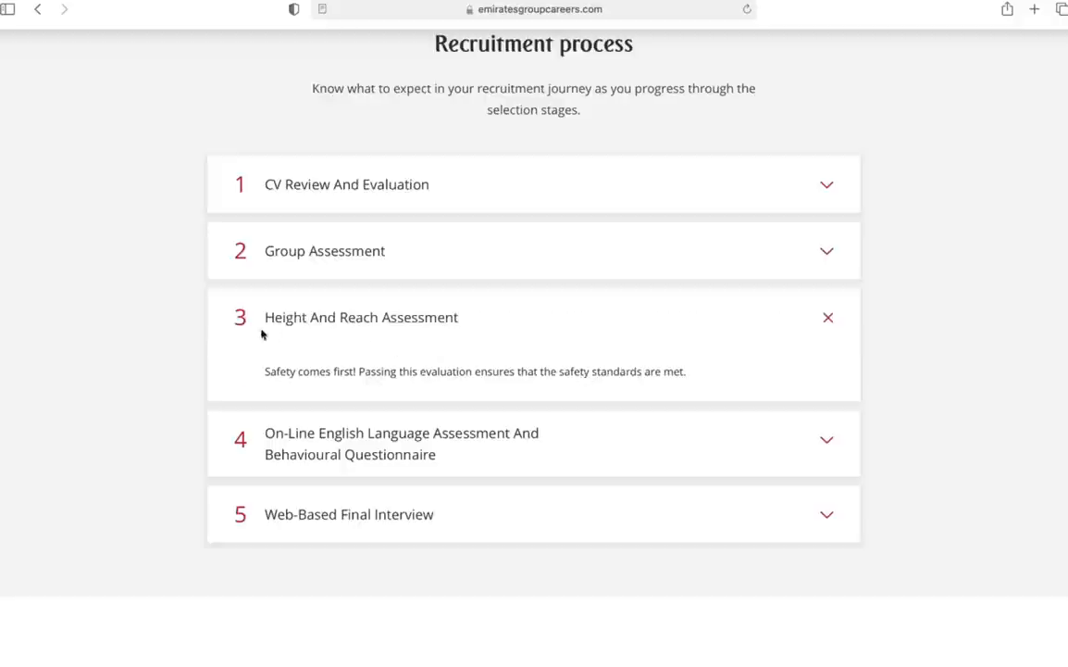
- Expand the English language assessment stage, then scroll back up to the requirements list
{"action": "scroll", "scroll_direction": "down", "scroll_amount": 3}
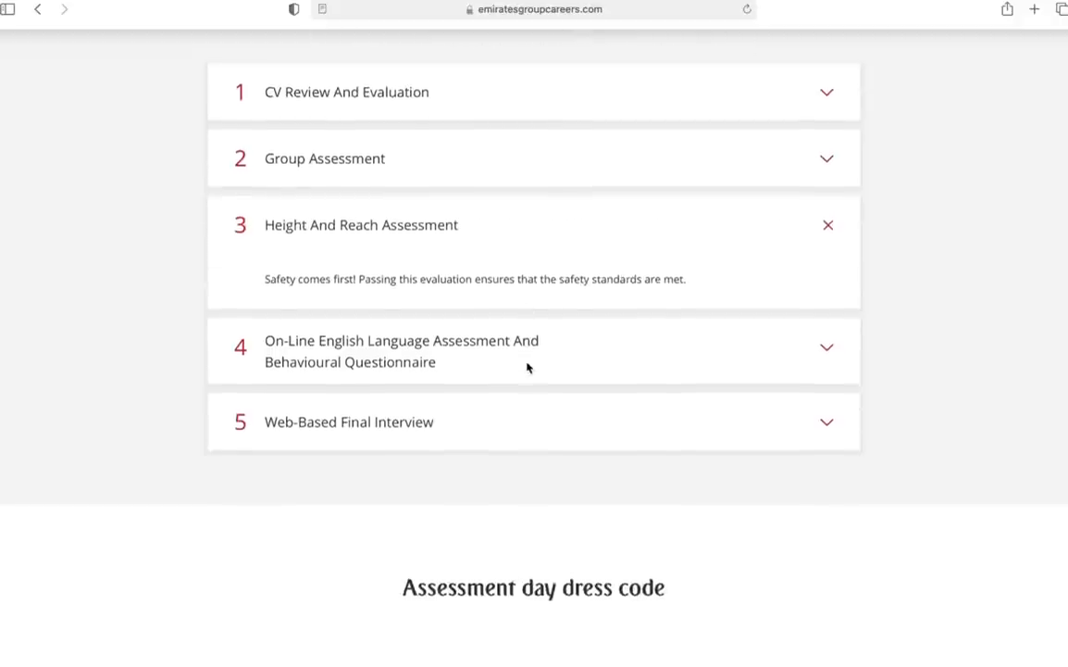
{"action": "left_click", "coordinate": [402, 351]}
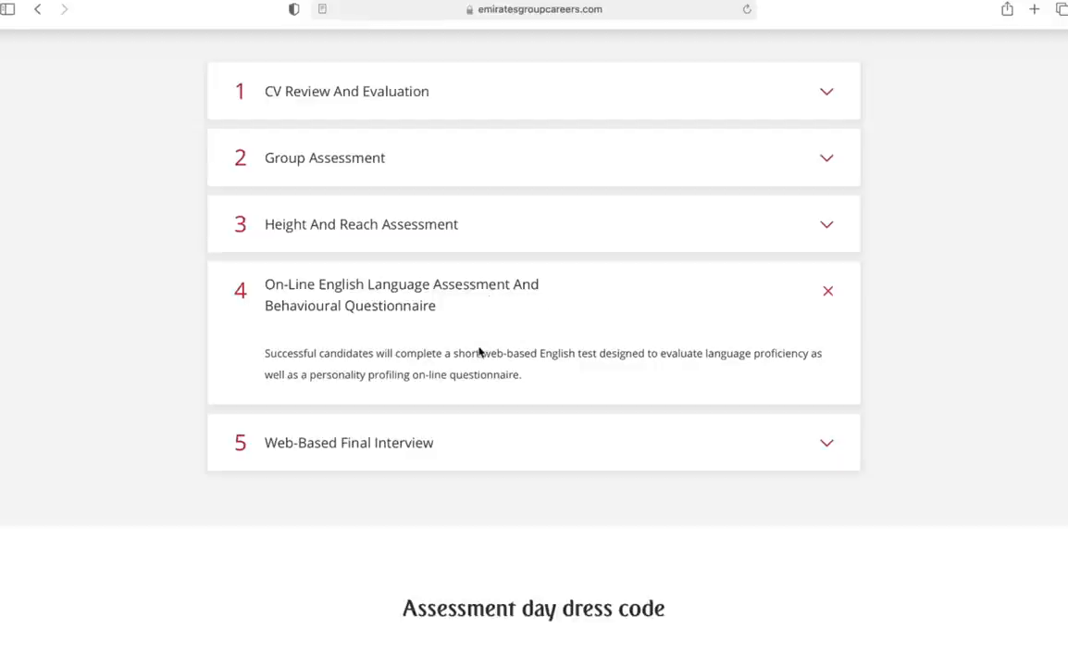
{"action": "scroll", "scroll_direction": "down", "scroll_amount": 3}
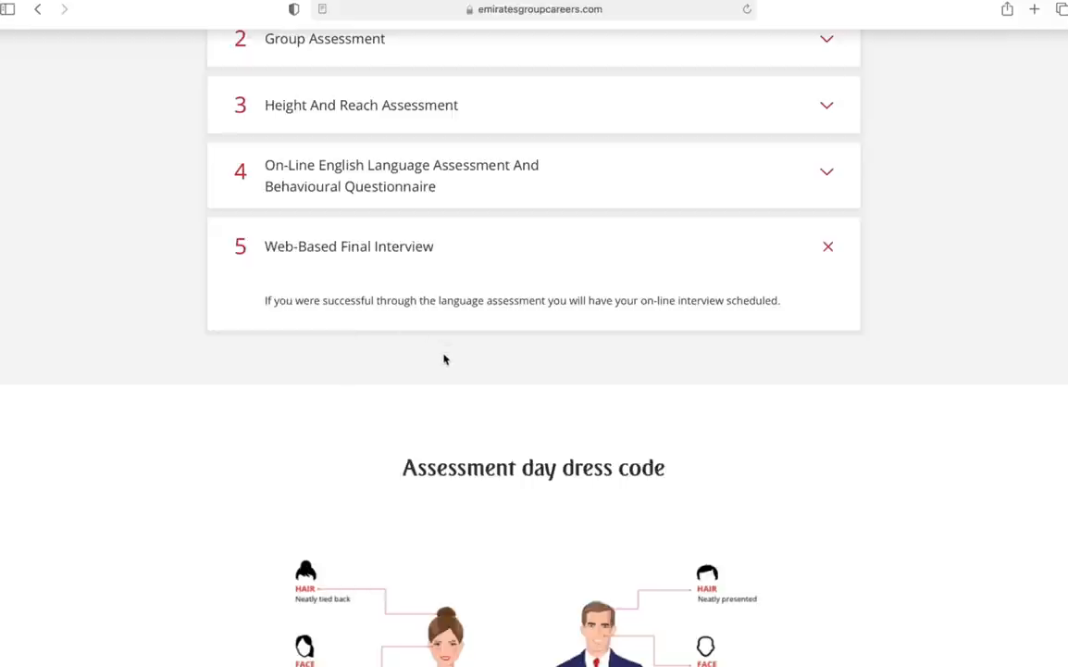
{"action": "scroll", "scroll_direction": "up", "scroll_amount": 3}
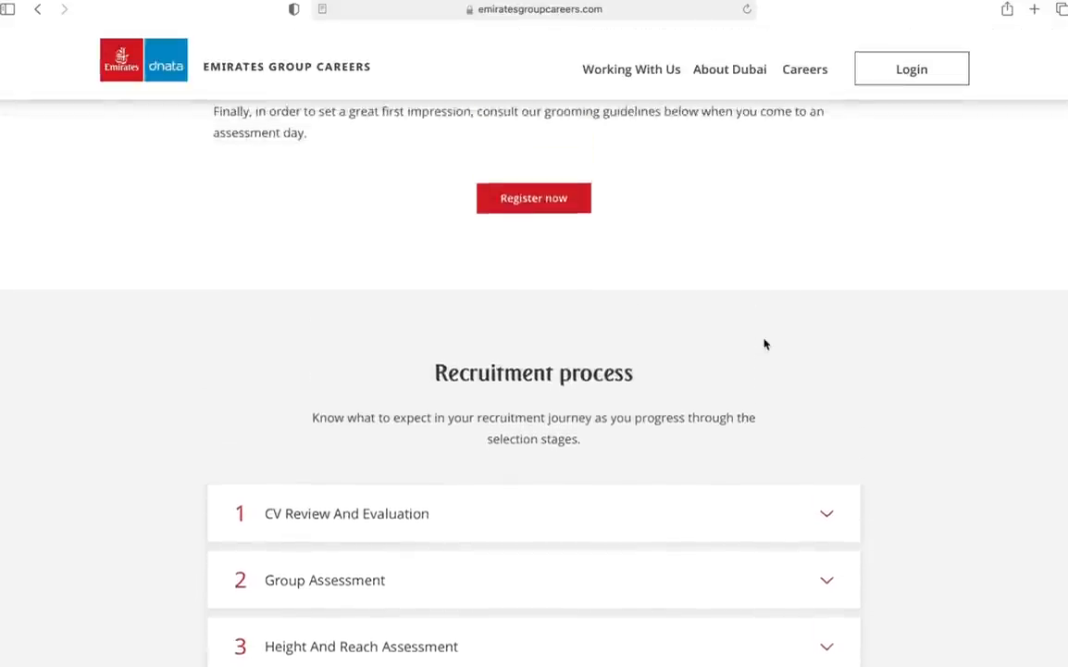
{"action": "scroll", "scroll_direction": "up", "scroll_amount": 3}
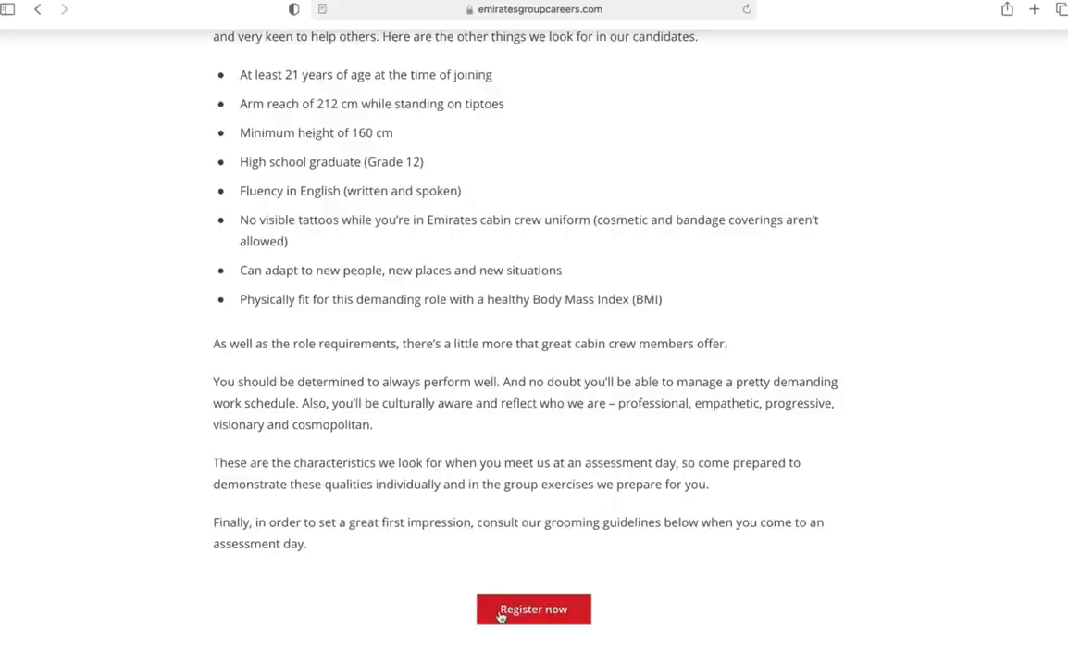
- Start registration via Register now and continue past the Taleo privacy agreement with Next
{"action": "left_click", "coordinate": [533, 608]}
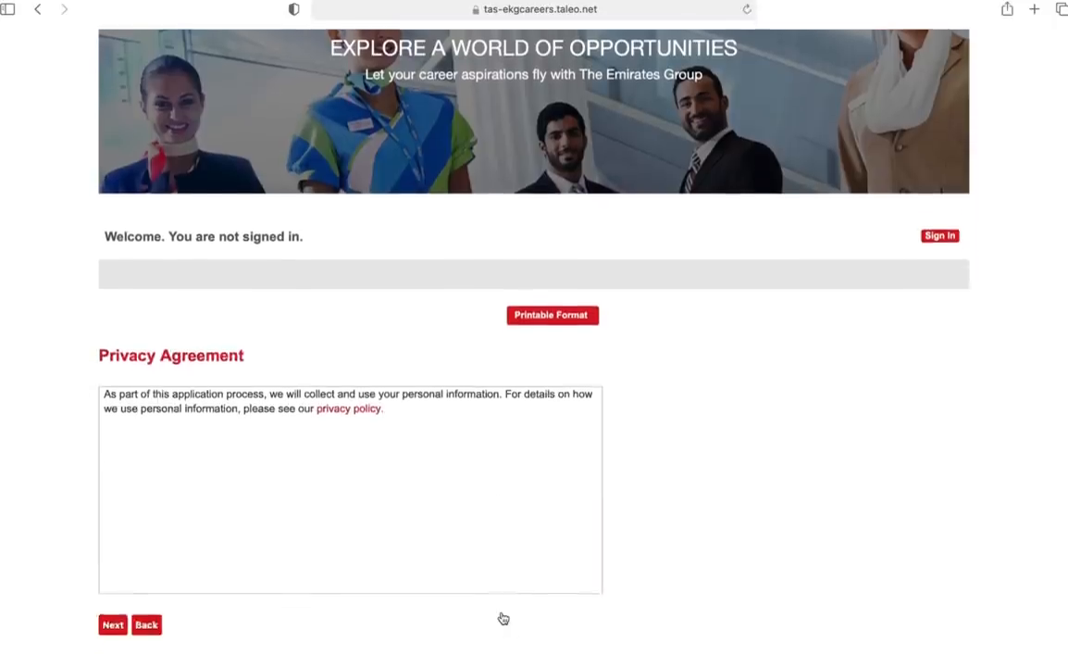
{"action": "scroll", "scroll_direction": "down", "scroll_amount": 3}
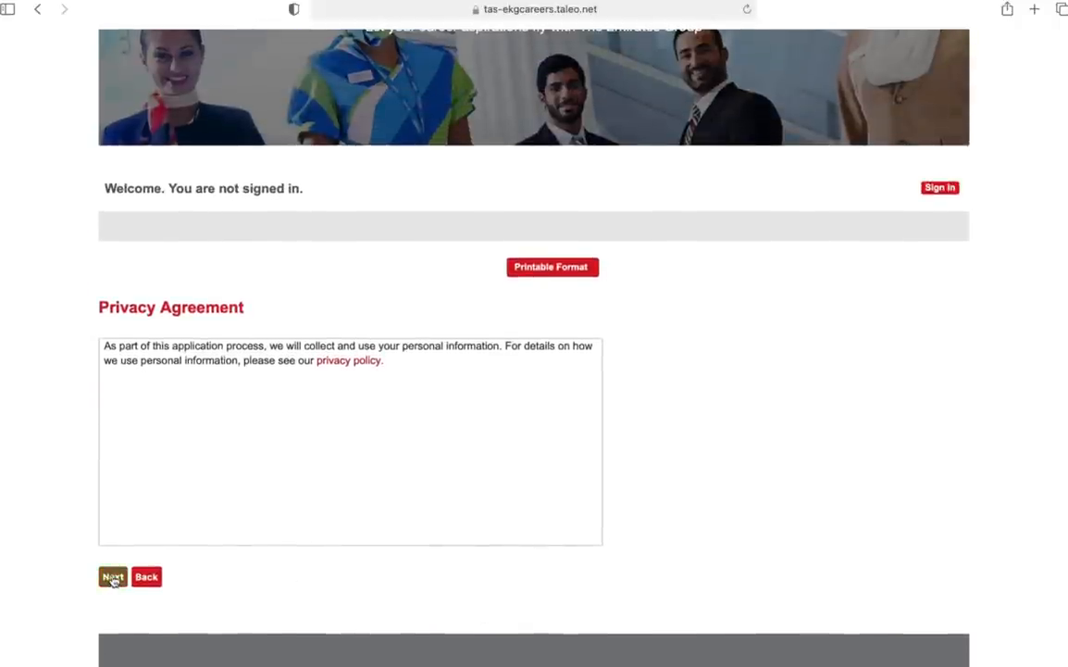
{"action": "left_click", "coordinate": [112, 576]}
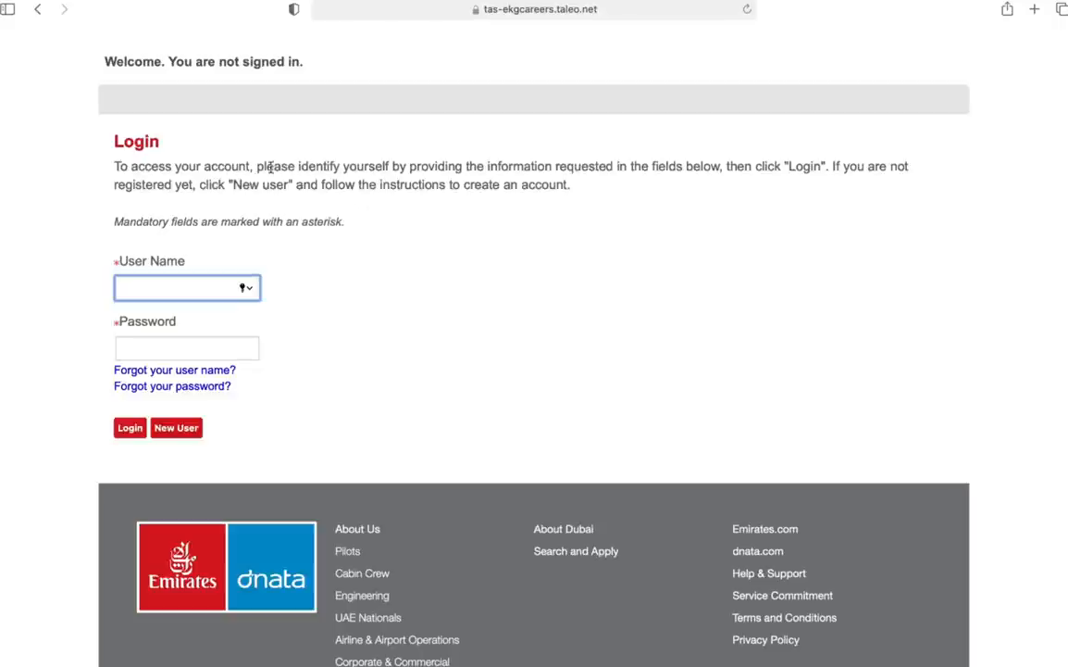
{"action": "mouse_move", "coordinate": [176, 427]}
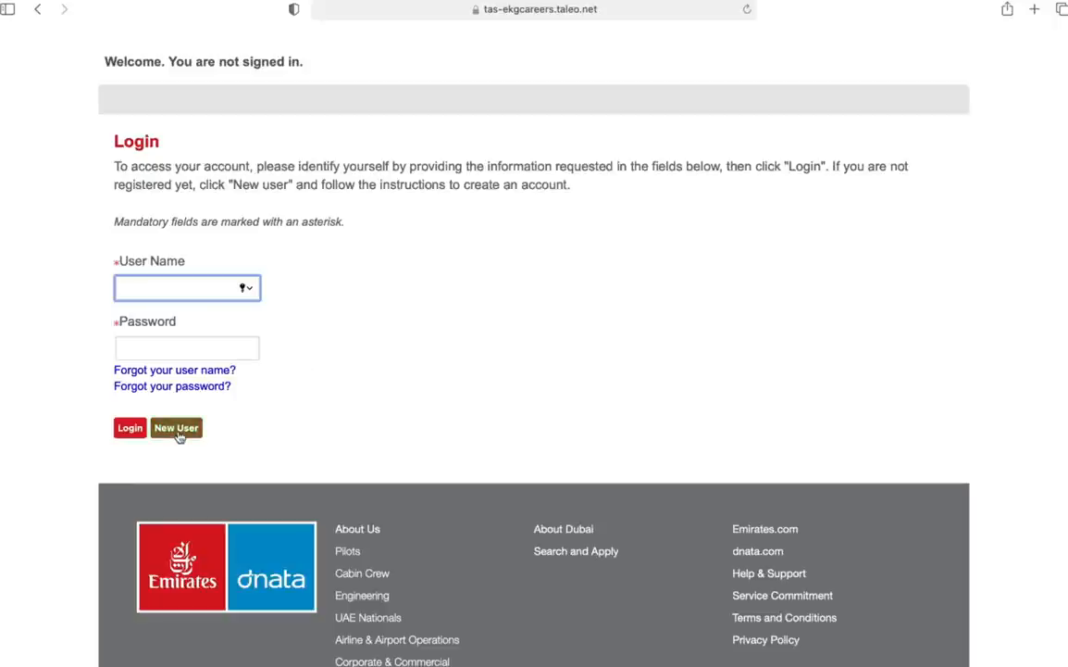
{"action": "mouse_move", "coordinate": [175, 428]}
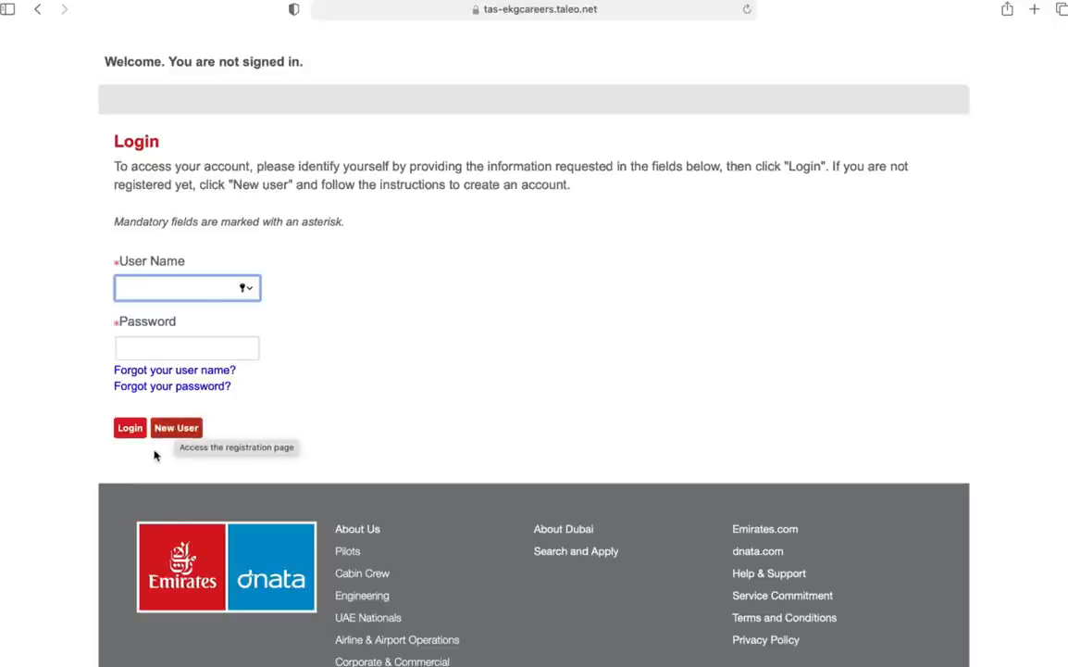
{"action": "mouse_move", "coordinate": [147, 456]}
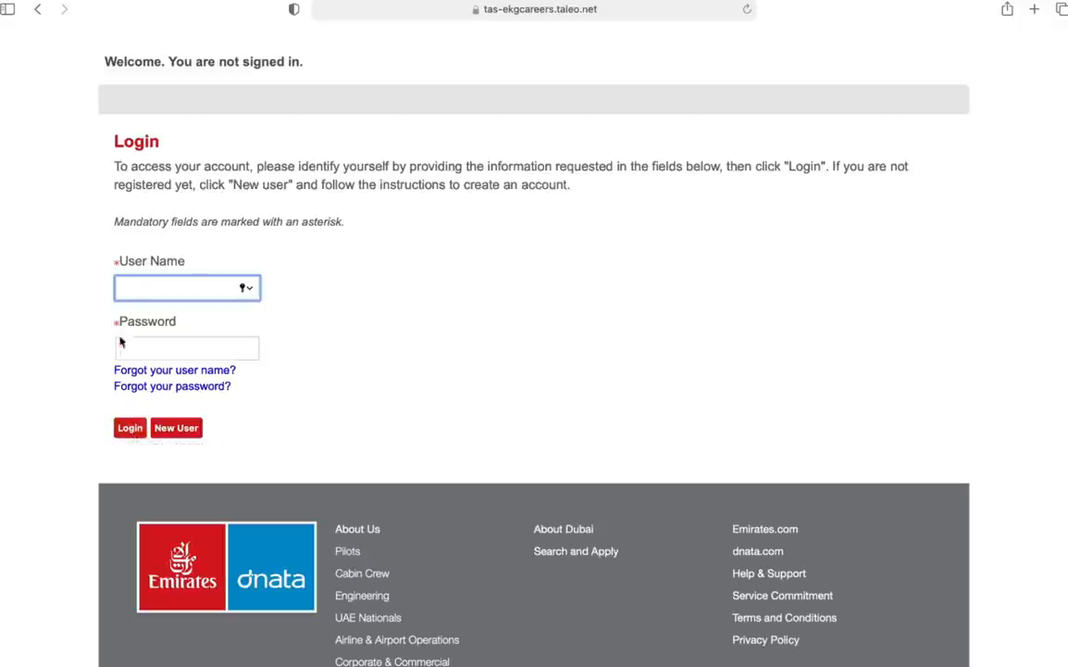
{"action": "mouse_move", "coordinate": [174, 369]}
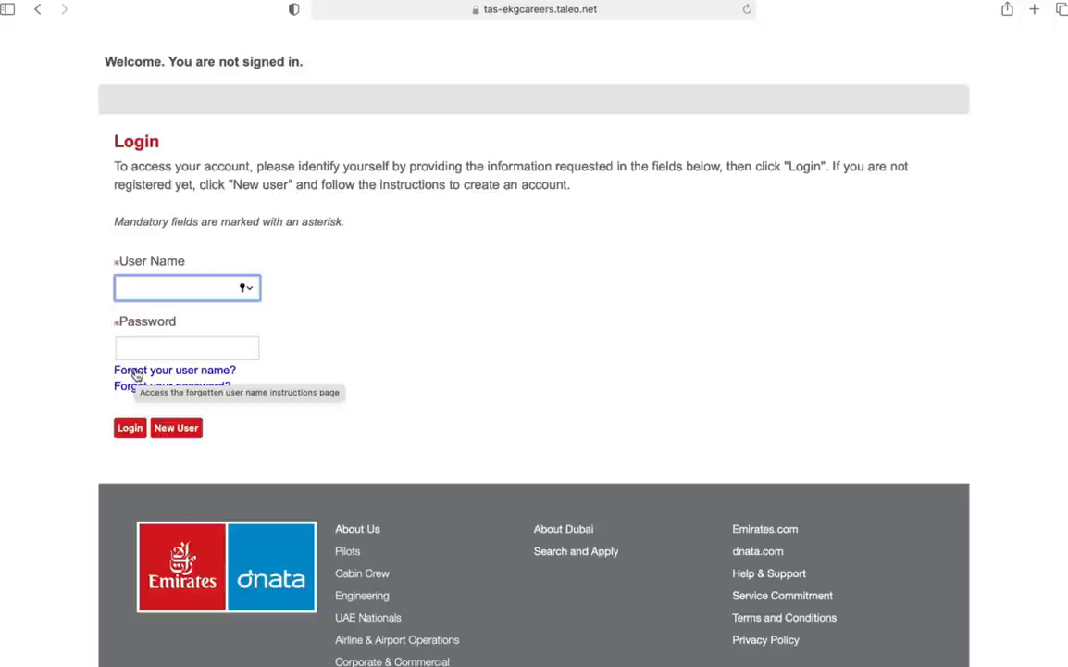
{"action": "mouse_move", "coordinate": [91, 371]}
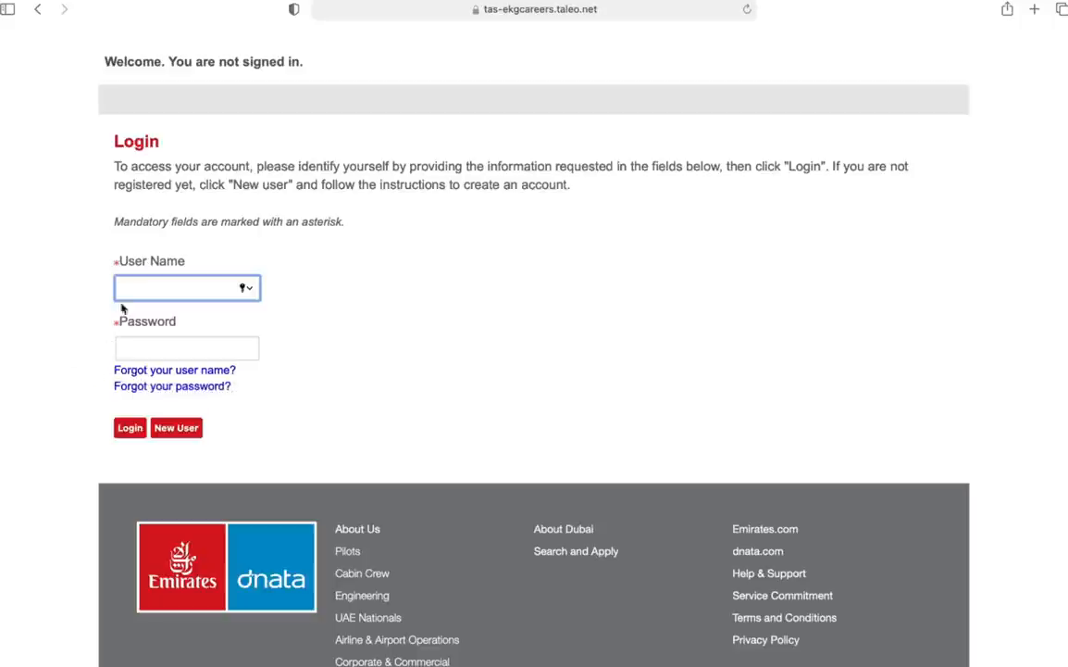
{"action": "mouse_move", "coordinate": [161, 390]}
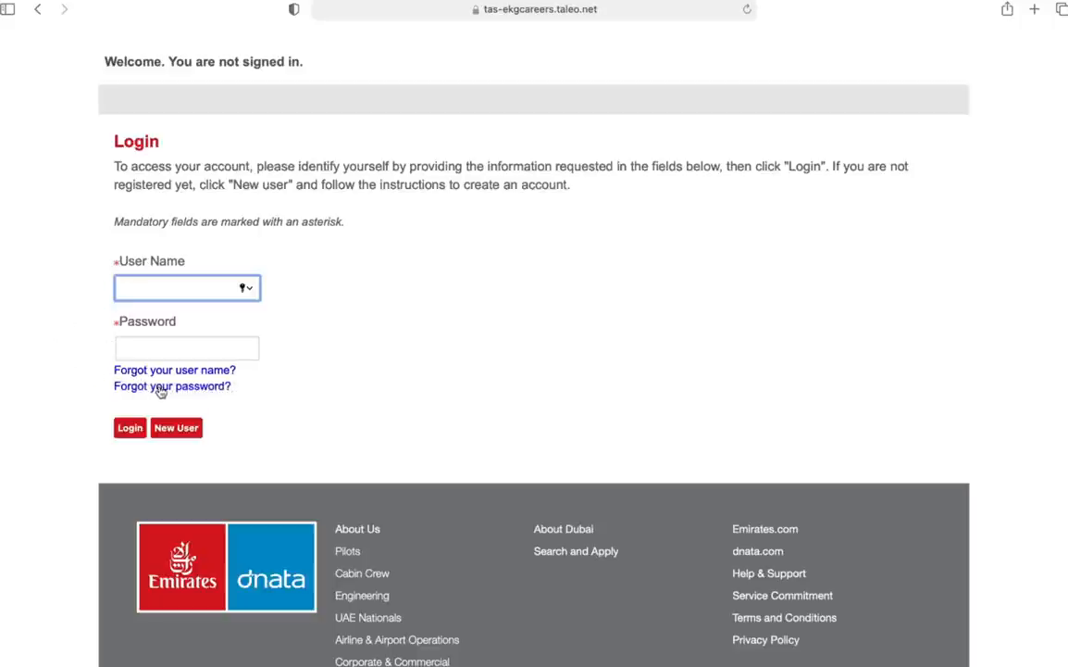
{"action": "mouse_move", "coordinate": [172, 386]}
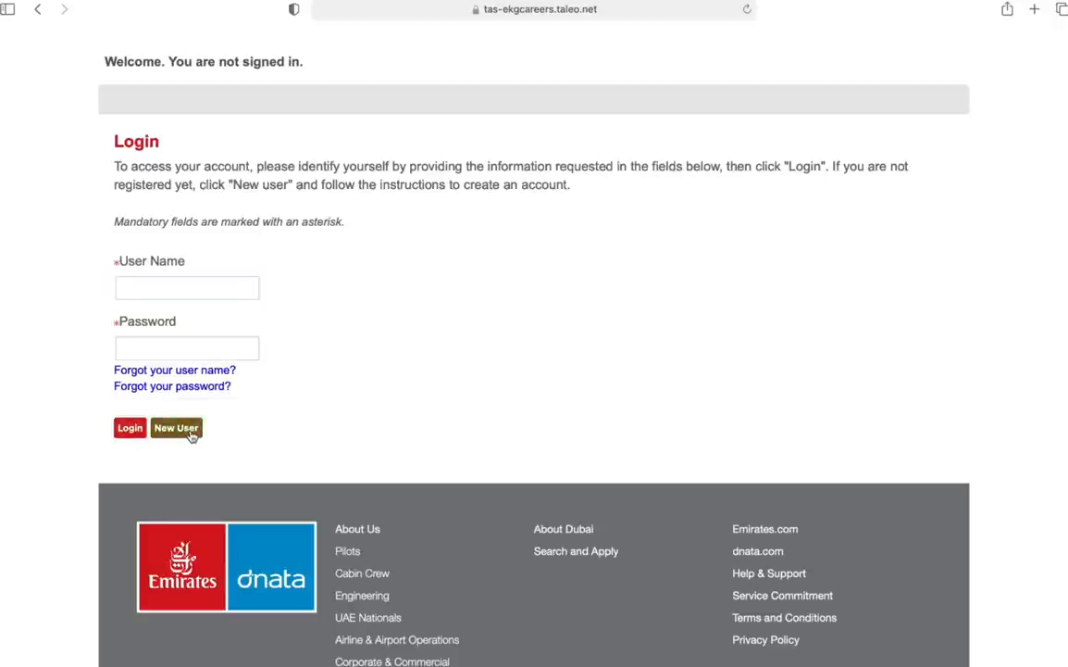
- Choose New User and activate the User Name field of the registration form
{"action": "left_click", "coordinate": [175, 427]}
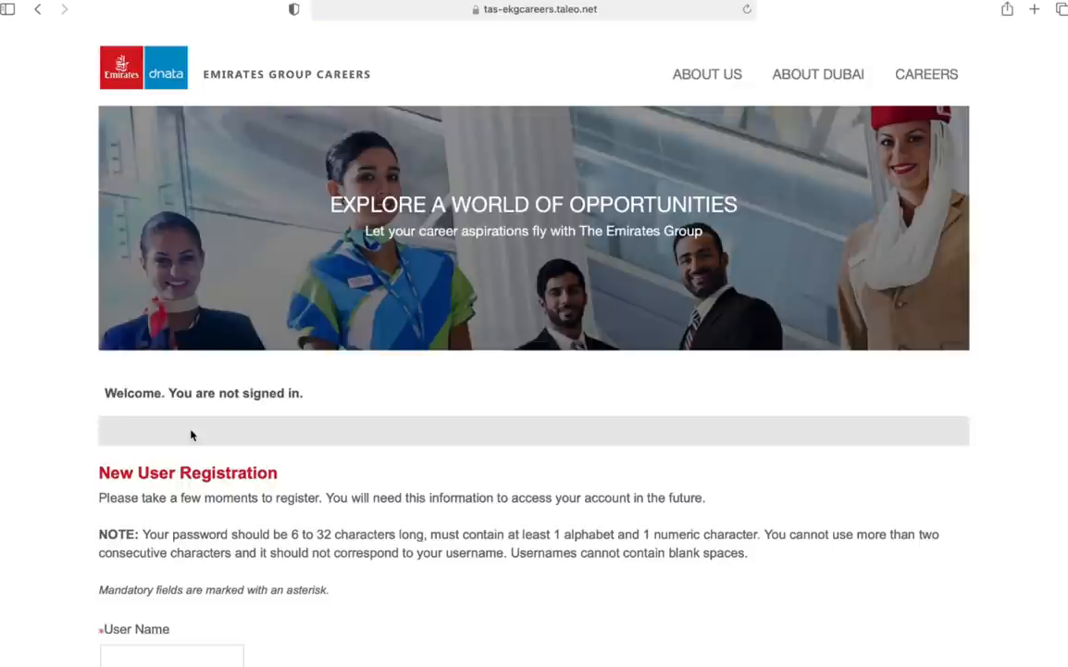
{"action": "scroll", "scroll_direction": "down", "scroll_amount": 3}
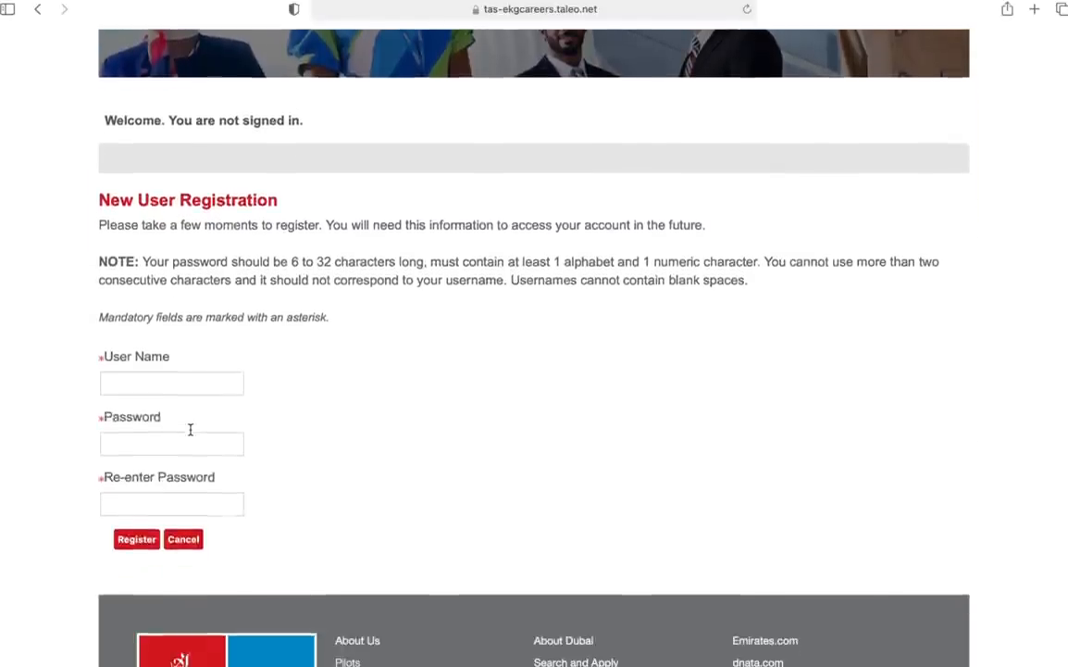
{"action": "left_click", "coordinate": [171, 382]}
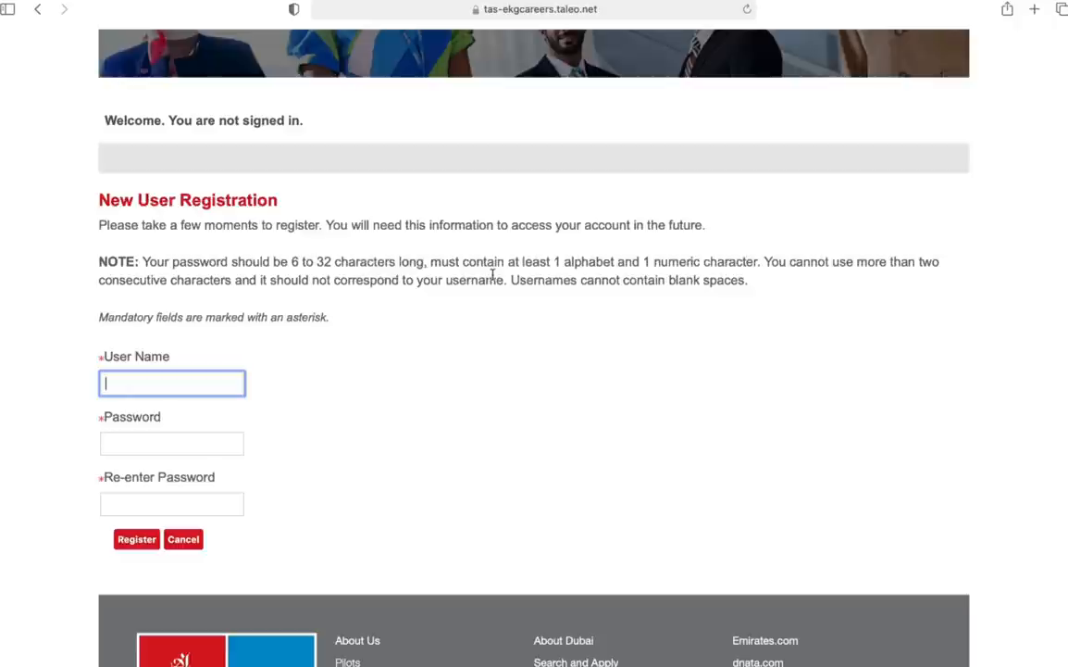
{"action": "mouse_move", "coordinate": [776, 262]}
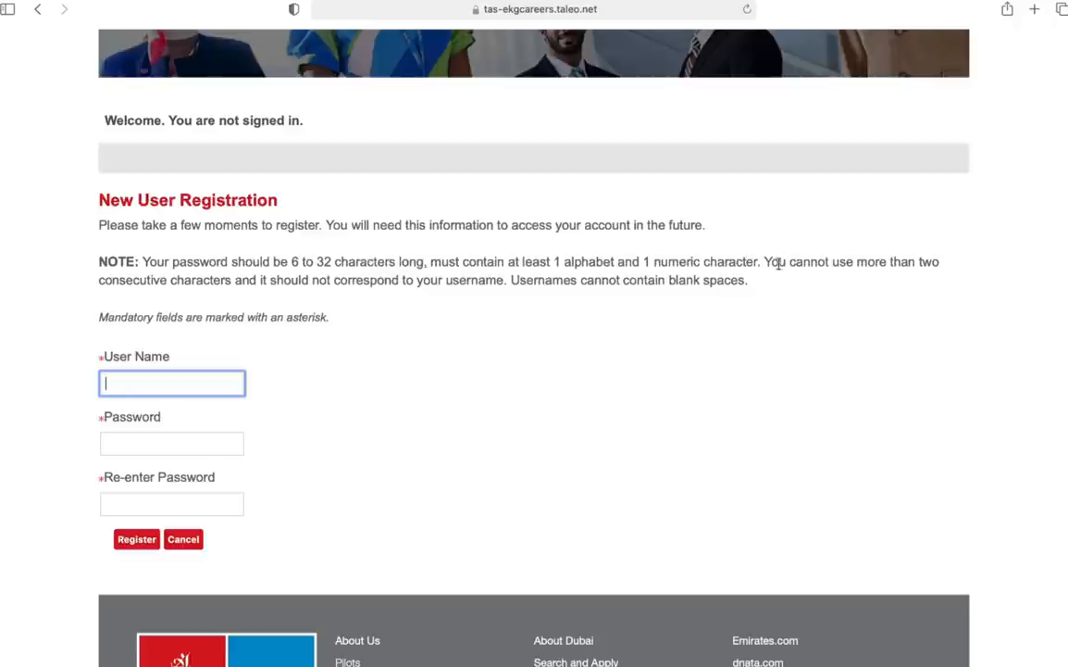
{"action": "mouse_move", "coordinate": [784, 266]}
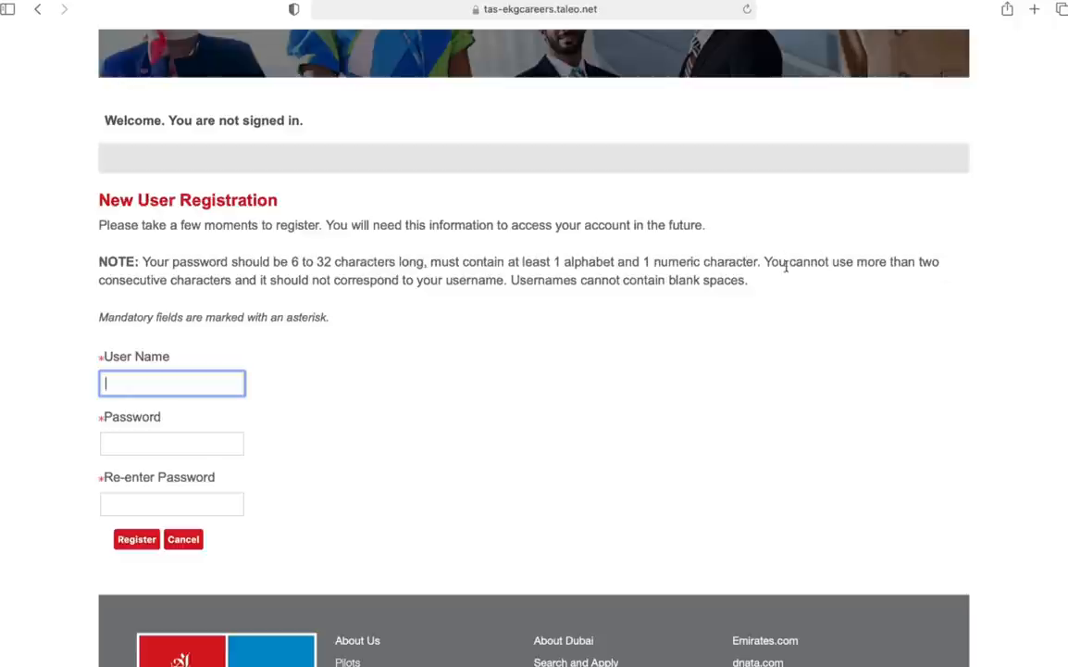
{"action": "mouse_move", "coordinate": [467, 398]}
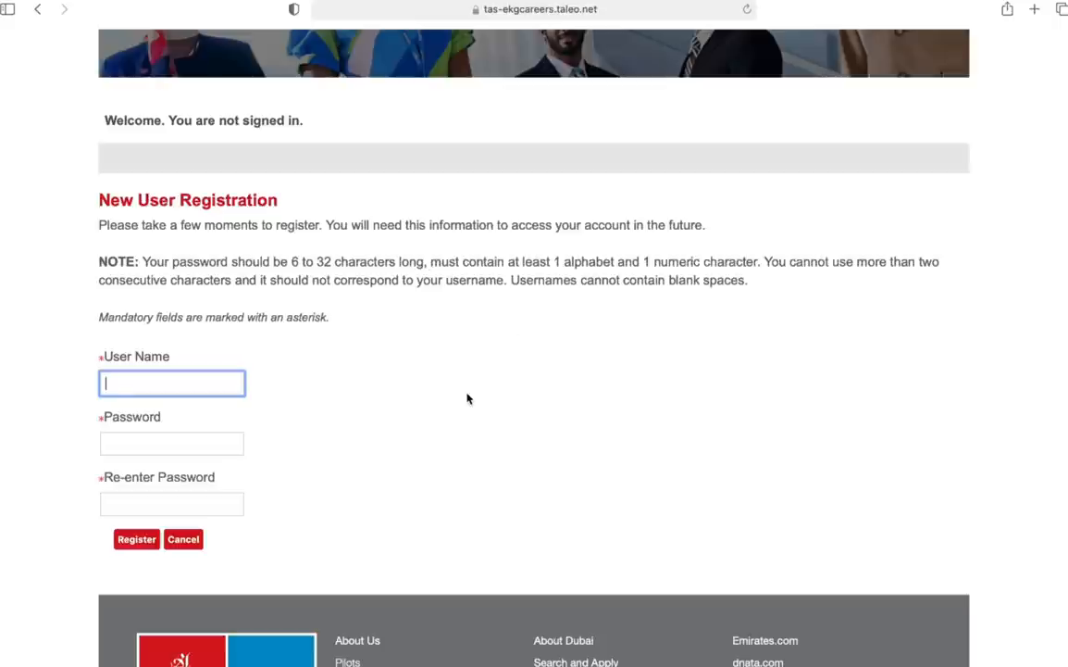
{"action": "mouse_move", "coordinate": [529, 314]}
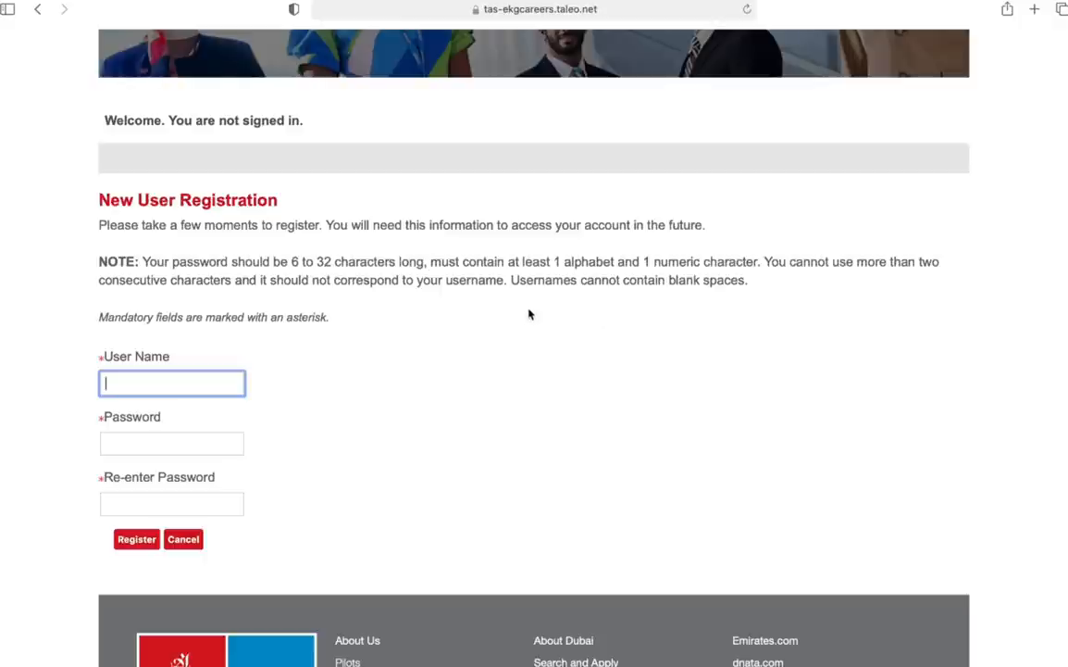
{"action": "mouse_move", "coordinate": [148, 417]}
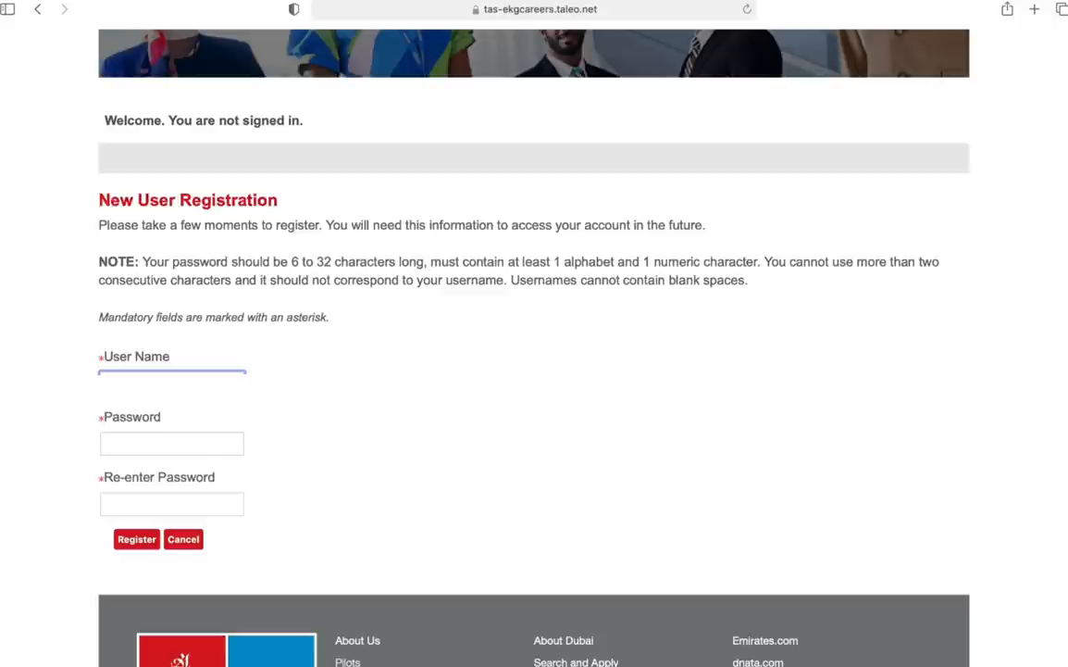
- Enter and confirm the account password, then register the new user account
{"action": "left_click", "coordinate": [171, 443]}
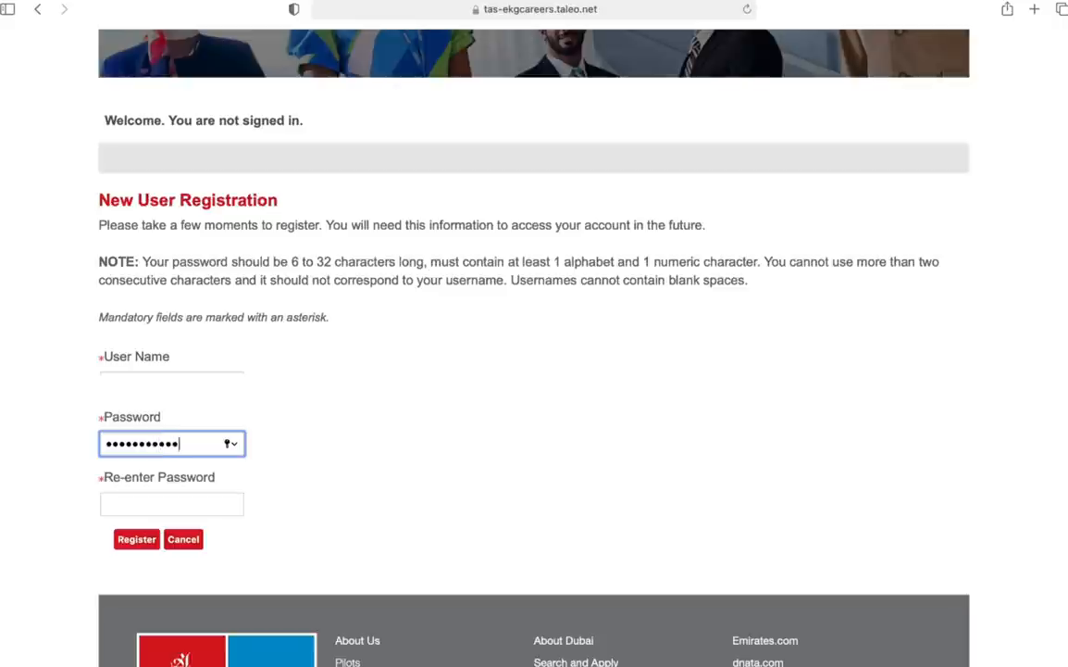
{"action": "left_click", "coordinate": [171, 503]}
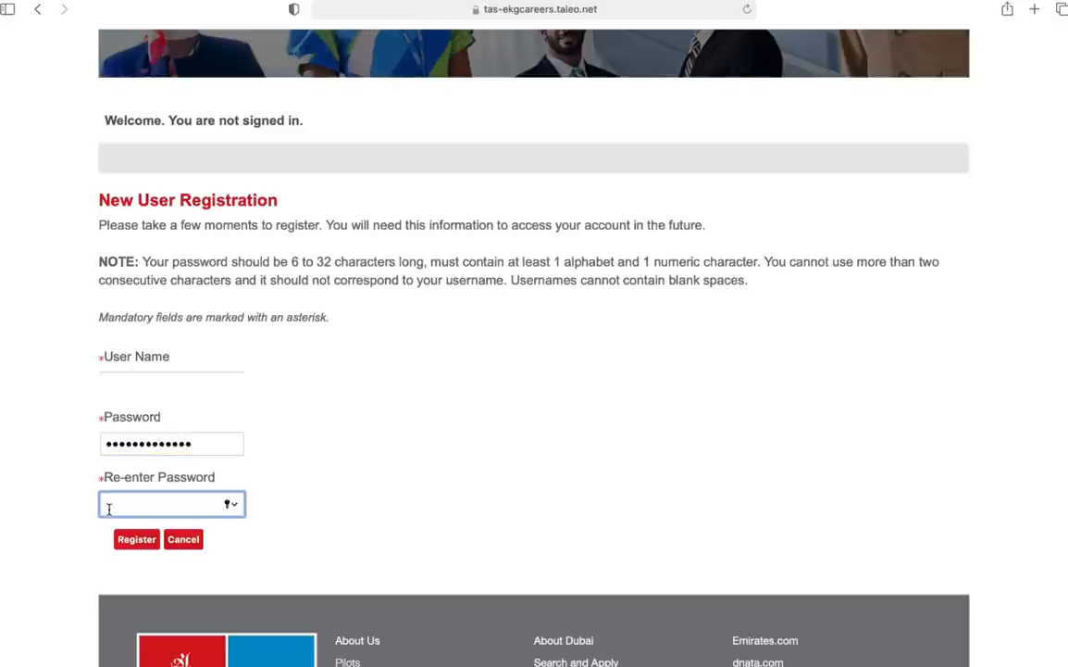
{"action": "type", "text": "password"}
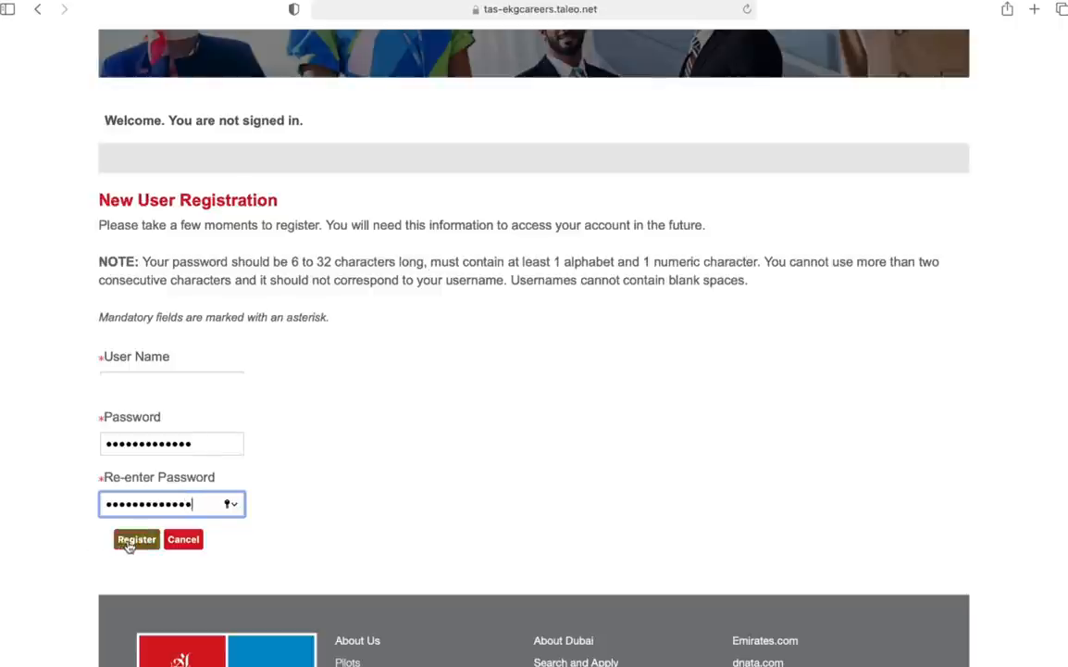
{"action": "left_click", "coordinate": [136, 539]}
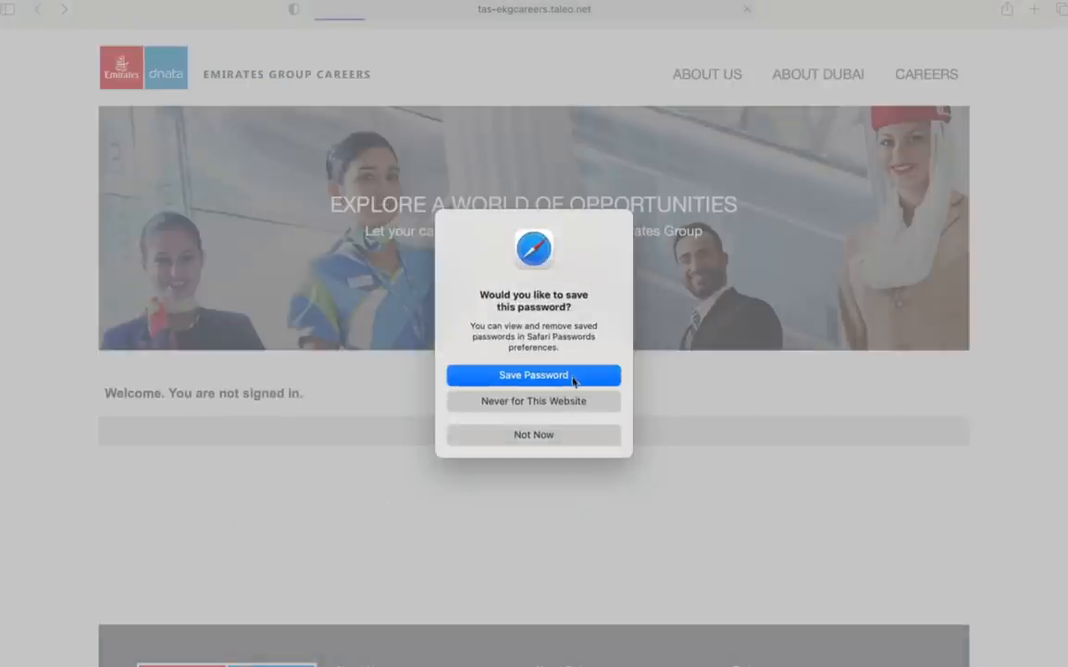
- Dismiss Safari's Save Password prompt and scroll down to the Personal Information details
{"action": "left_click", "coordinate": [533, 375]}
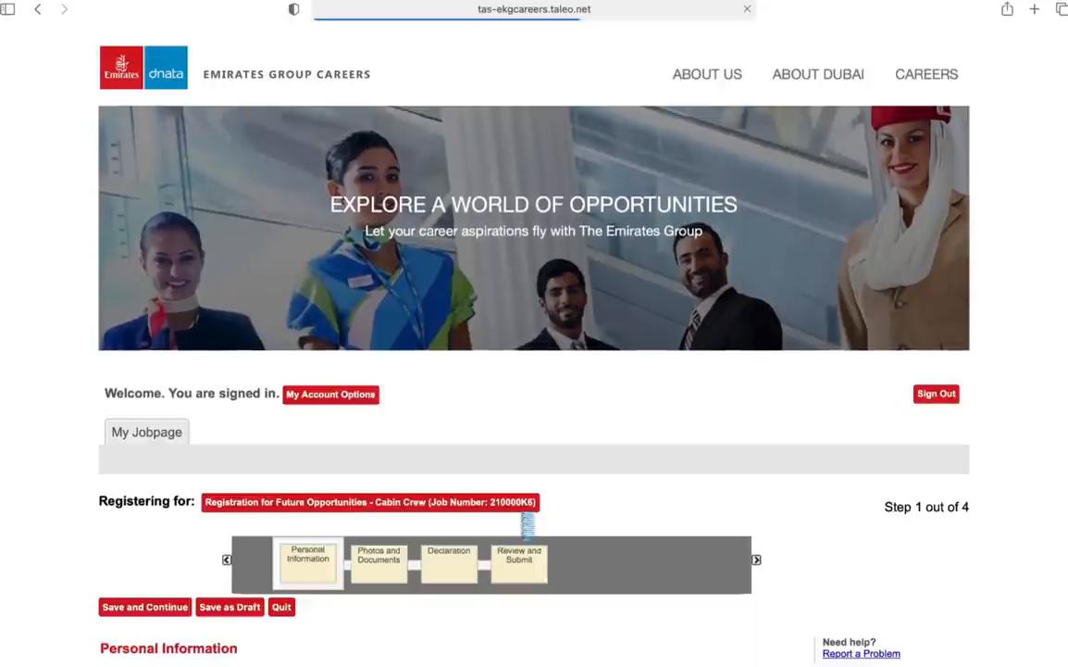
{"action": "scroll", "scroll_direction": "down", "scroll_amount": 3}
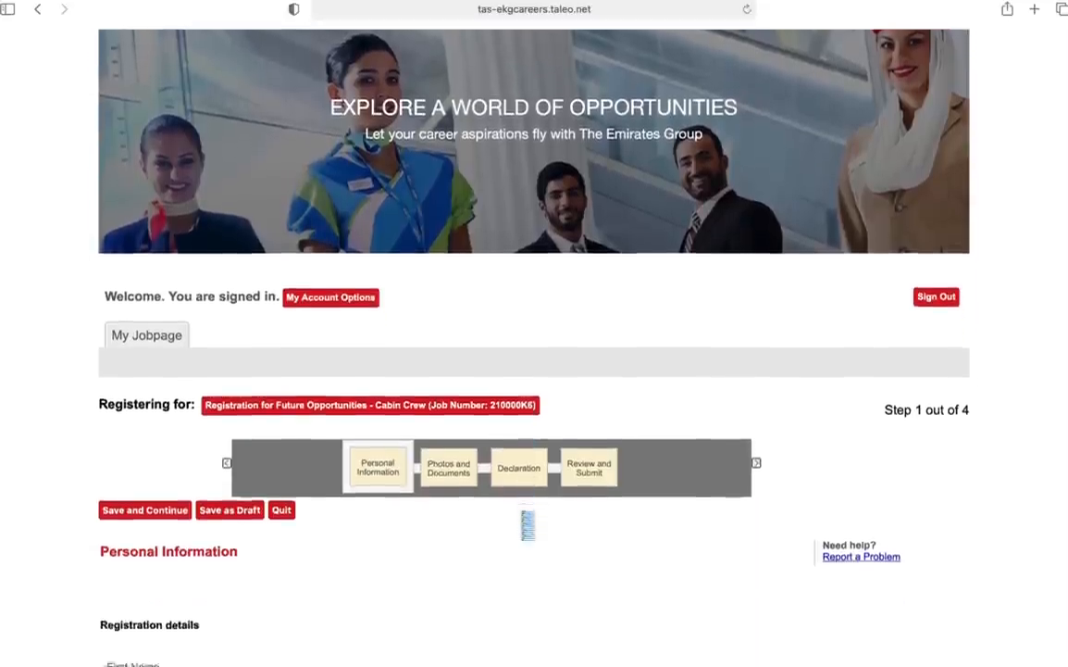
{"action": "scroll", "scroll_direction": "down", "scroll_amount": 3}
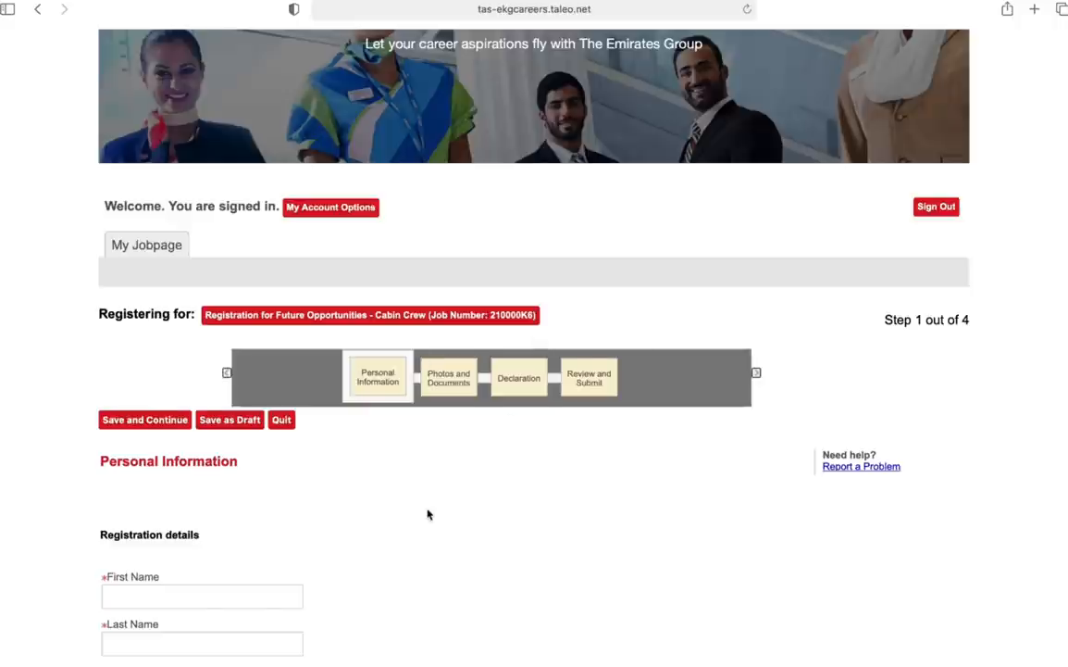
{"action": "scroll", "scroll_direction": "down", "scroll_amount": 3}
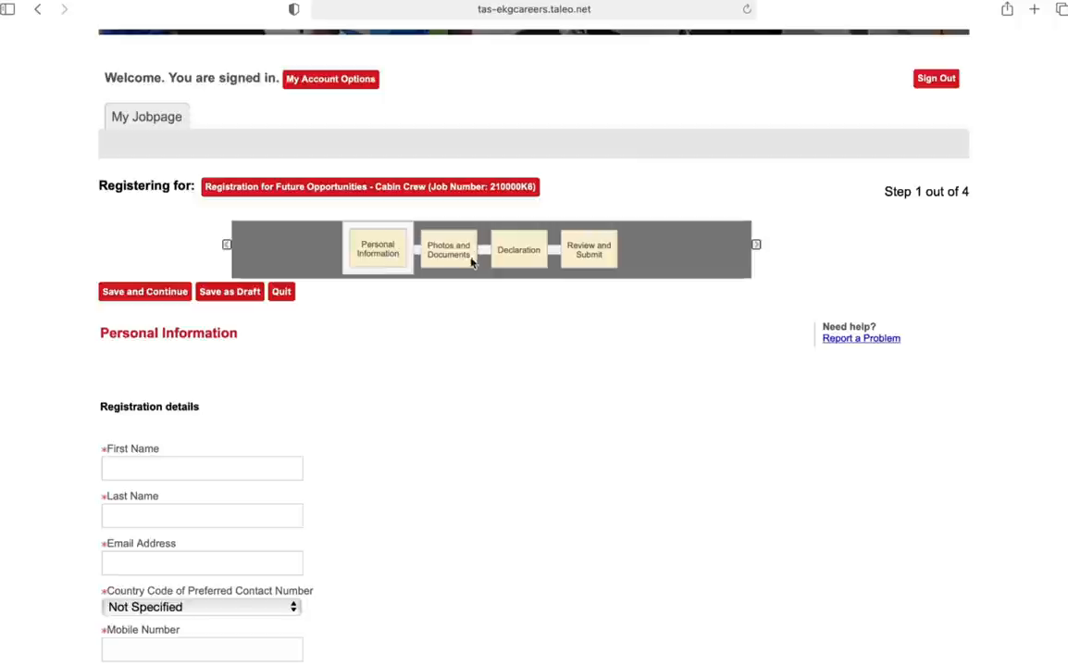
{"action": "mouse_move", "coordinate": [623, 251]}
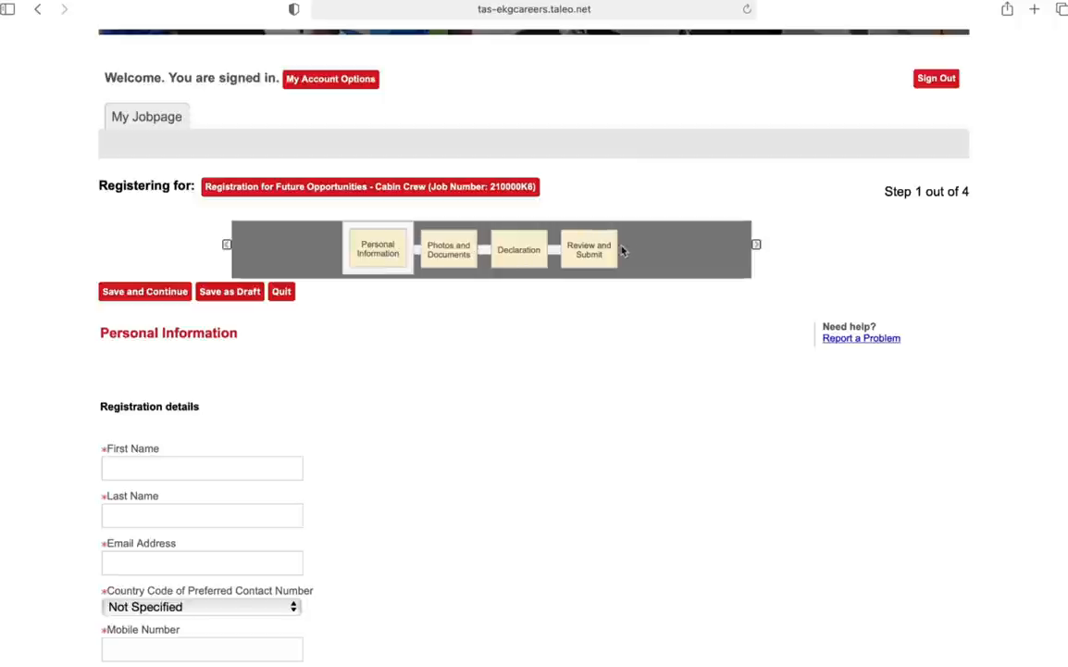
{"action": "mouse_move", "coordinate": [454, 396]}
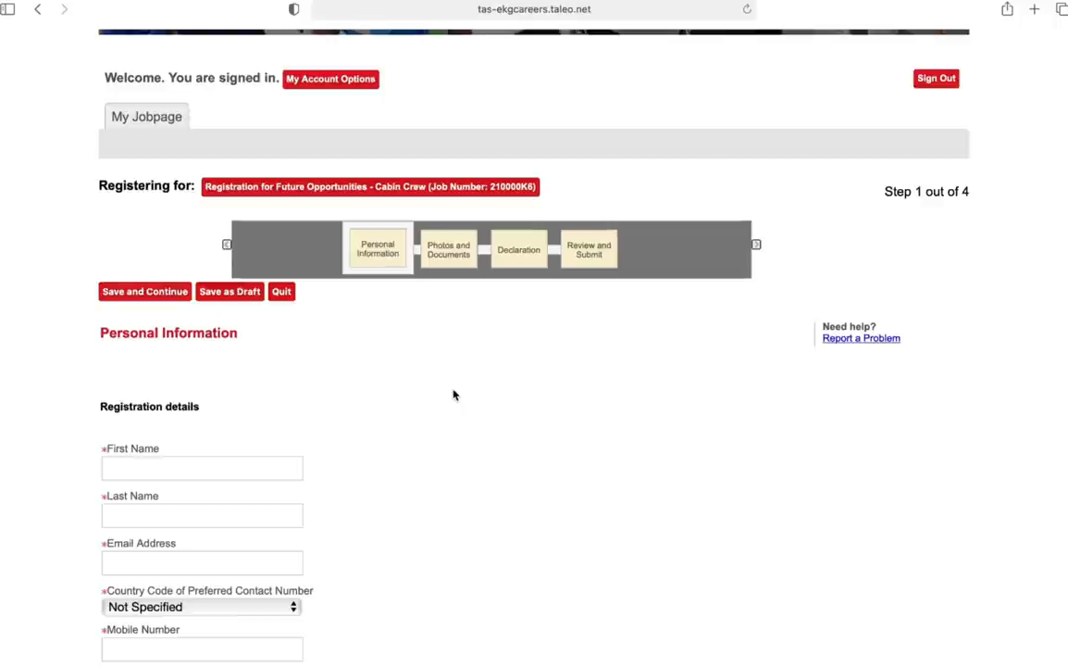
{"action": "mouse_move", "coordinate": [460, 244]}
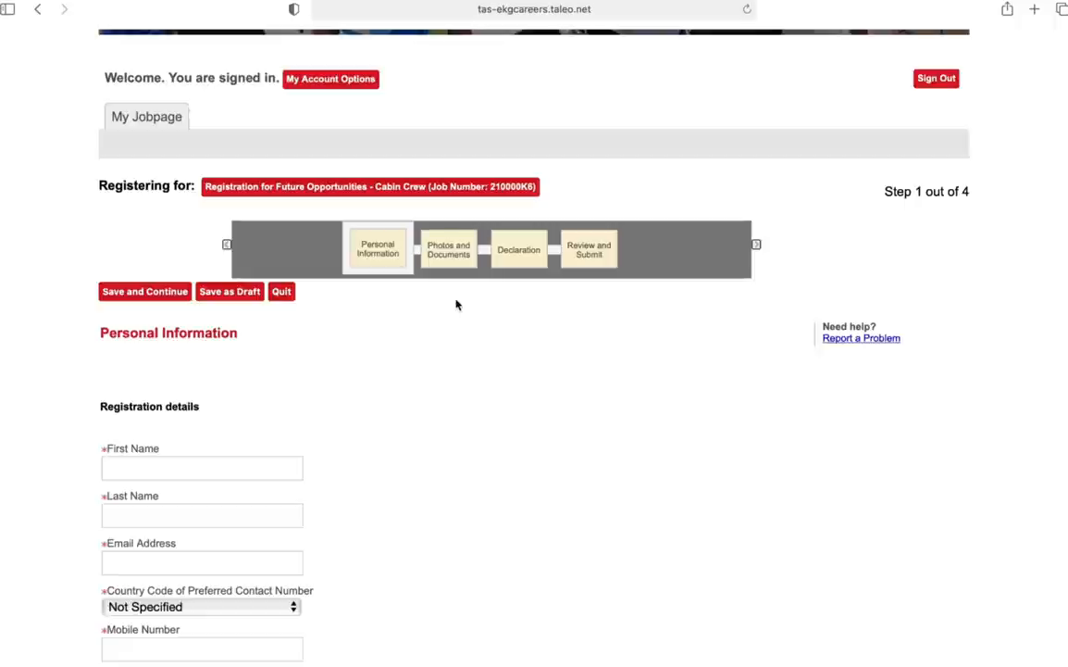
{"action": "scroll", "scroll_direction": "down", "scroll_amount": 3}
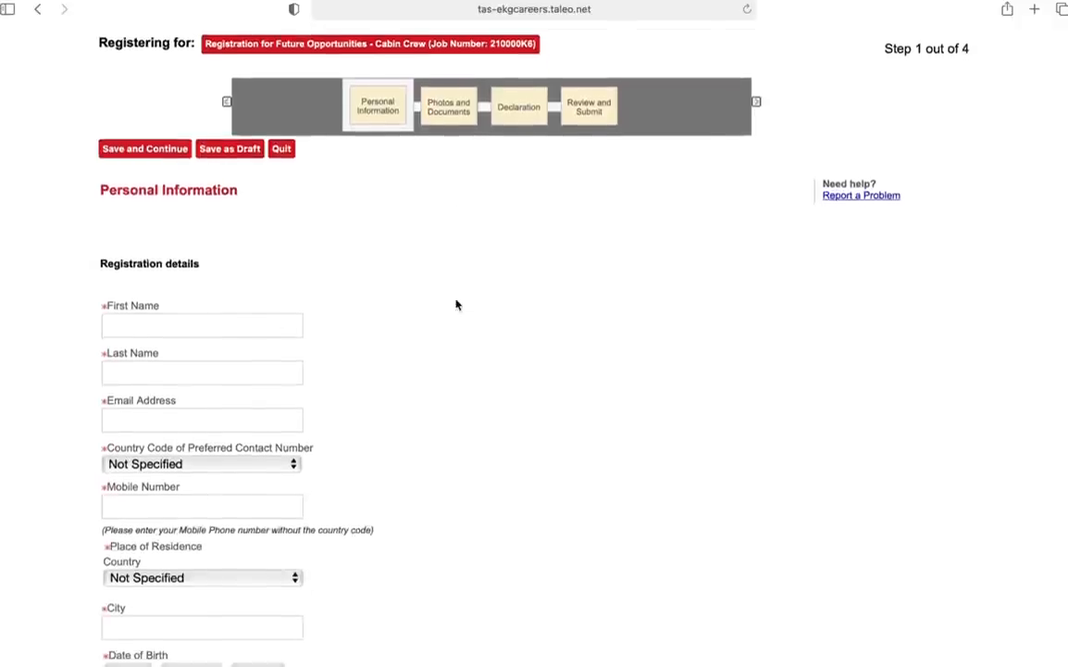
{"action": "left_click", "coordinate": [202, 327]}
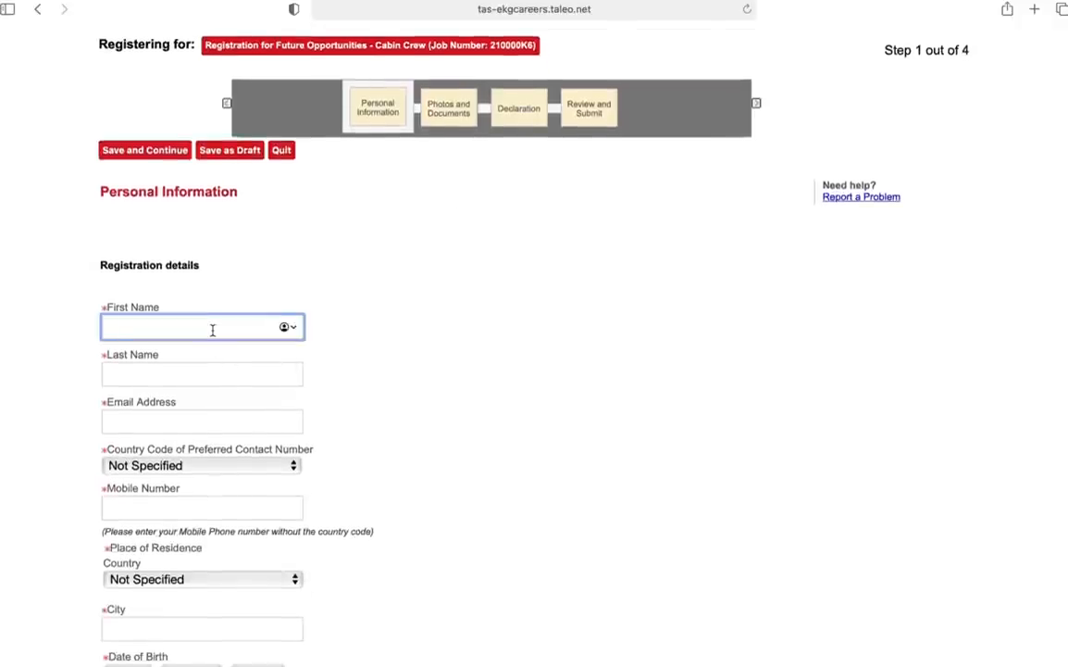
{"action": "type", "text": "Twinkle"}
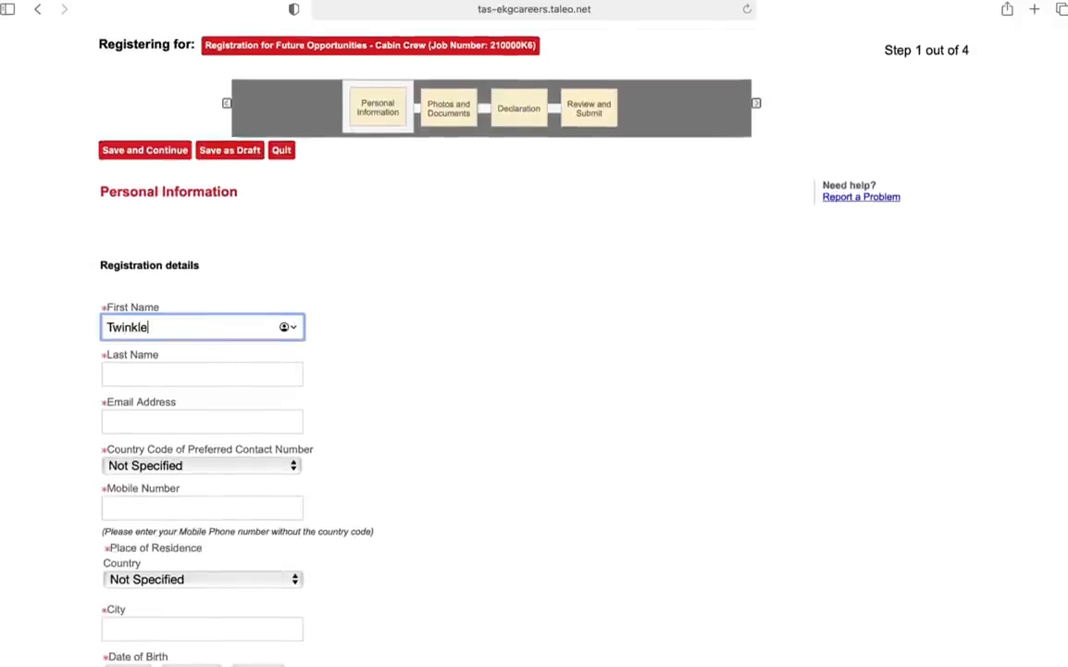
{"action": "left_click", "coordinate": [202, 373]}
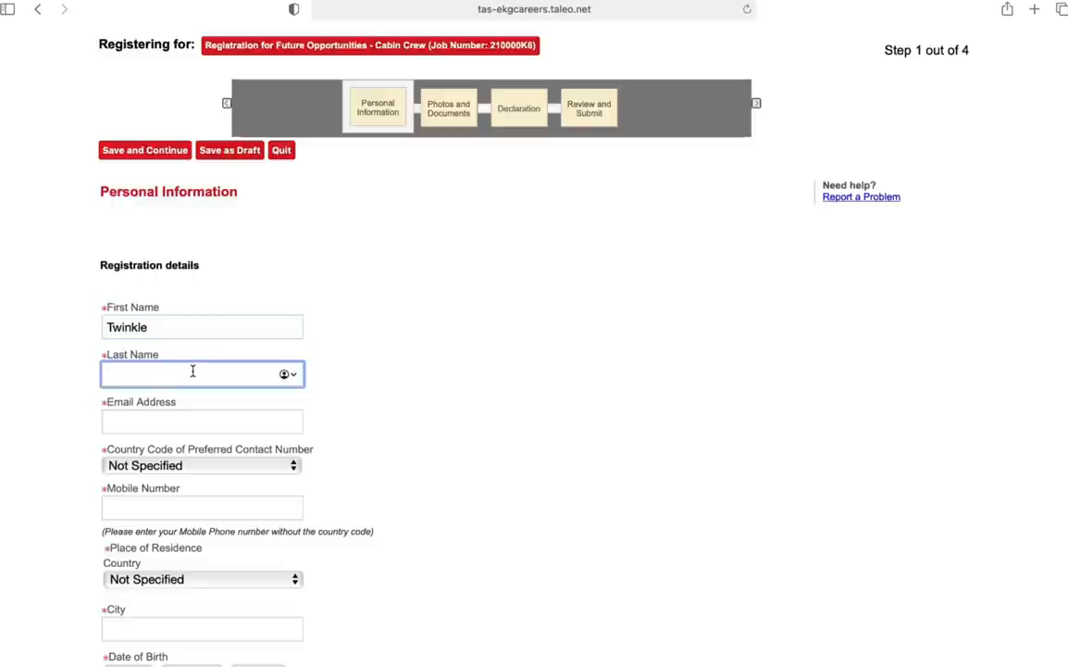
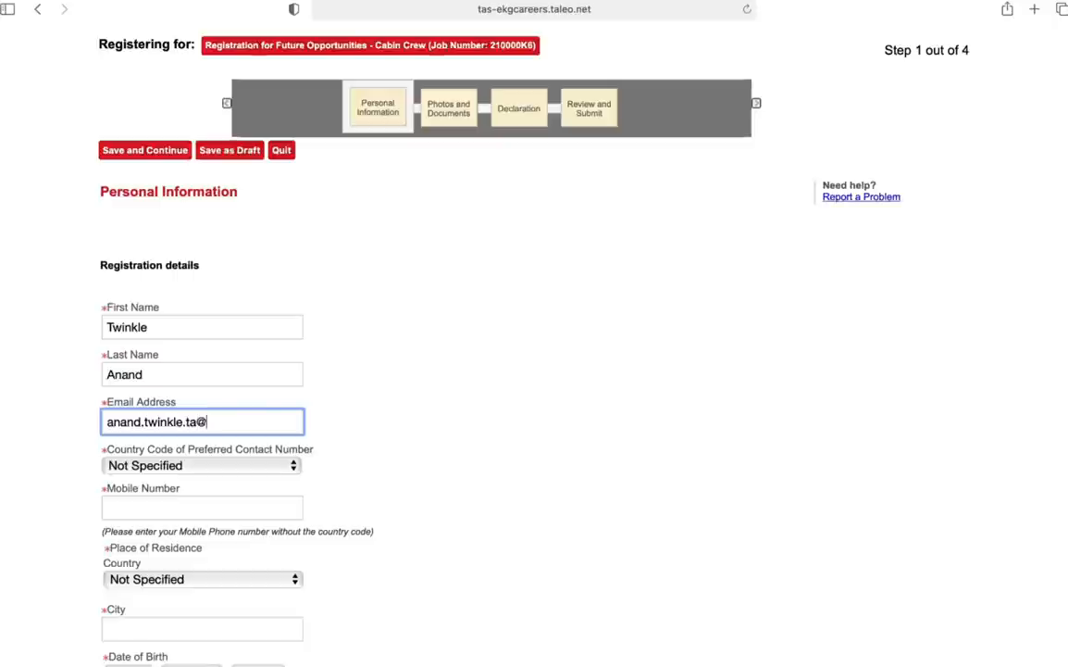
- Finish the gmail.com email and set the contact country code to India (+91)
{"action": "type", "text": "gmail.com"}
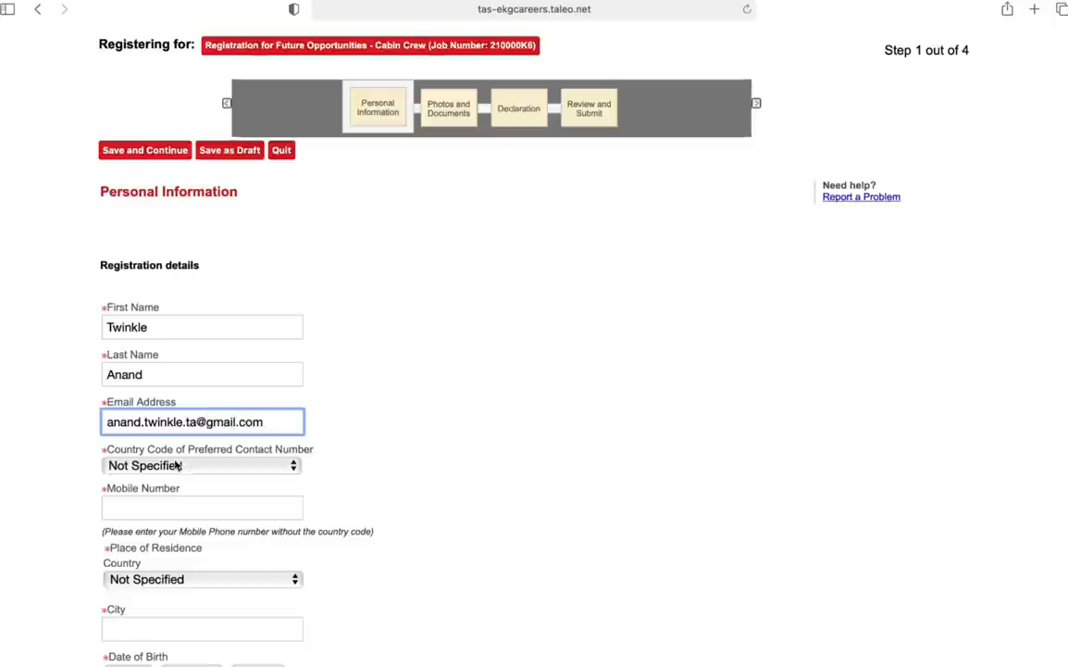
{"action": "left_click", "coordinate": [201, 465]}
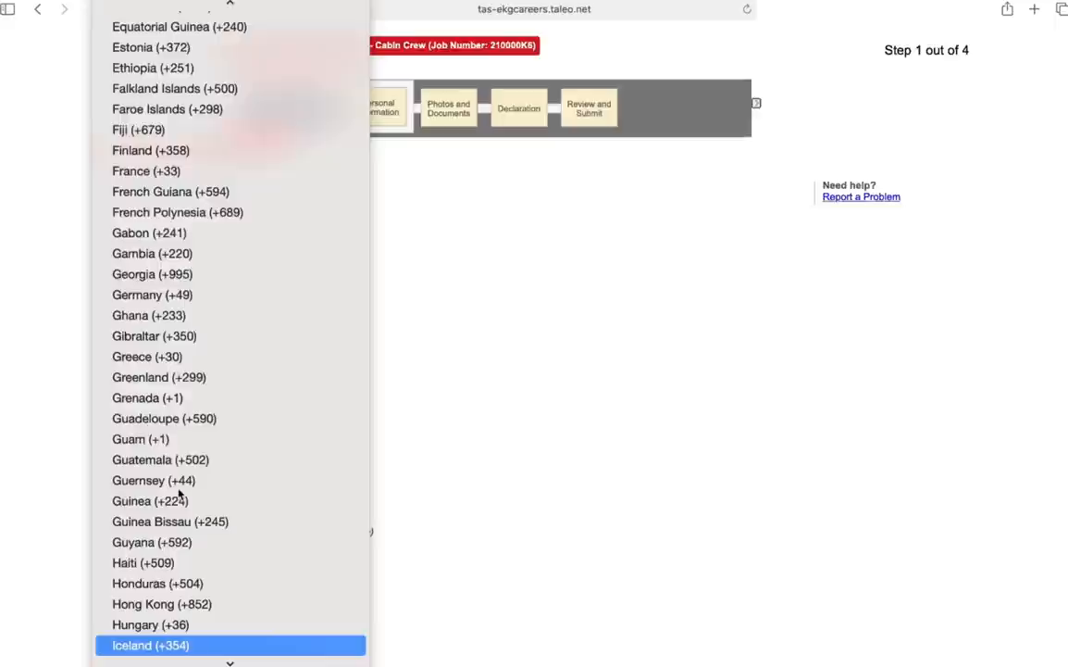
{"action": "scroll", "scroll_direction": "down", "scroll_amount": 3}
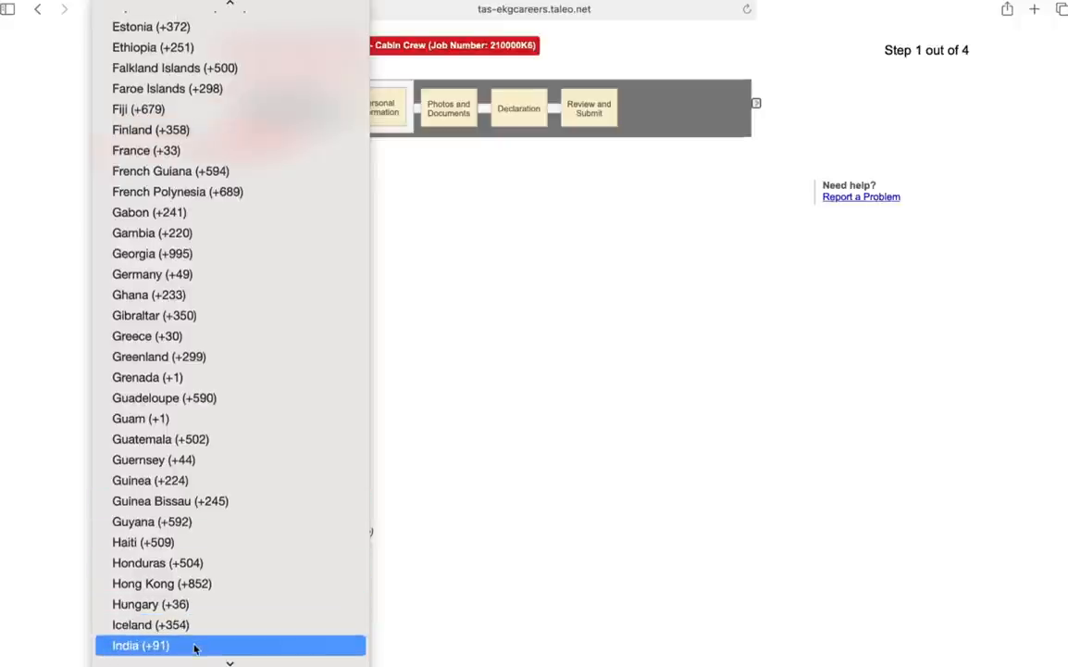
{"action": "left_click", "coordinate": [140, 646]}
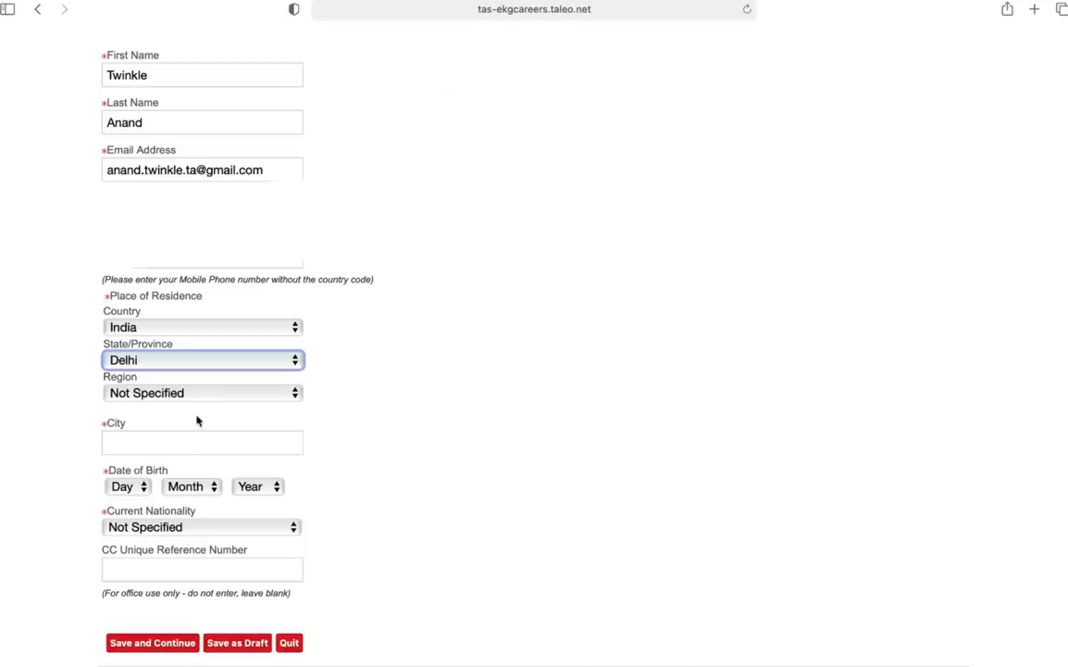
- Enter New Delhi as the city of residence, correcting the misspelled first attempt
{"action": "left_click", "coordinate": [202, 441]}
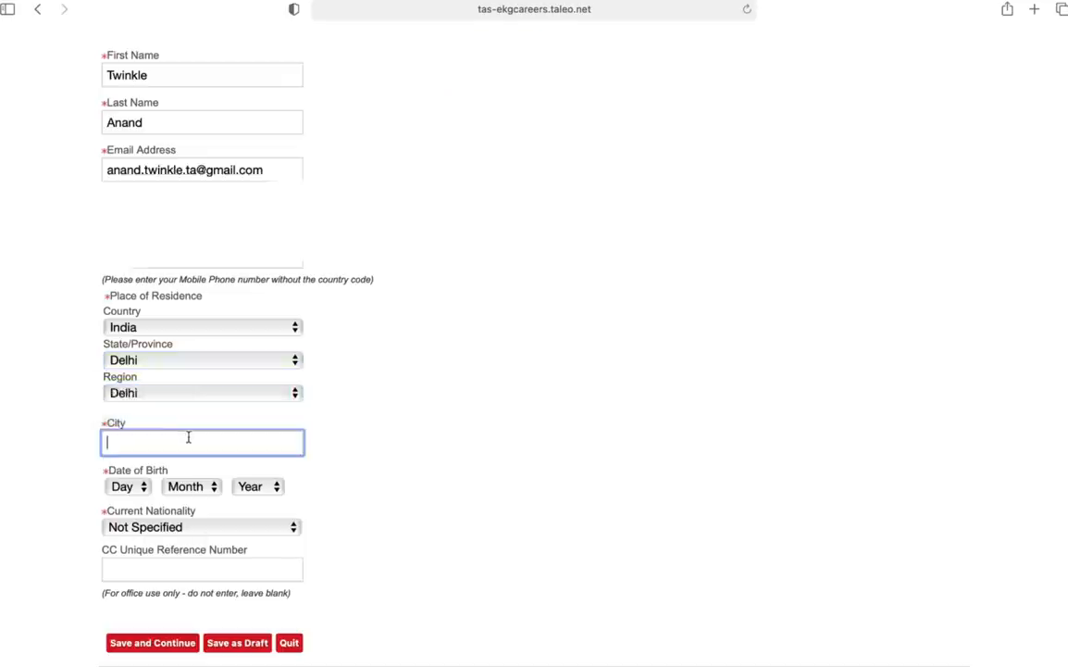
{"action": "type", "text": "ne wdelhi"}
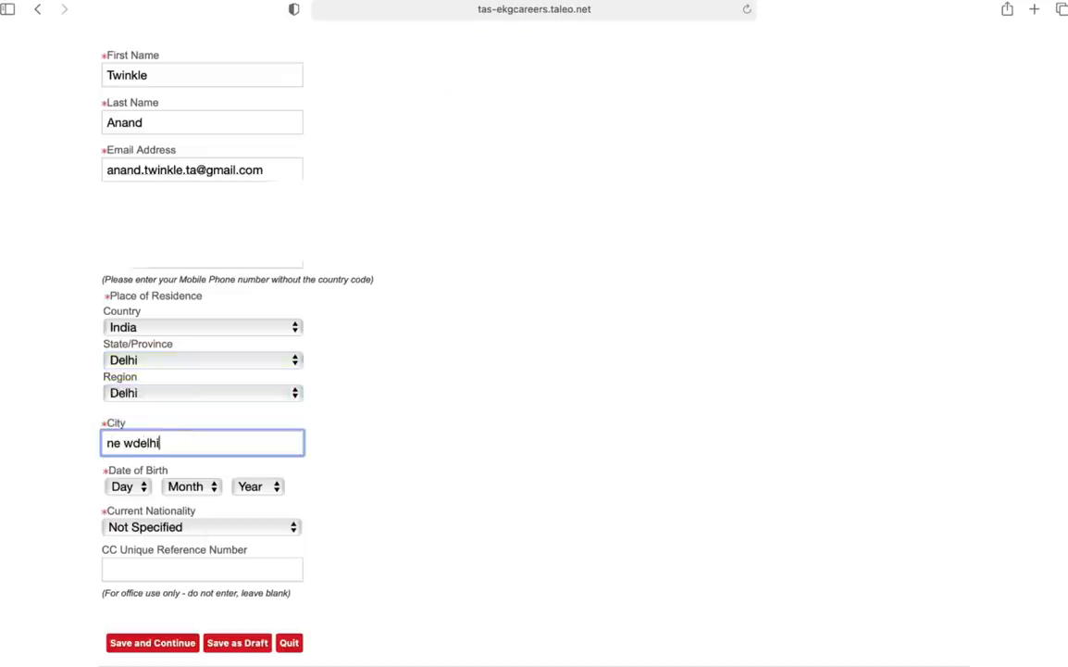
{"action": "key", "text": "backspace"}
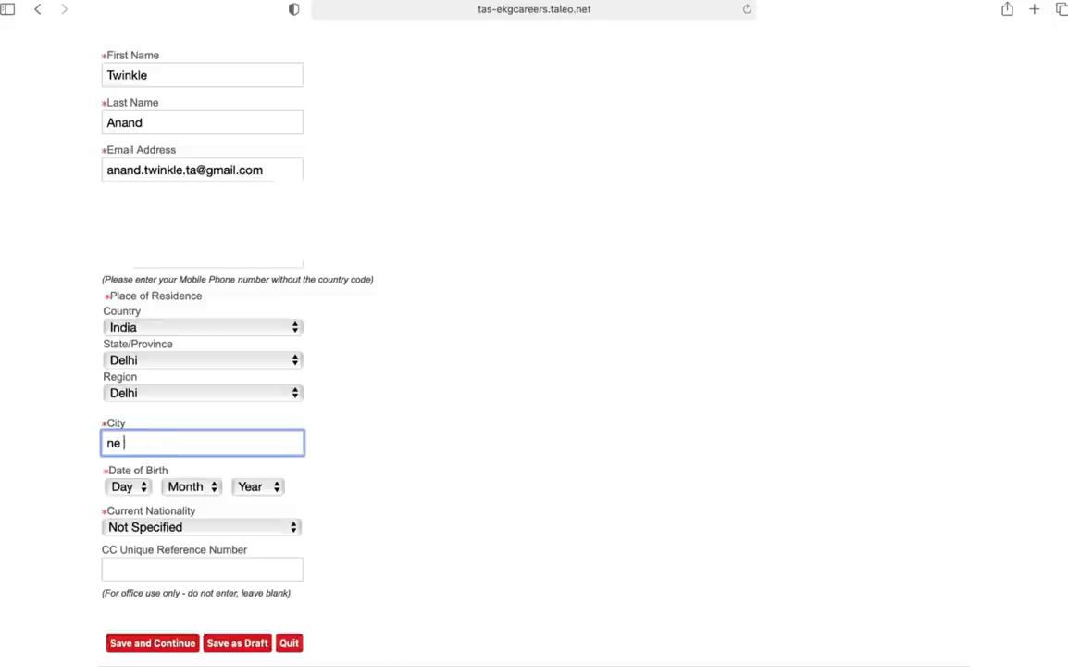
{"action": "type", "text": "New delhi"}
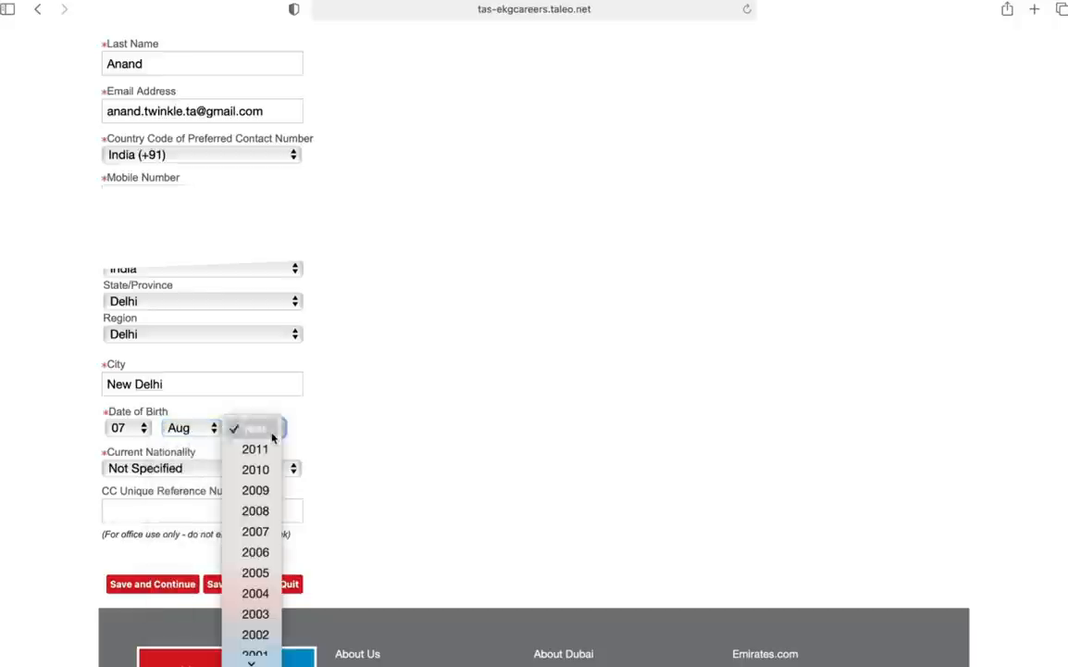
- Set the birth year to 1990 and the current nationality to Indian
{"action": "left_click", "coordinate": [257, 427]}
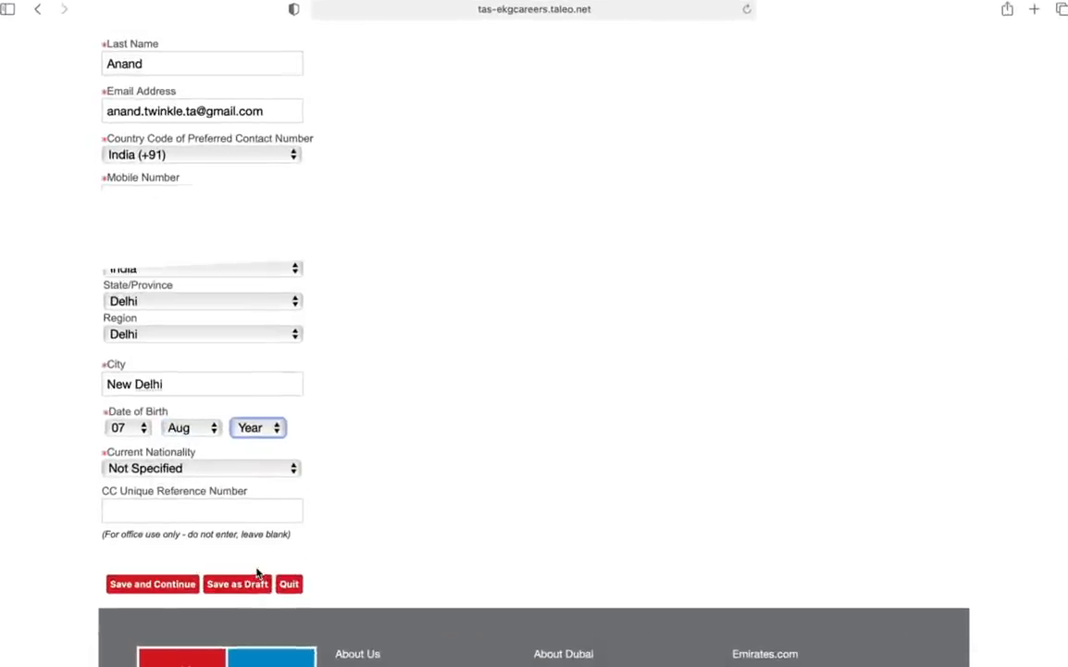
{"action": "left_click", "coordinate": [258, 427]}
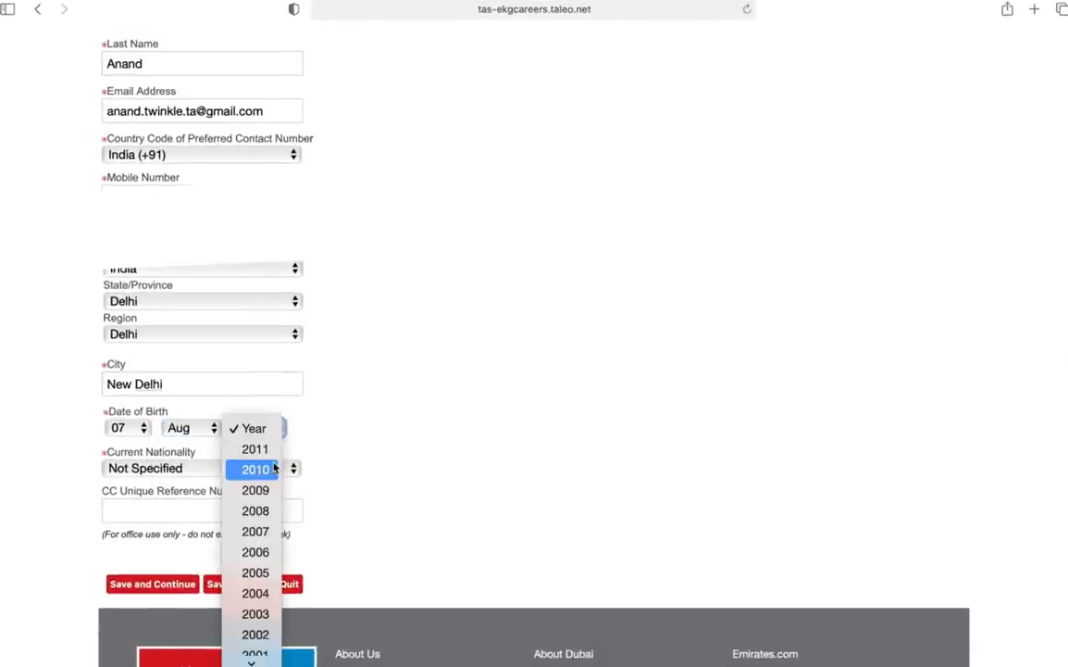
{"action": "scroll", "scroll_direction": "down", "scroll_amount": 3}
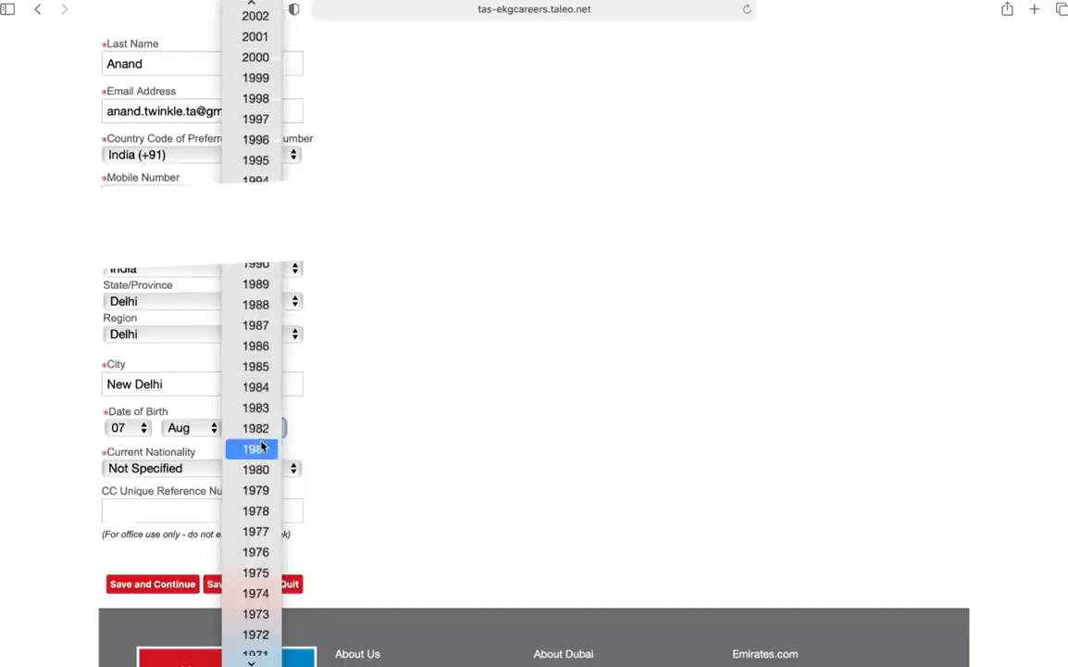
{"action": "left_click", "coordinate": [256, 449]}
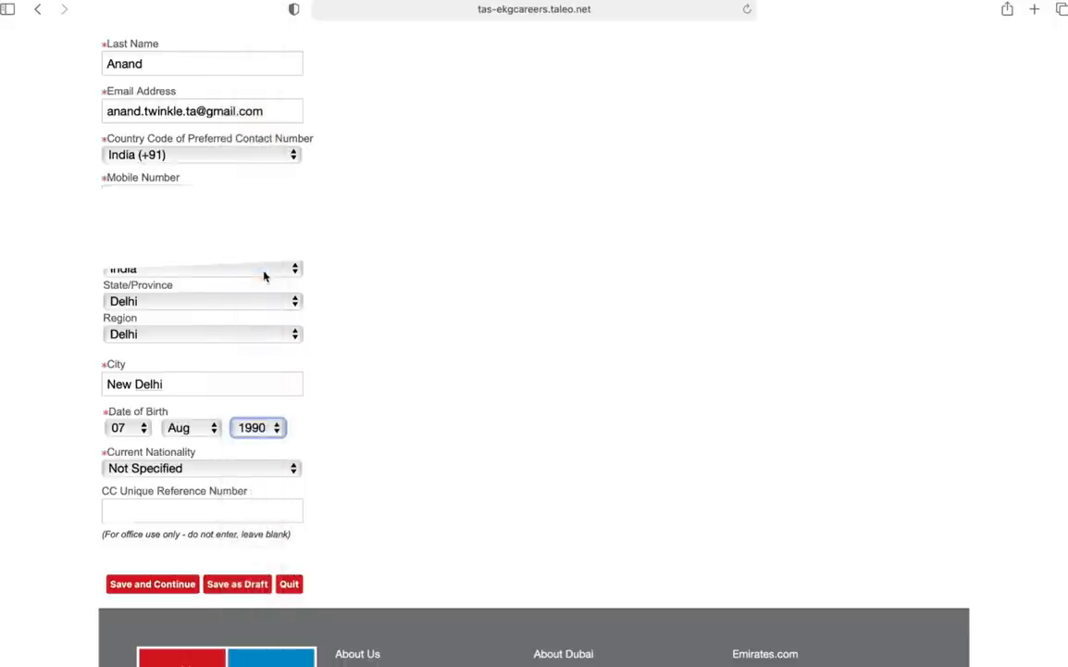
{"action": "left_click", "coordinate": [201, 468]}
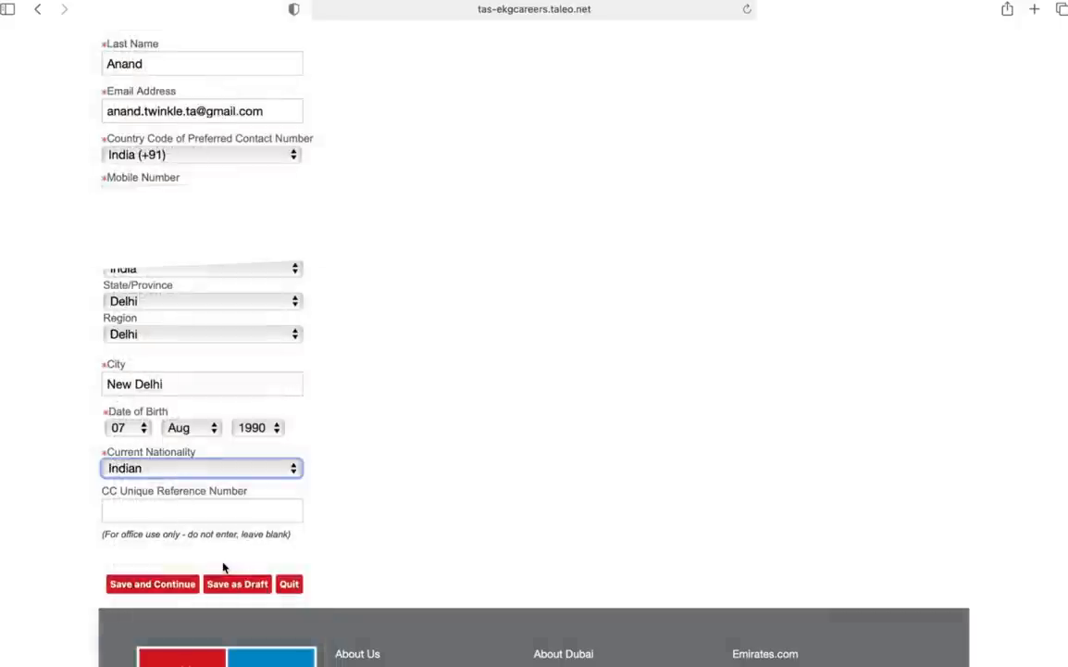
{"action": "left_click", "coordinate": [201, 511]}
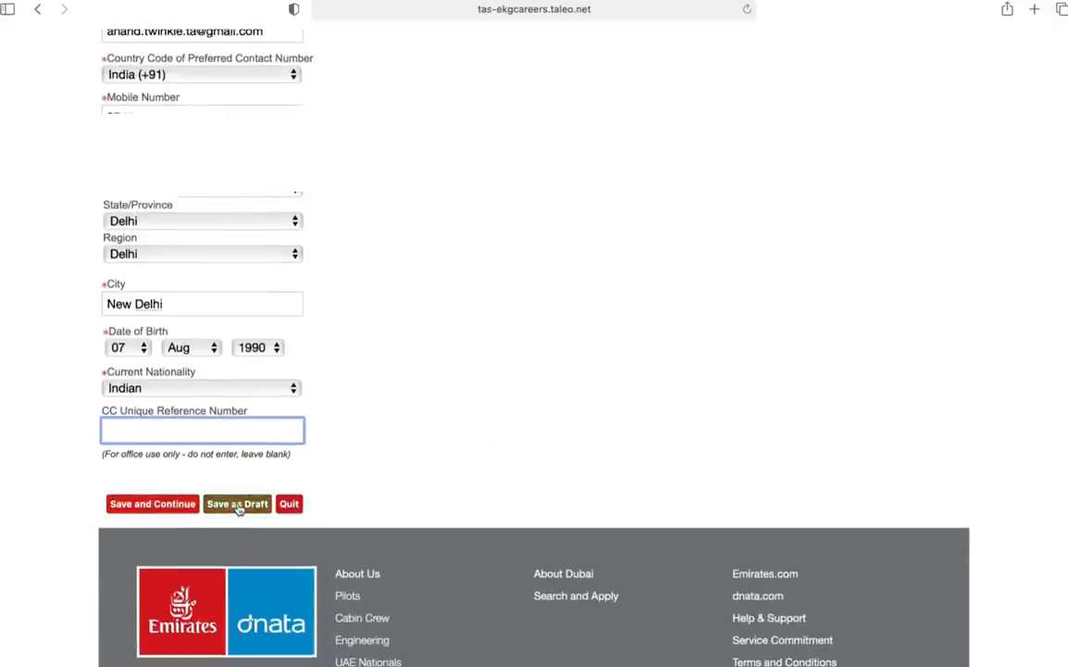
{"action": "mouse_move", "coordinate": [237, 502]}
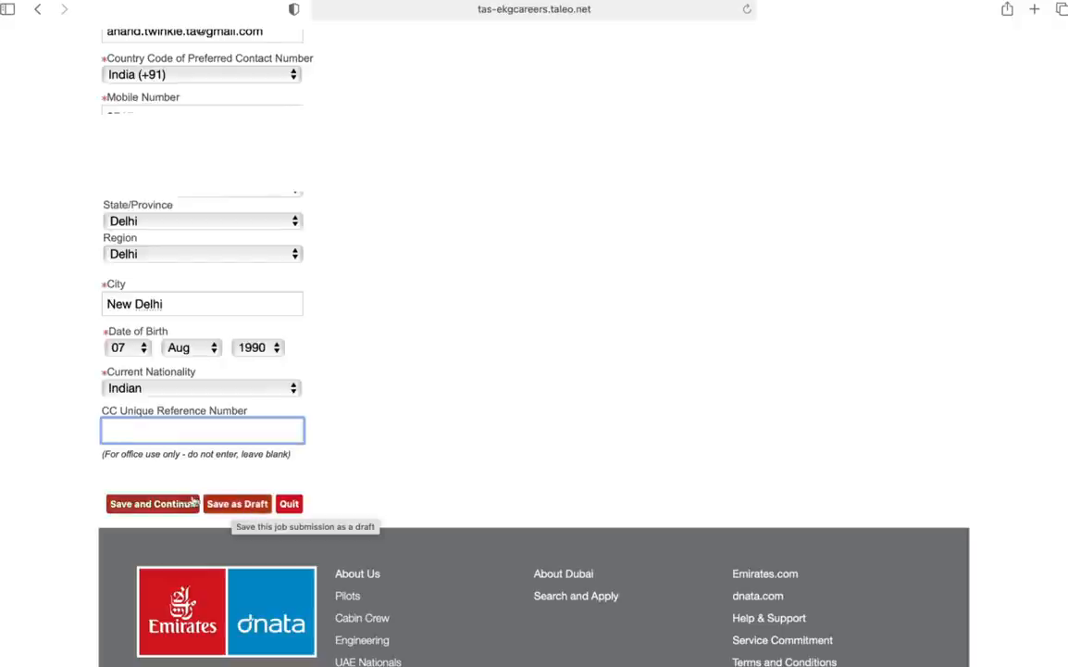
- Save the Personal Information form and continue to Photos and Documents
{"action": "left_click", "coordinate": [152, 504]}
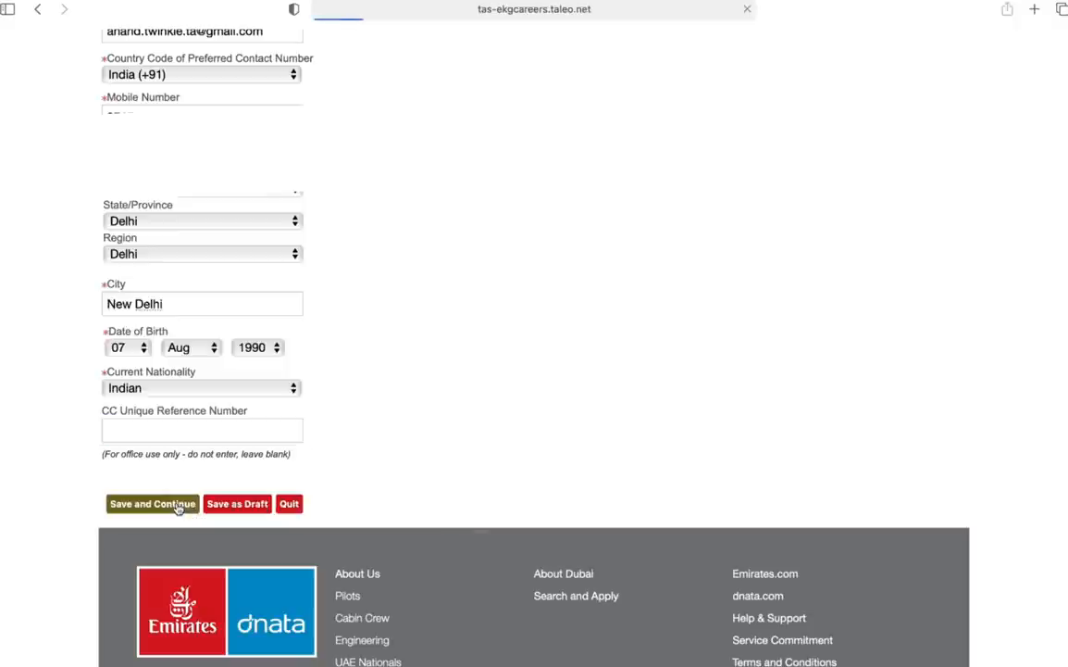
{"action": "left_click", "coordinate": [151, 504]}
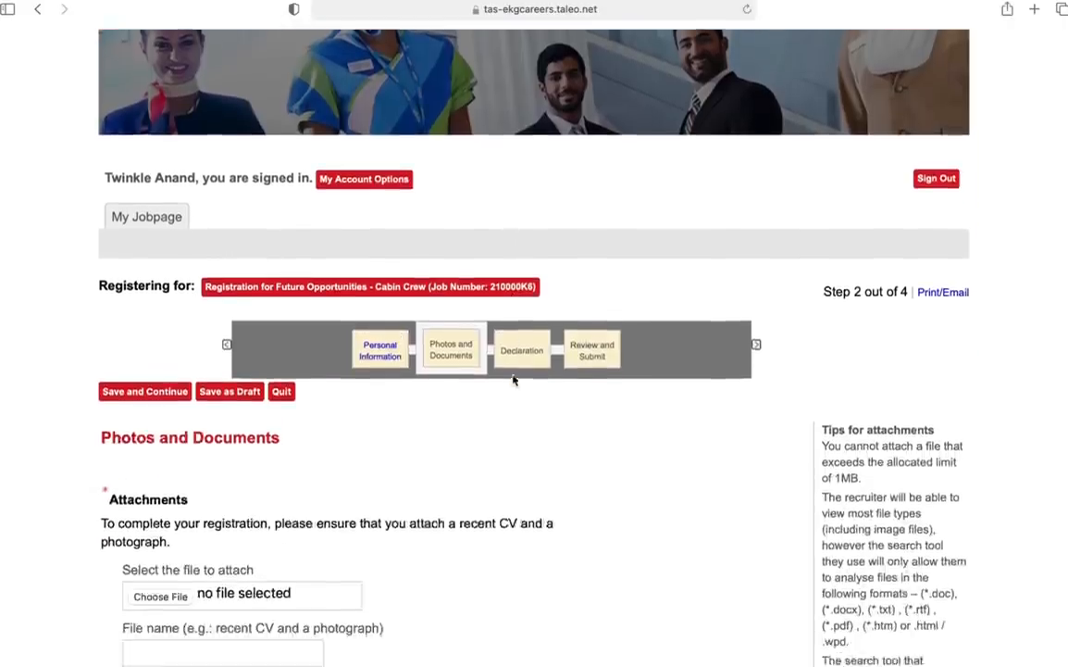
{"action": "scroll", "scroll_direction": "down", "scroll_amount": 3}
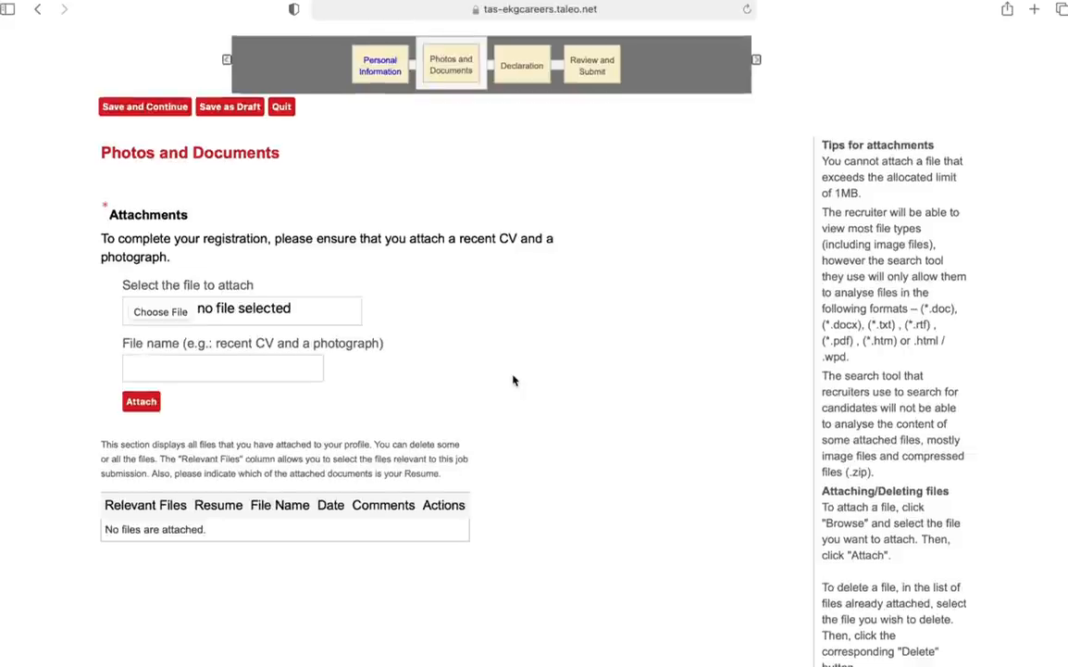
{"action": "mouse_move", "coordinate": [676, 415]}
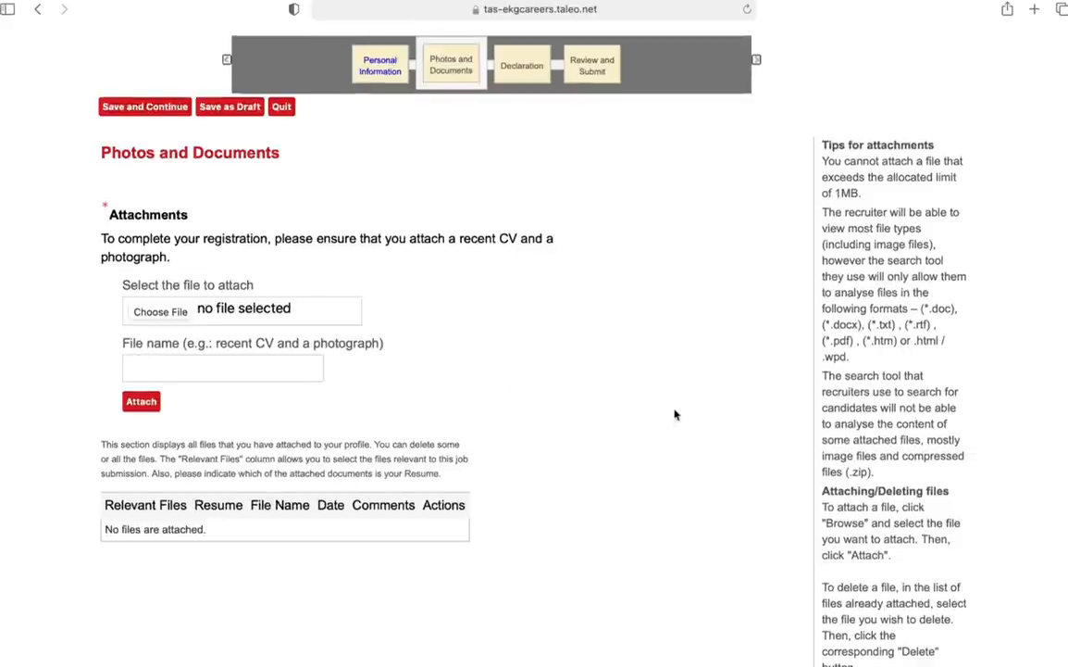
{"action": "scroll", "scroll_direction": "down", "scroll_amount": 3}
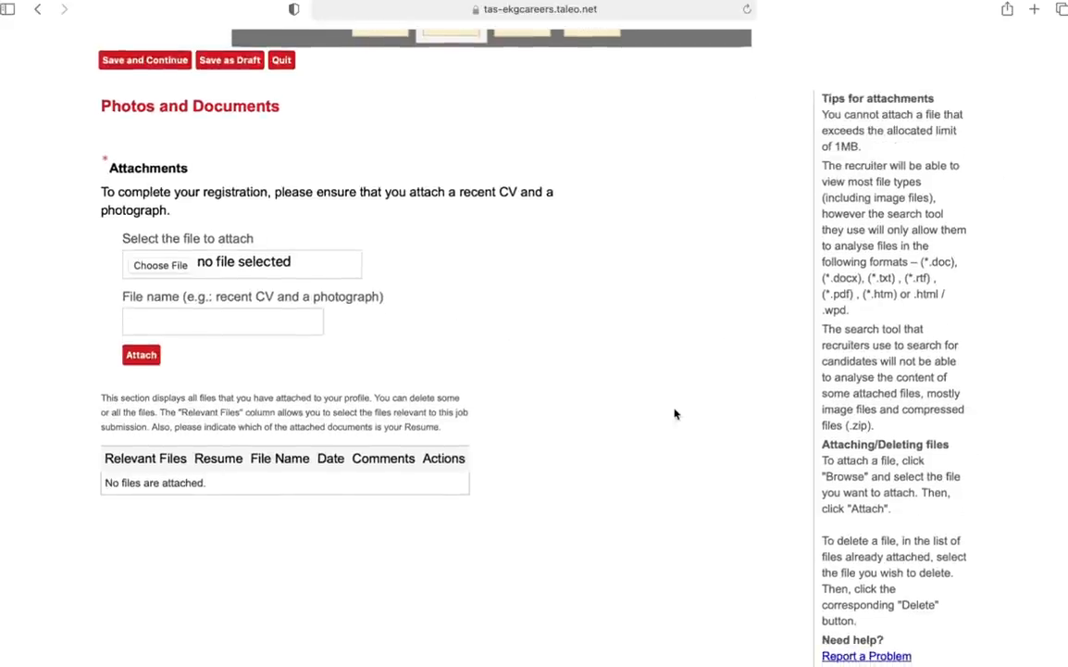
{"action": "mouse_move", "coordinate": [444, 272]}
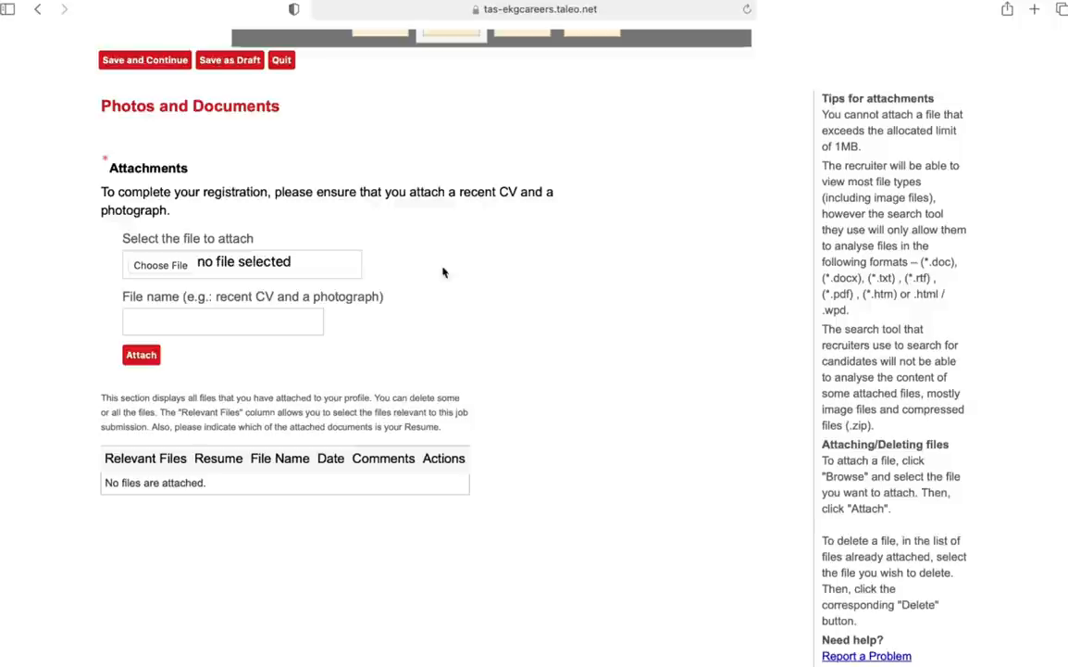
{"action": "mouse_move", "coordinate": [462, 200]}
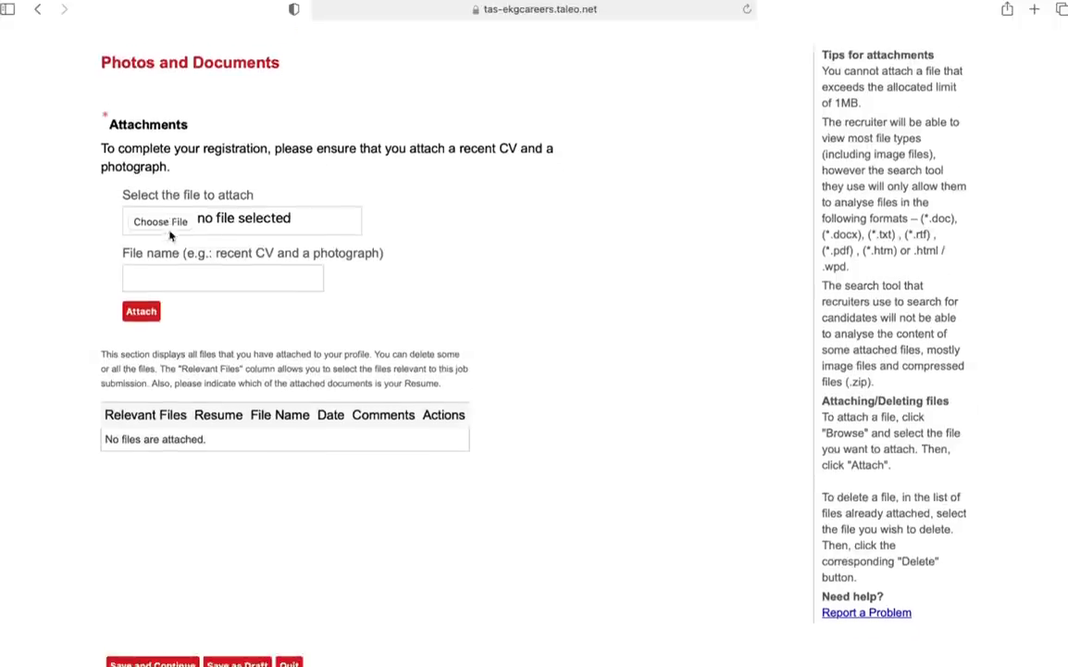
{"action": "scroll", "scroll_direction": "down", "scroll_amount": 3}
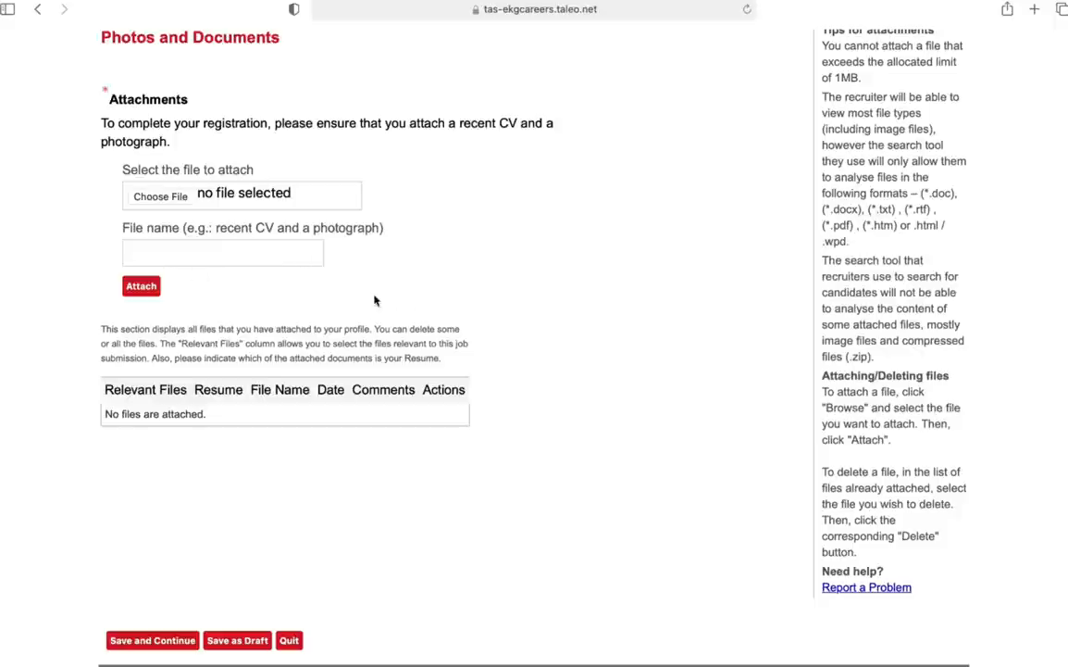
{"action": "mouse_move", "coordinate": [540, 382]}
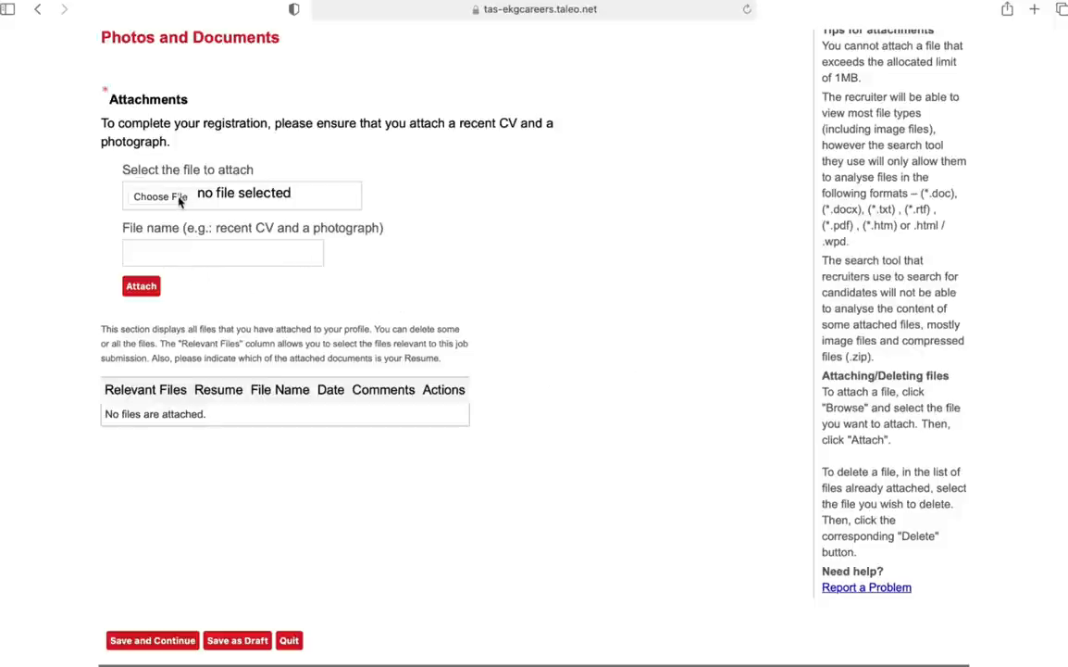
{"action": "left_click", "coordinate": [158, 196]}
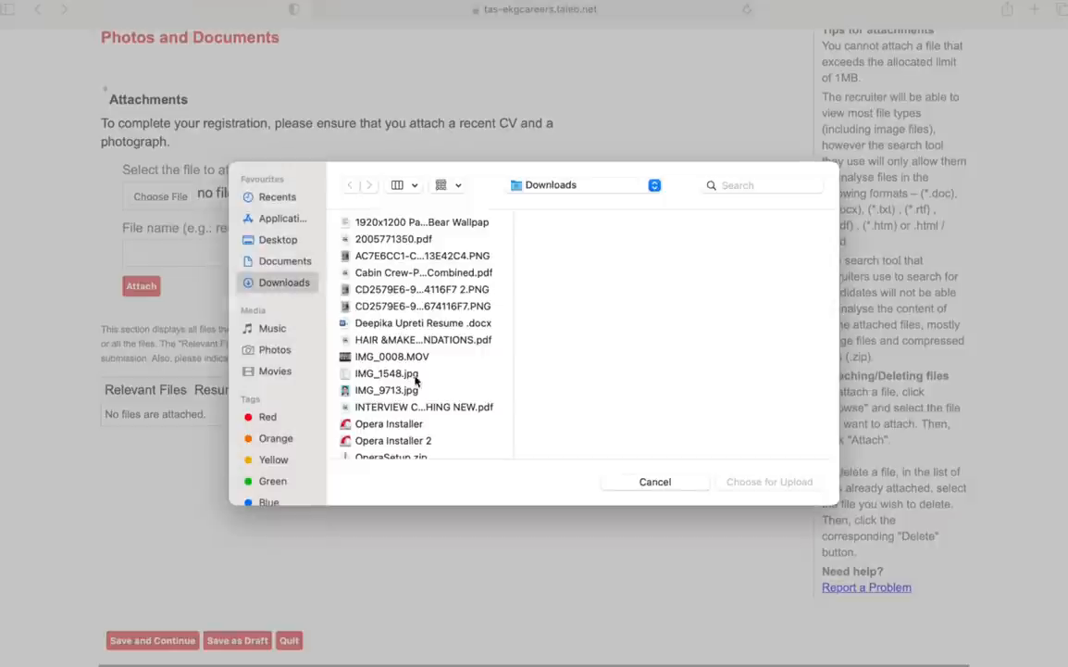
{"action": "scroll", "scroll_direction": "down", "scroll_amount": 3}
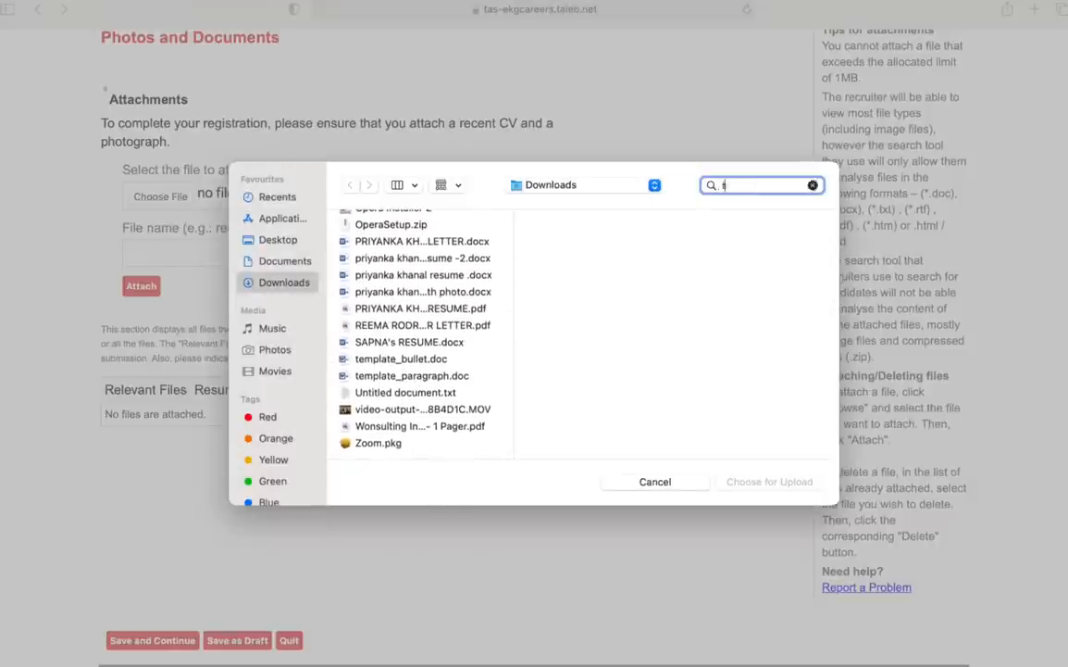
{"action": "type", "text": "winkl"}
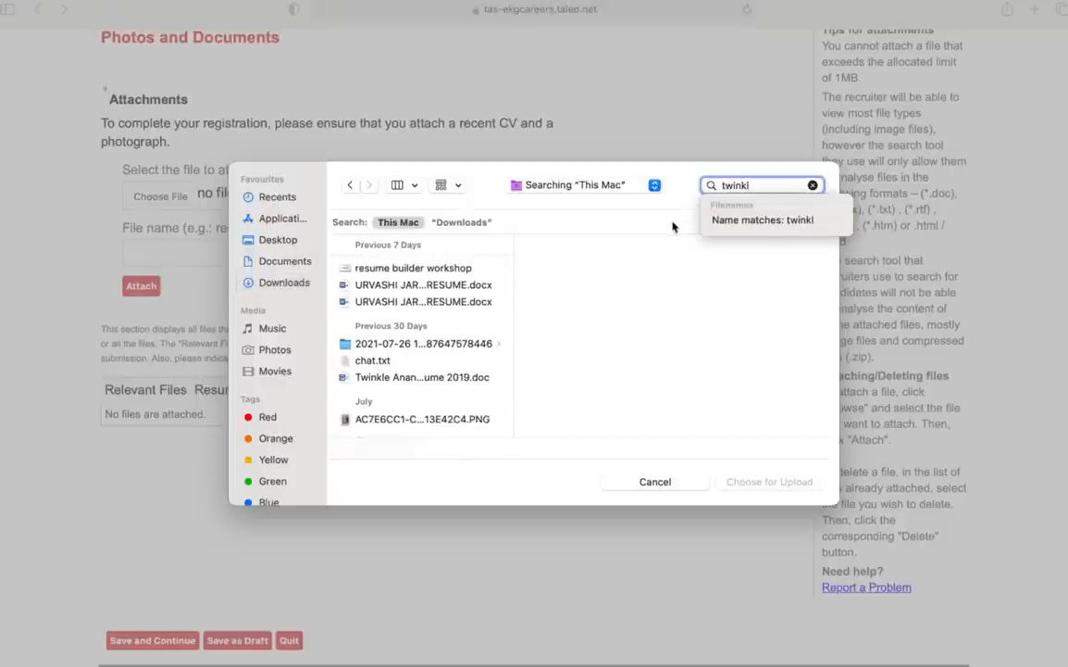
{"action": "left_click", "coordinate": [421, 377]}
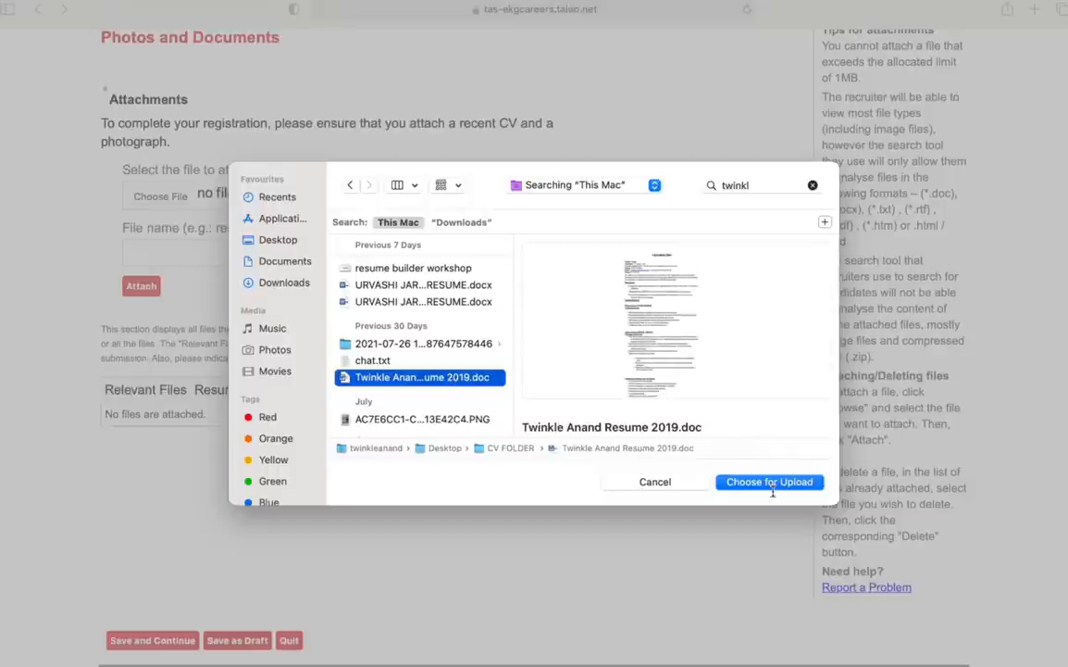
{"action": "left_click", "coordinate": [770, 481]}
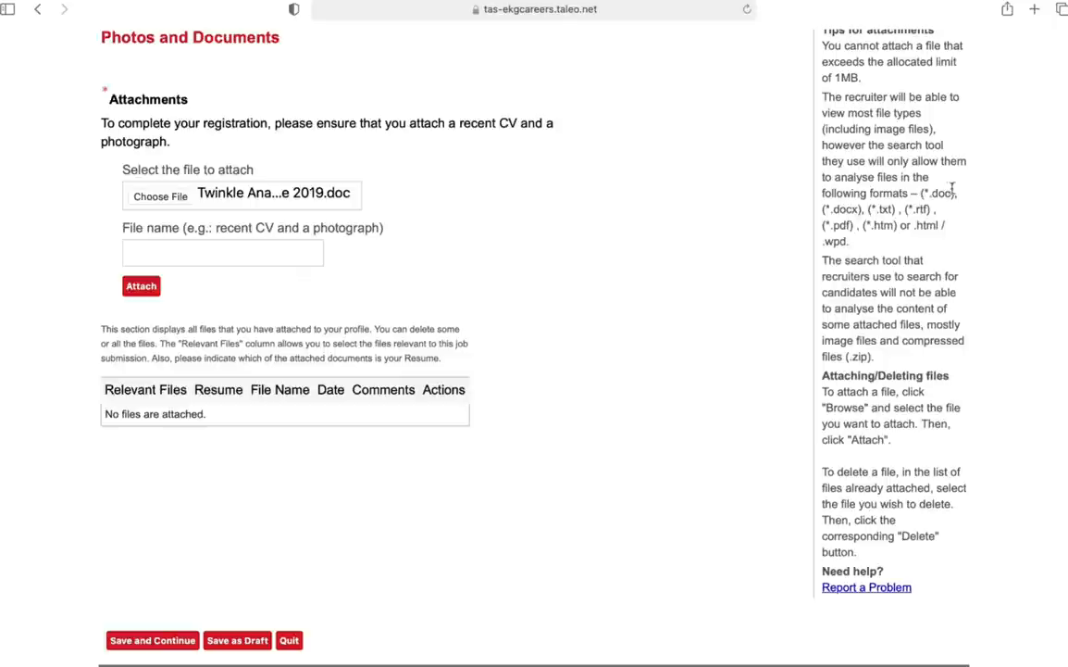
{"action": "mouse_move", "coordinate": [963, 298]}
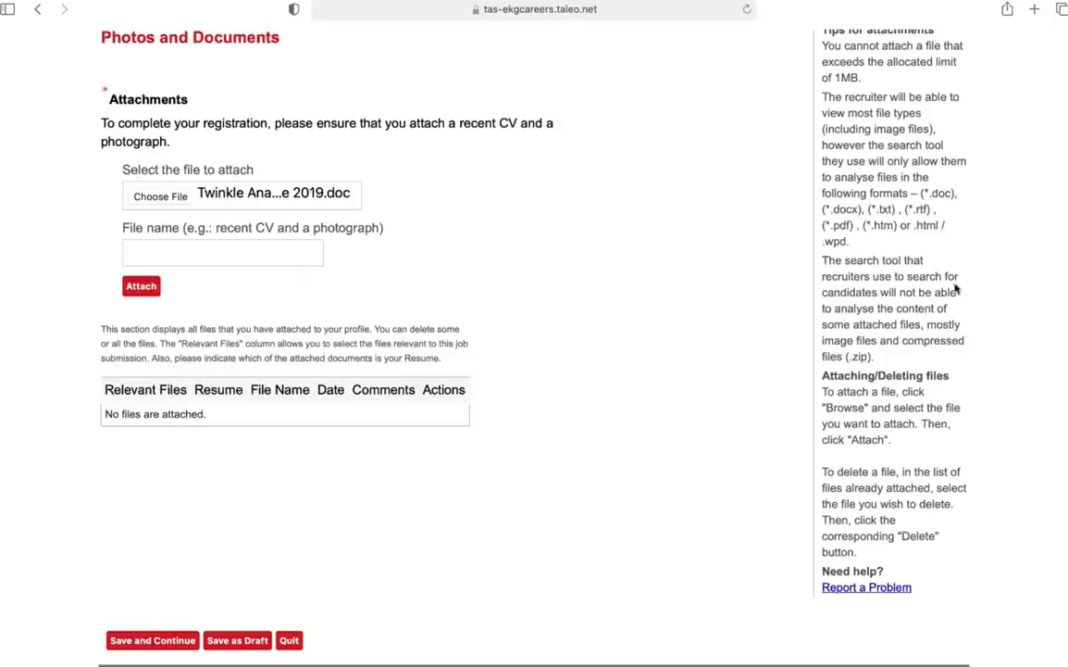
{"action": "mouse_move", "coordinate": [889, 309]}
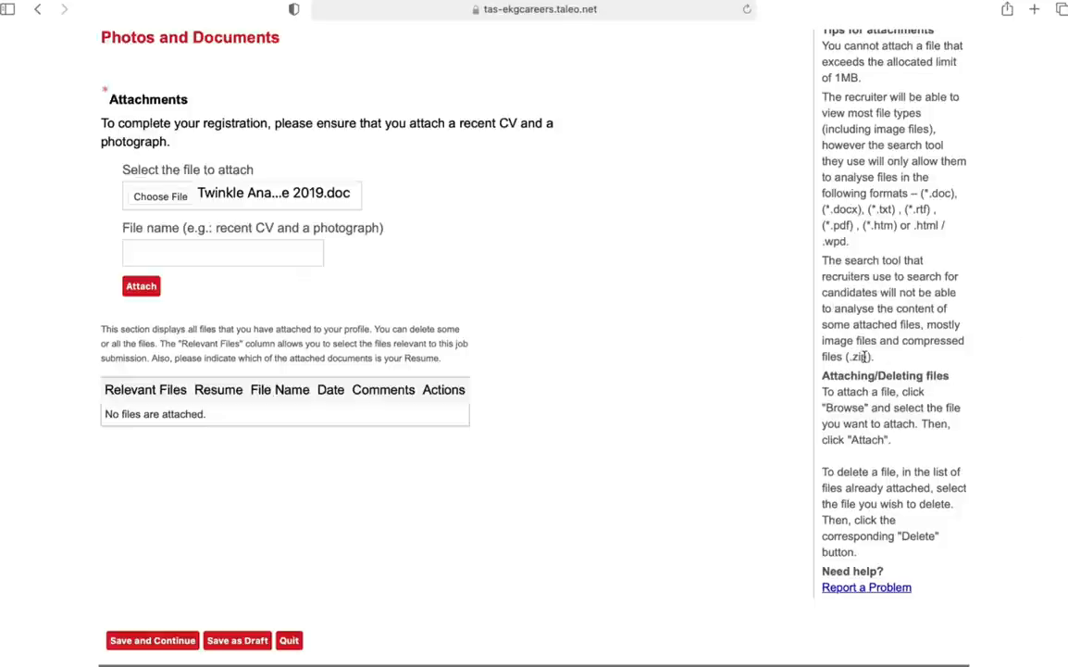
{"action": "scroll", "scroll_direction": "down", "scroll_amount": 3}
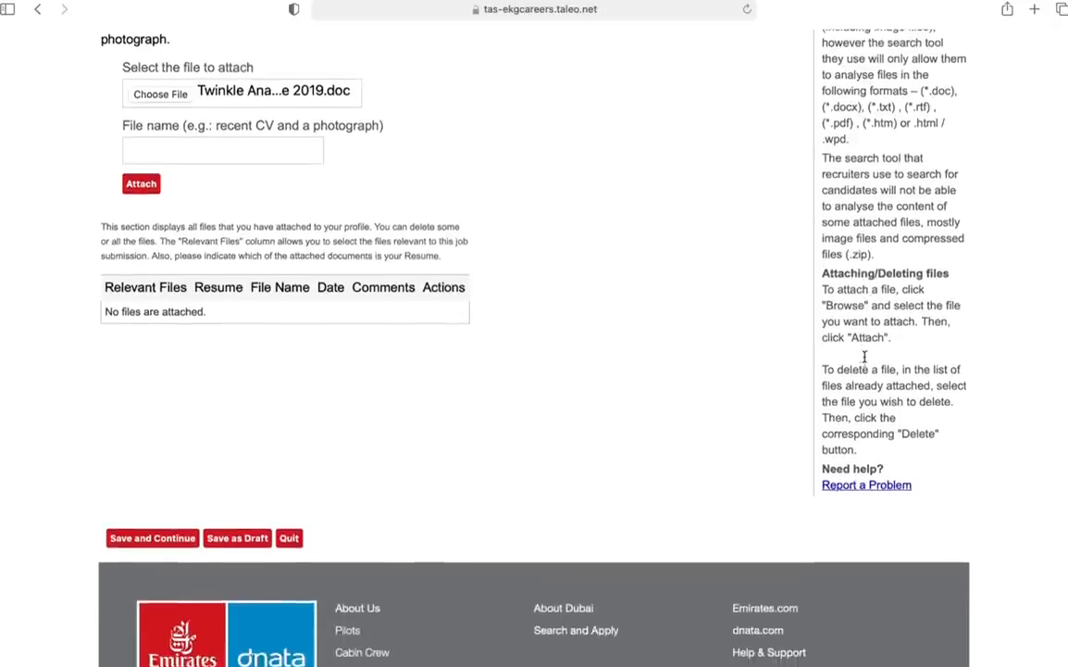
{"action": "scroll", "scroll_direction": "down", "scroll_amount": 3}
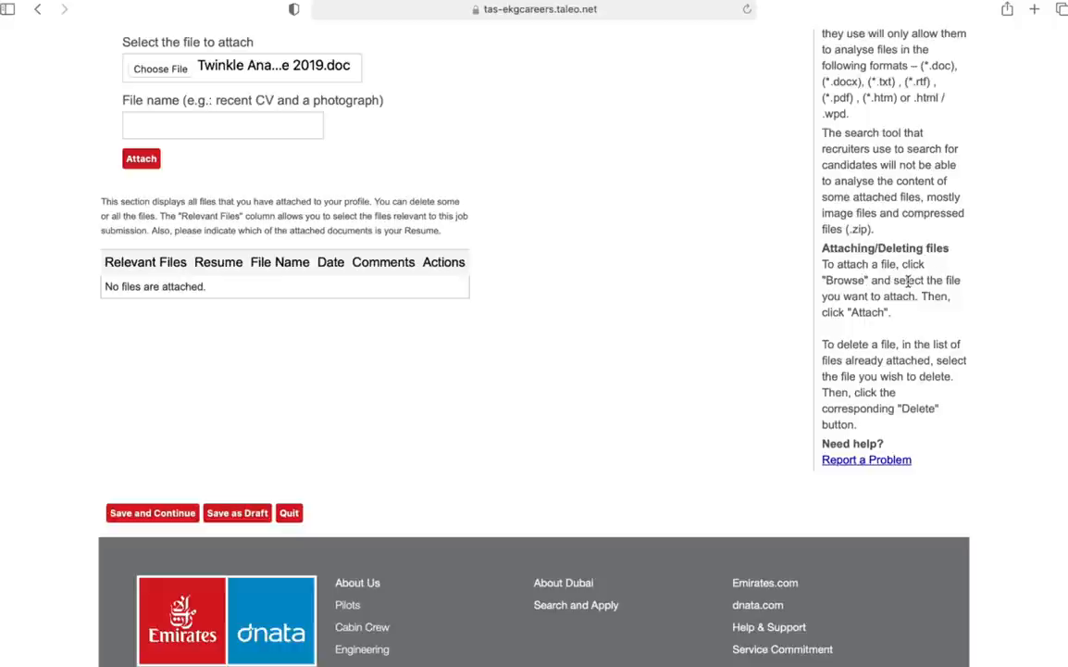
{"action": "mouse_move", "coordinate": [870, 341]}
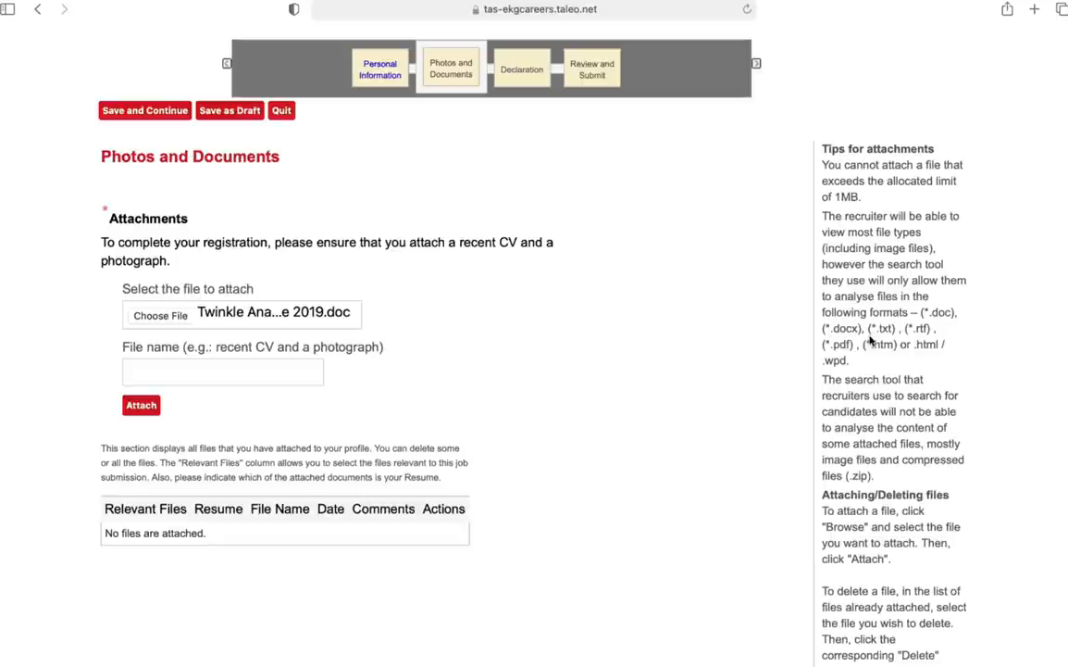
{"action": "mouse_move", "coordinate": [296, 412]}
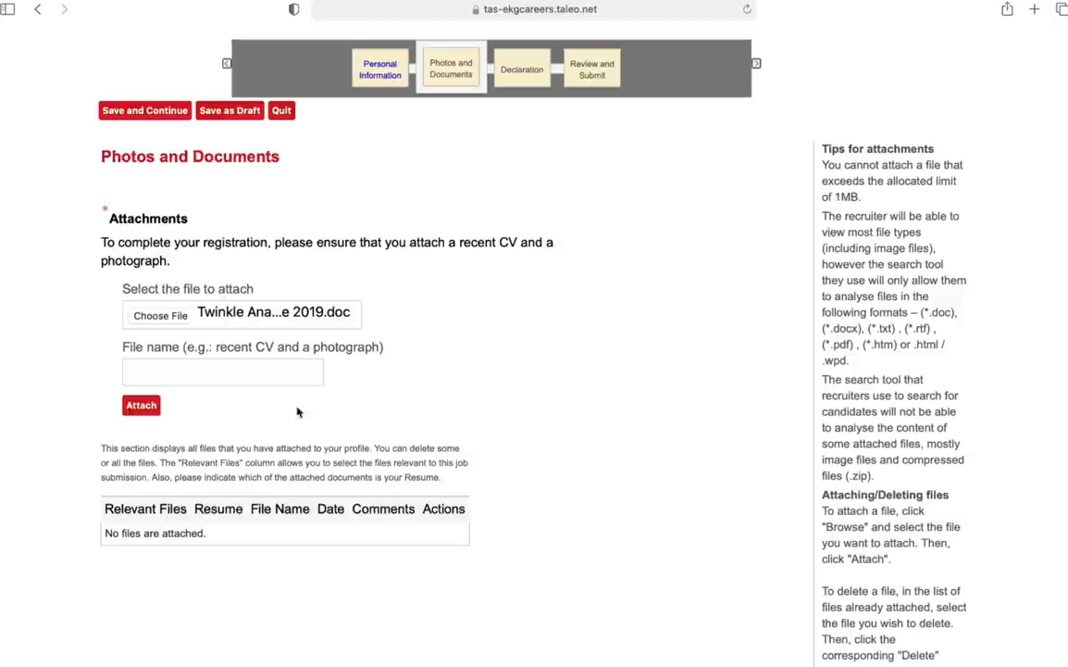
{"action": "mouse_move", "coordinate": [227, 355]}
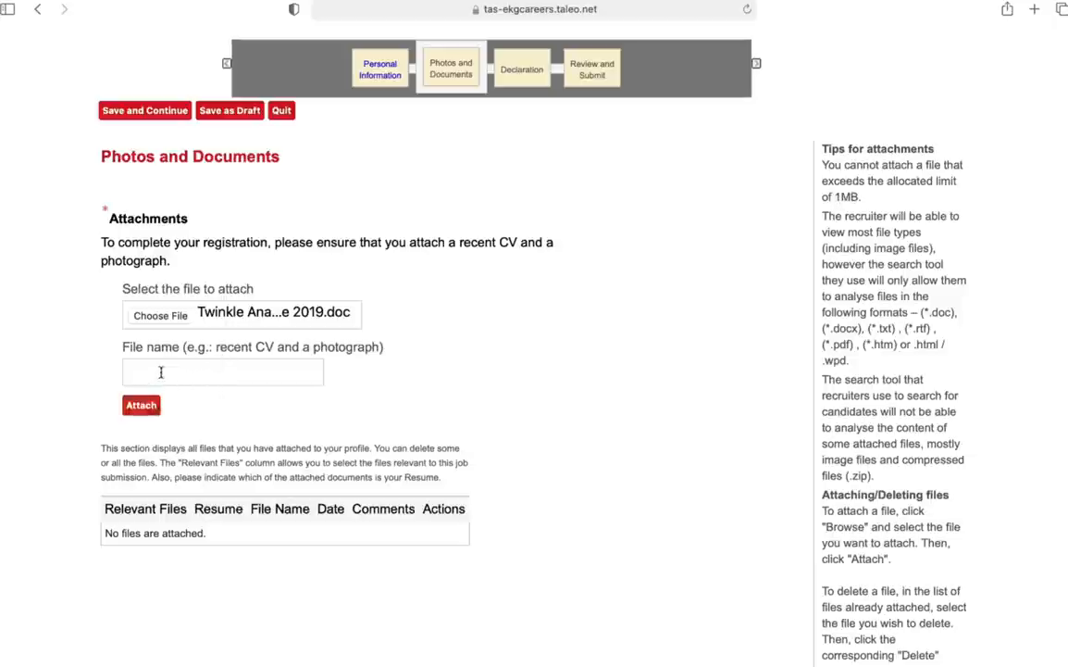
{"action": "type", "text": "t"}
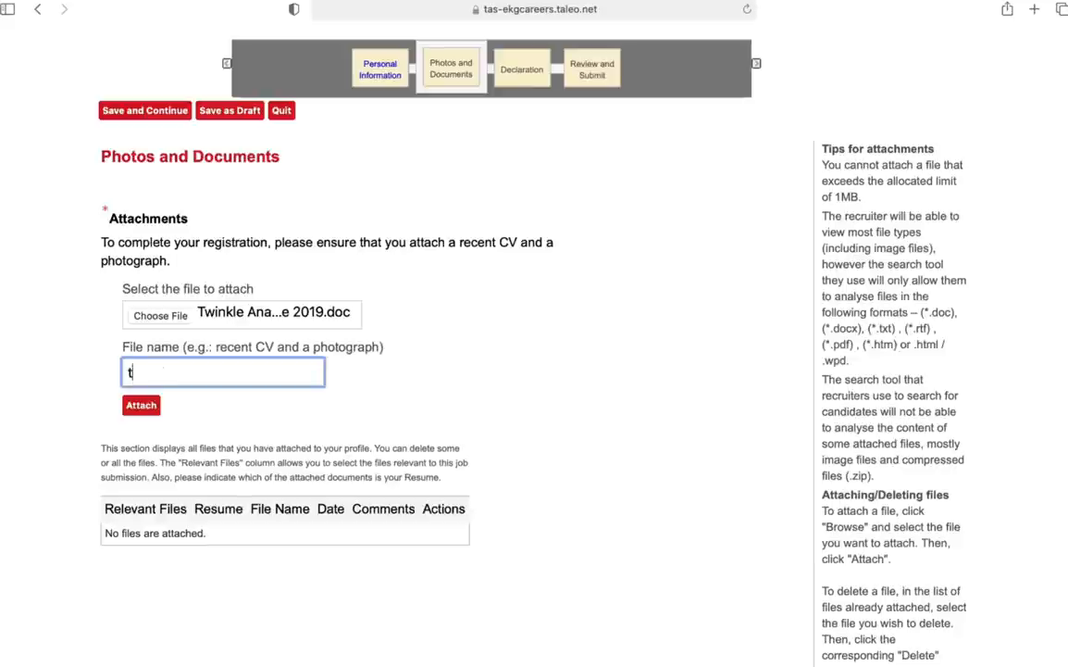
{"action": "type", "text": "TWI"}
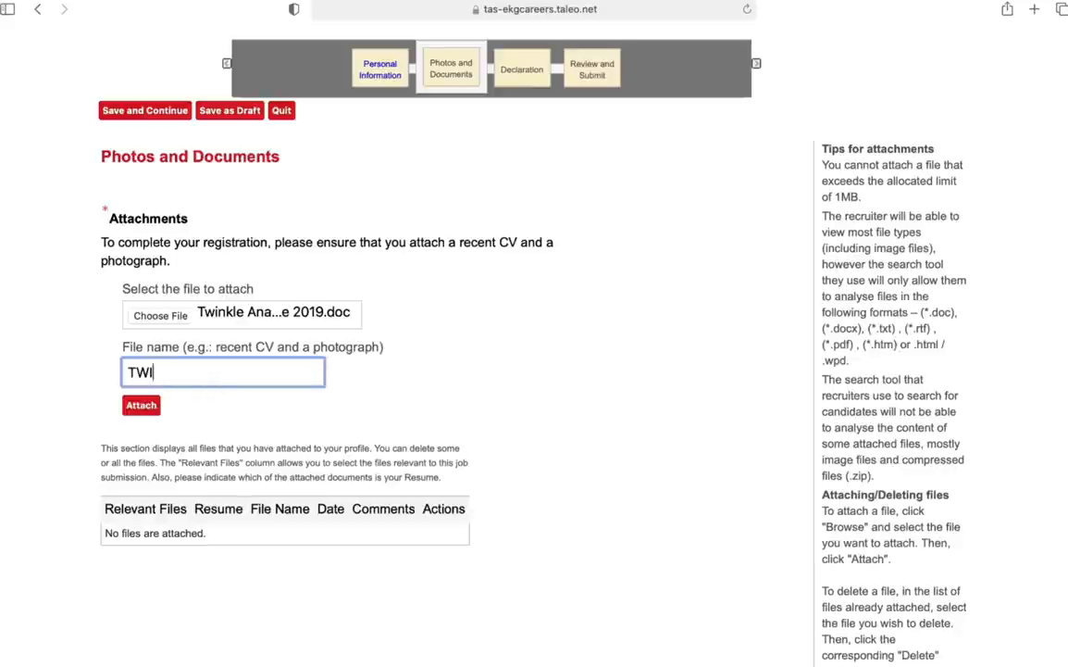
{"action": "type", "text": "NK"}
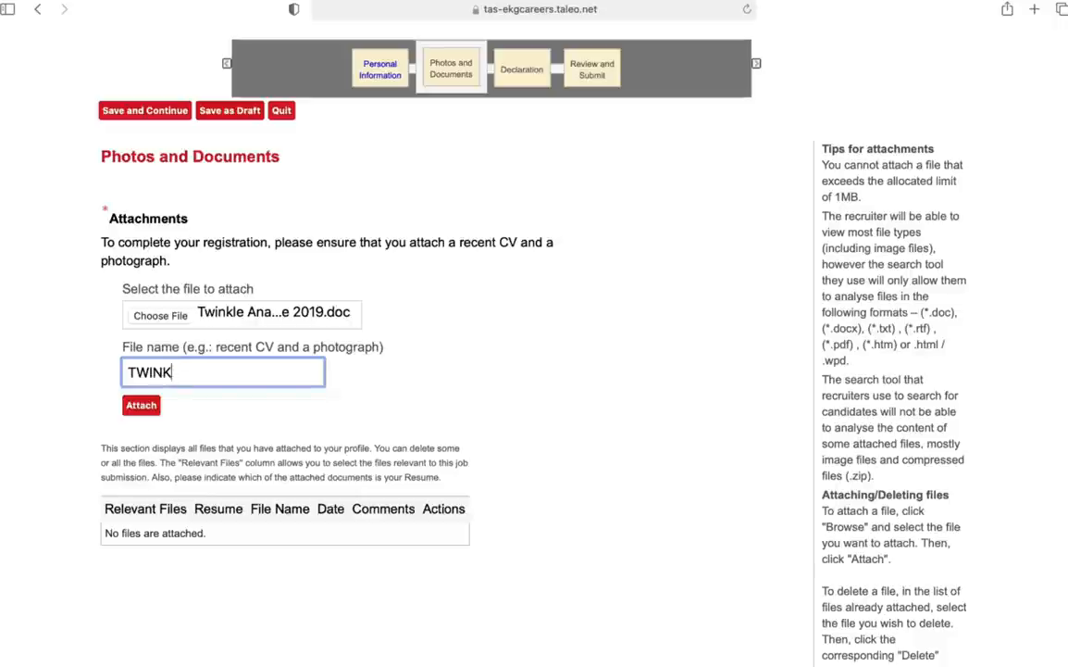
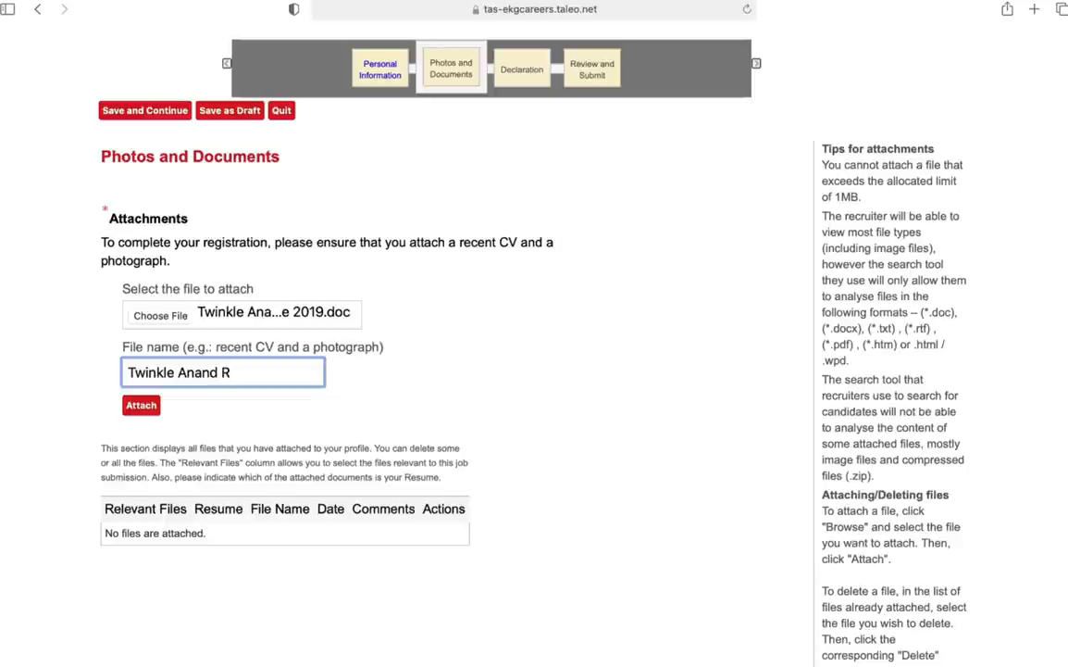
{"action": "type", "text": "esume and"}
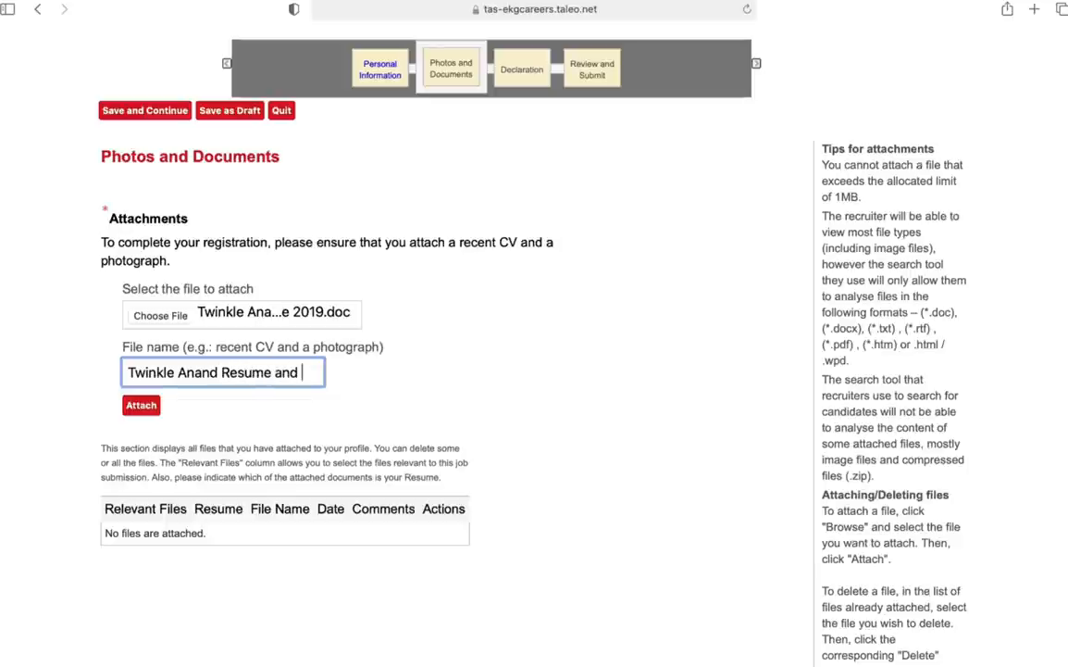
{"action": "type", "text": "photos"}
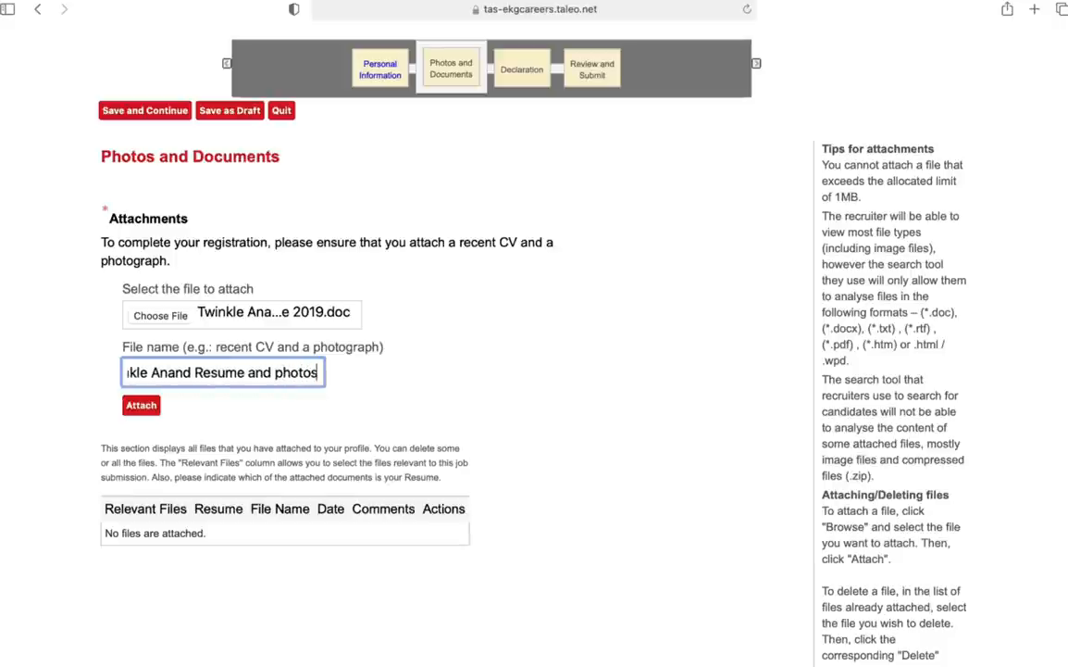
{"action": "left_click", "coordinate": [141, 405]}
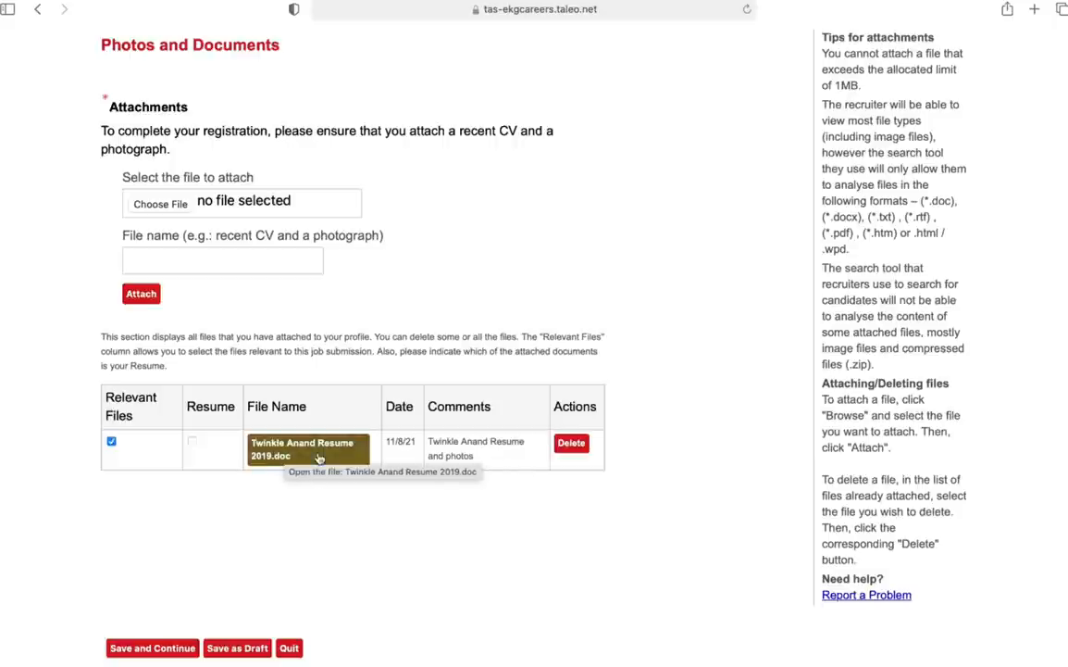
{"action": "mouse_move", "coordinate": [375, 466]}
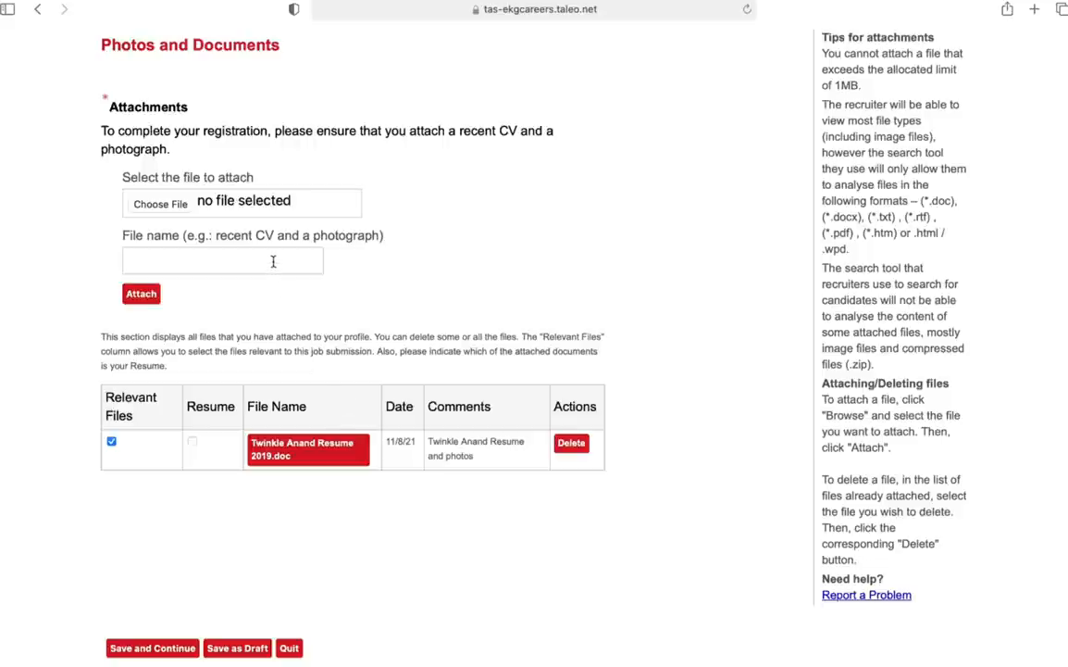
{"action": "mouse_move", "coordinate": [166, 183]}
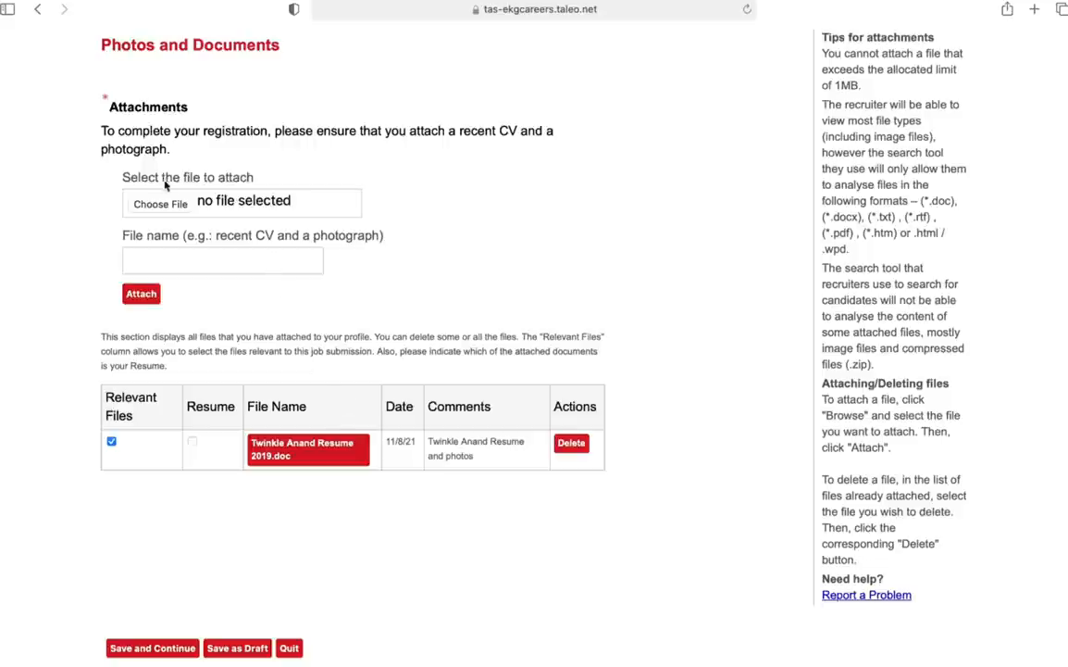
{"action": "mouse_move", "coordinate": [177, 204]}
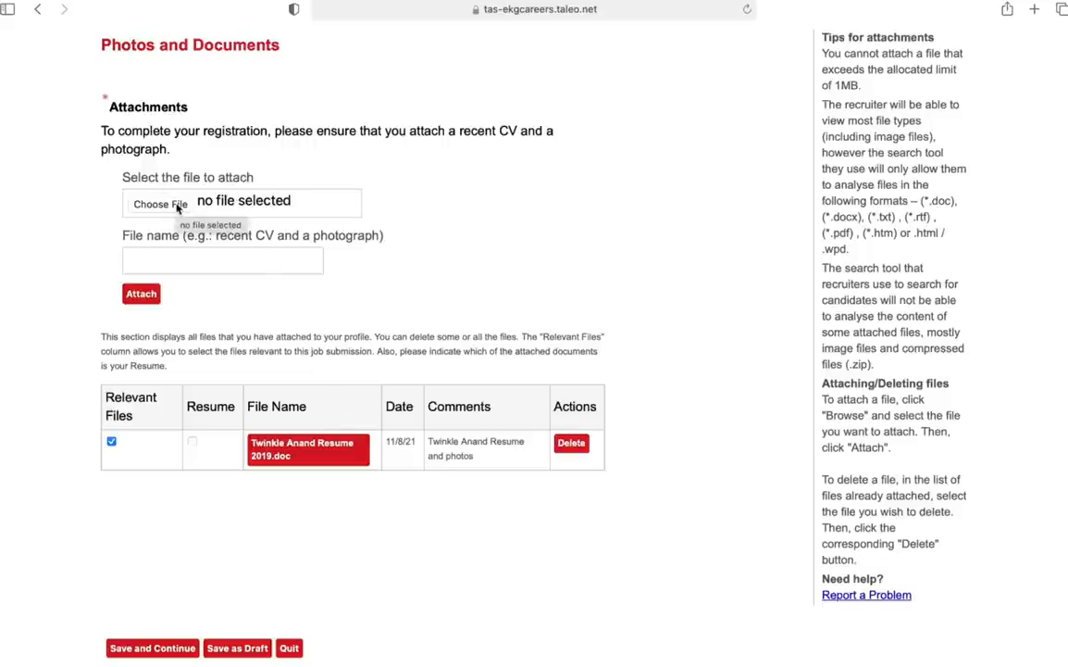
{"action": "left_click", "coordinate": [159, 204]}
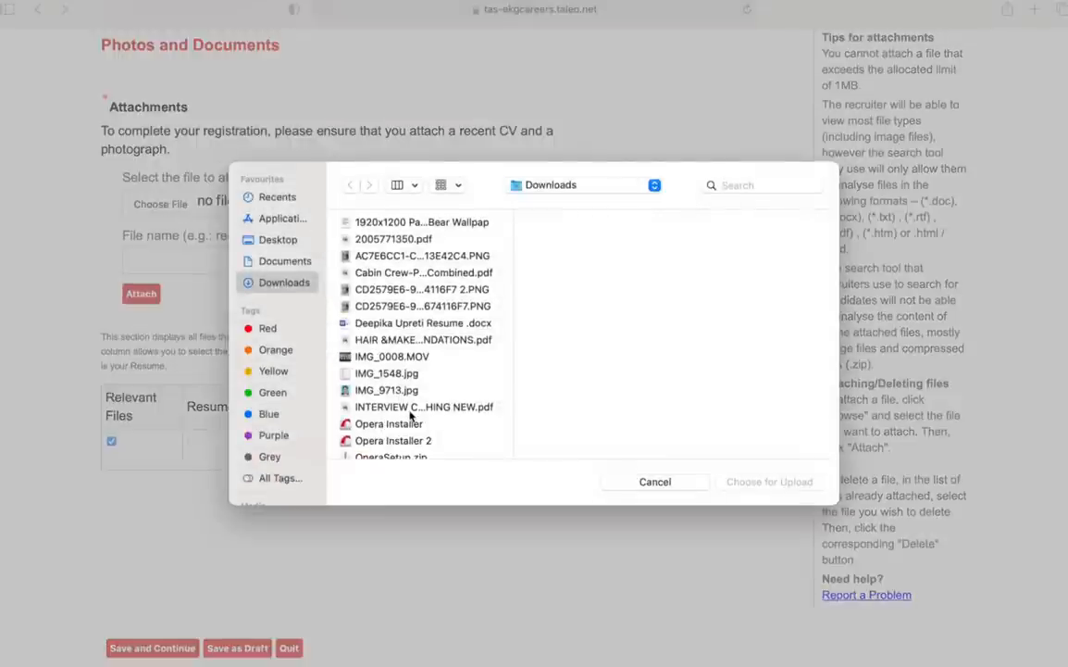
{"action": "scroll", "scroll_direction": "down", "scroll_amount": 3}
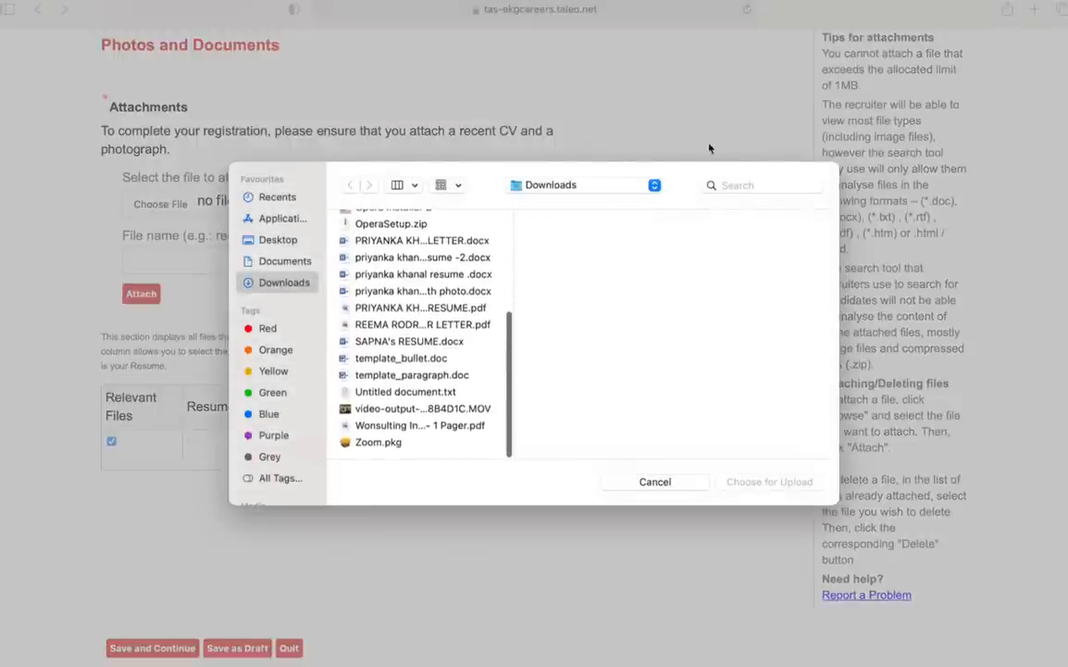
{"action": "type", "text": "cover"}
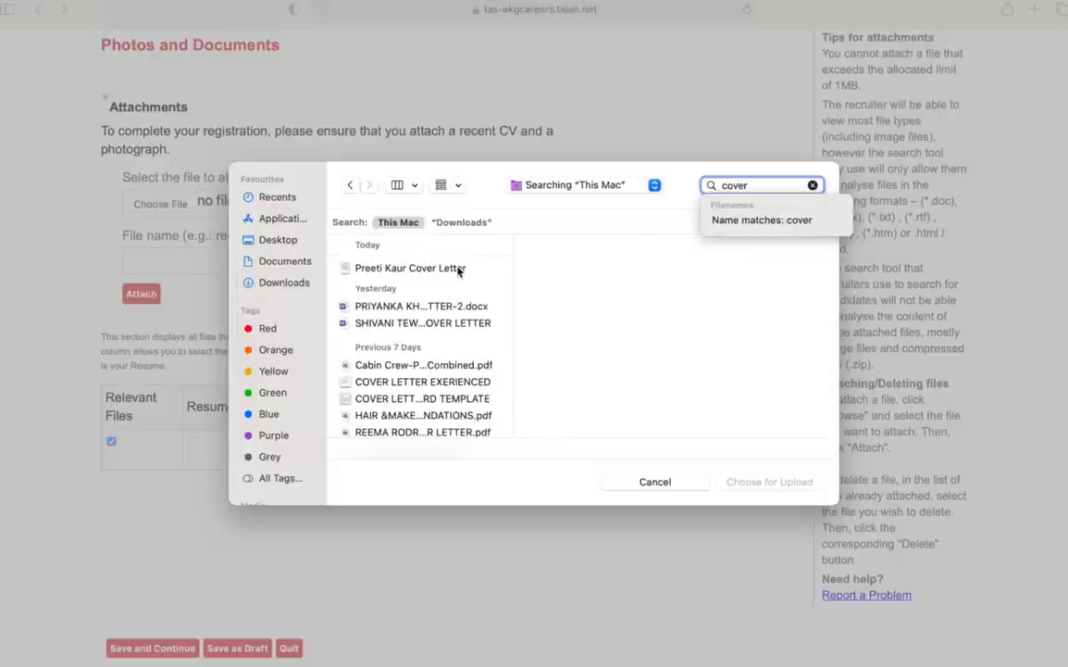
{"action": "left_click", "coordinate": [410, 268]}
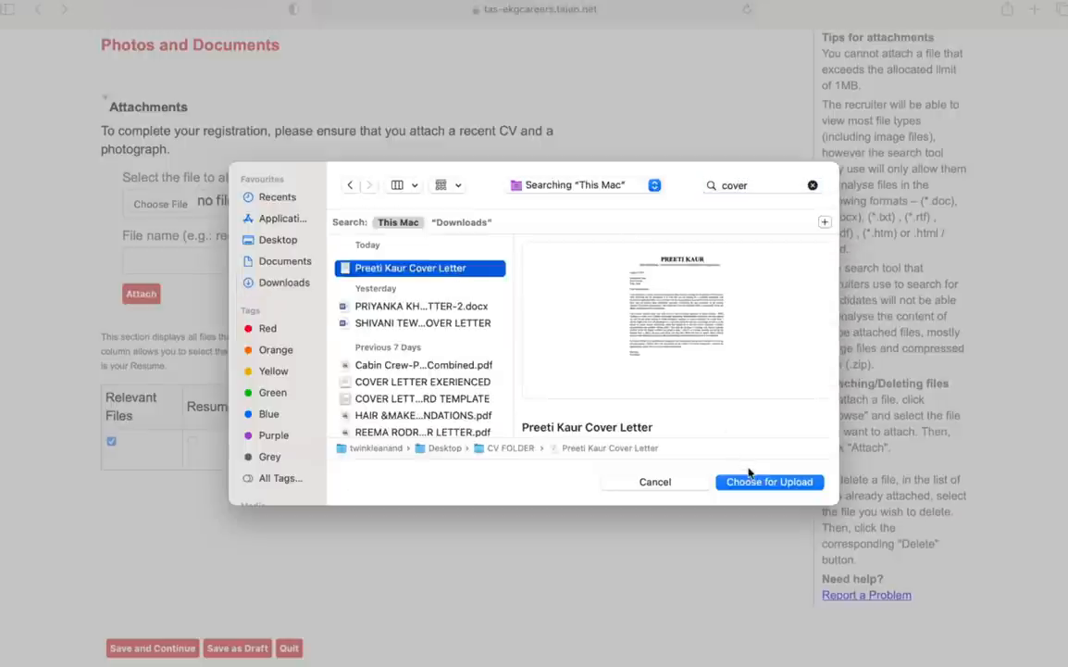
{"action": "left_click", "coordinate": [770, 482]}
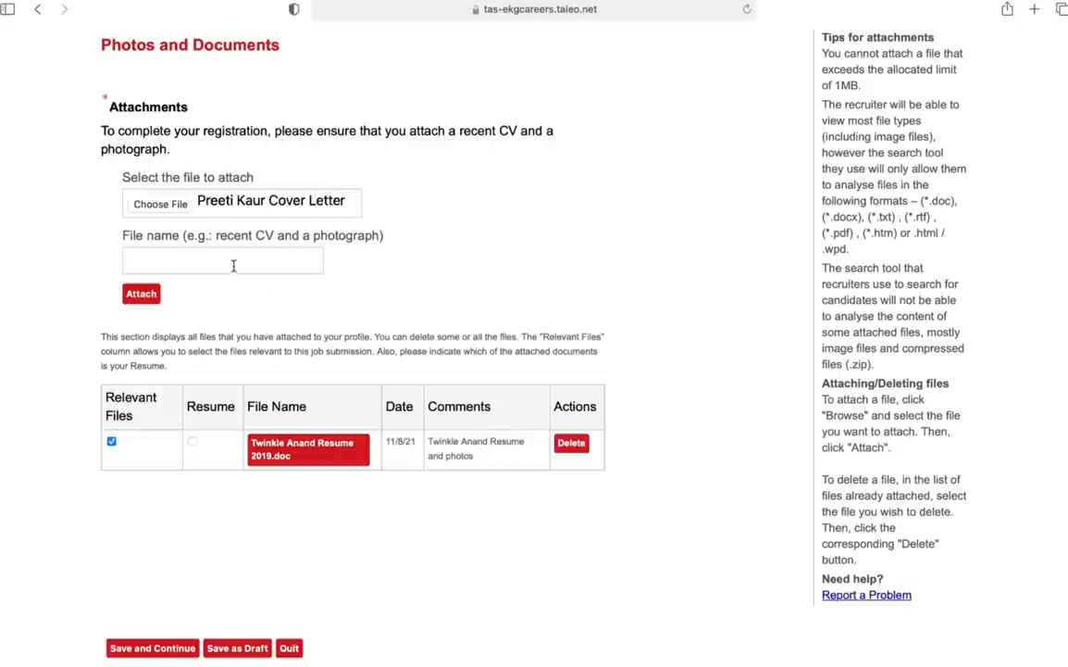
- Attach the file with the description 'cover letter' so it joins the resume
{"action": "type", "text": "cover"}
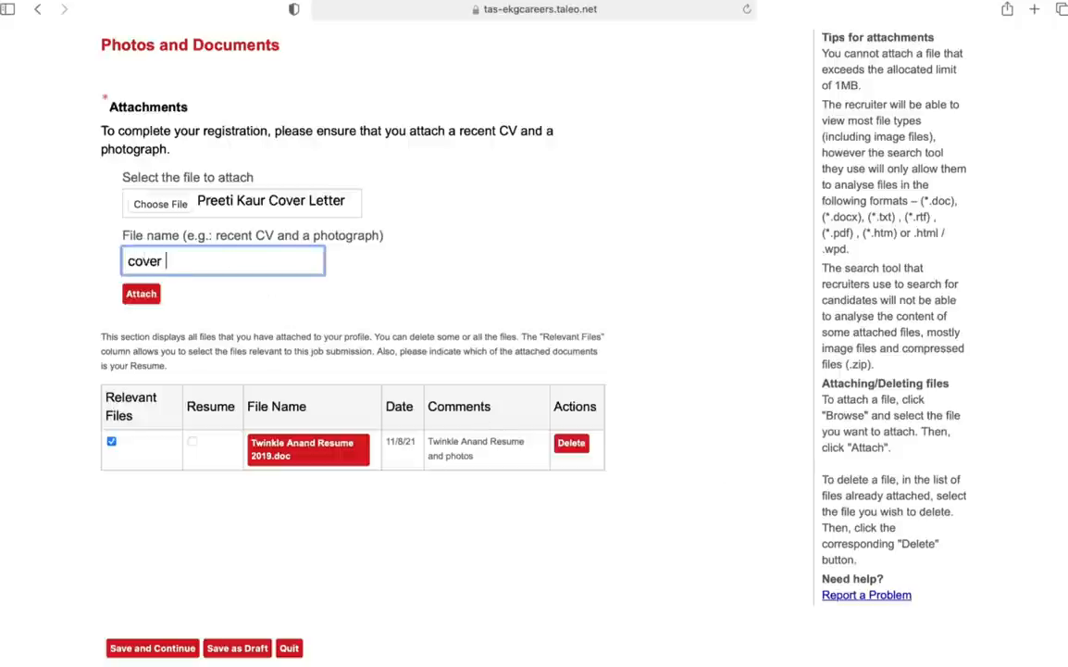
{"action": "type", "text": "l"}
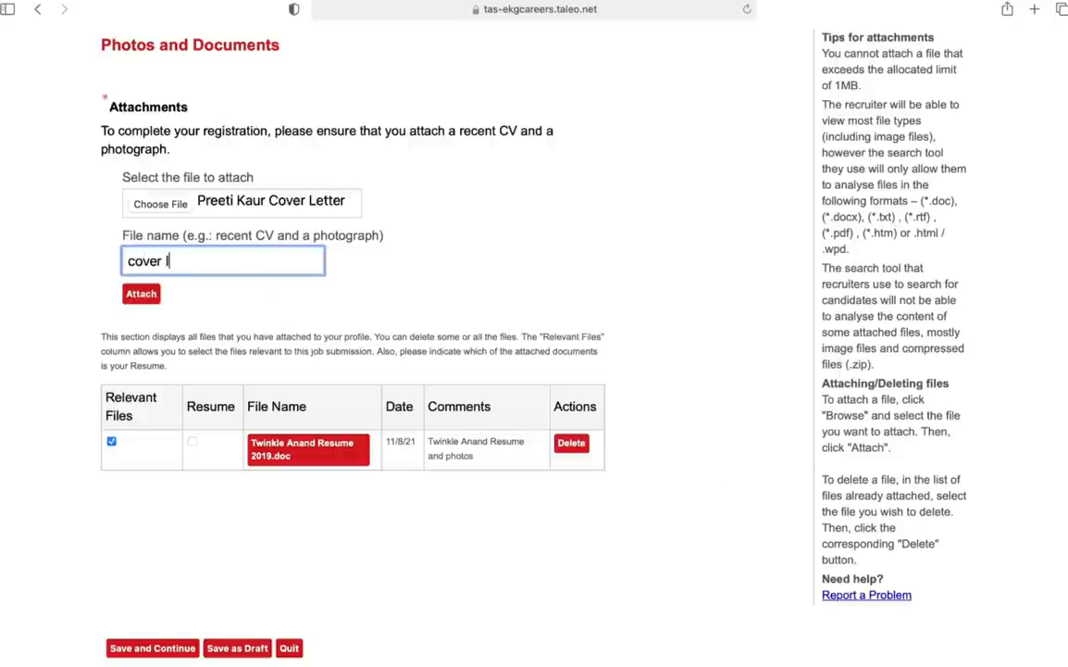
{"action": "type", "text": "etter"}
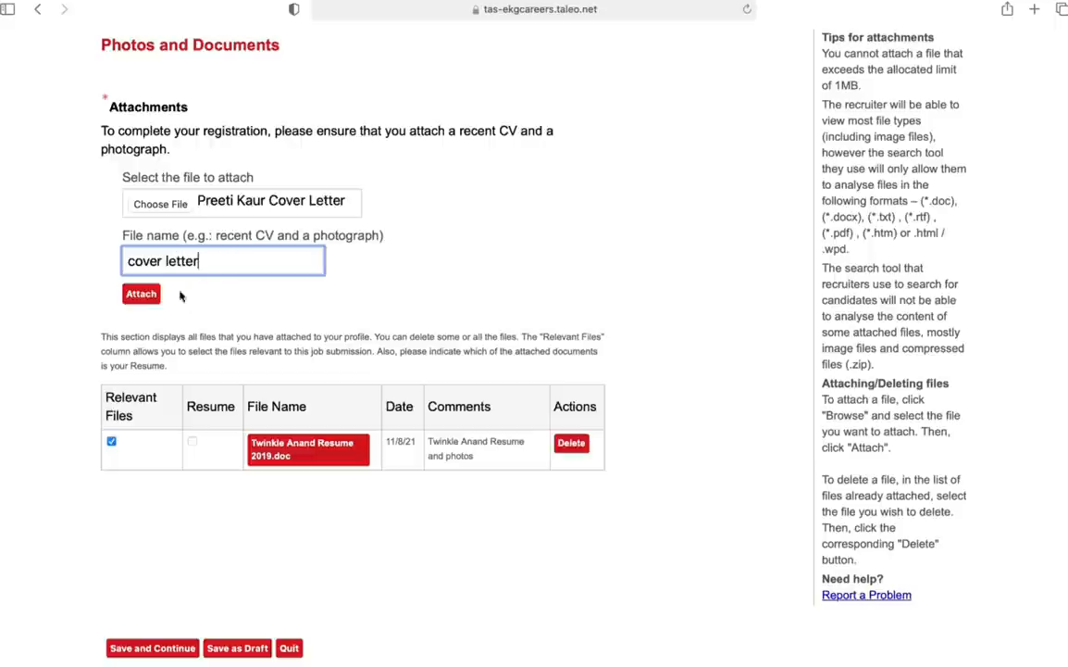
{"action": "left_click", "coordinate": [141, 293]}
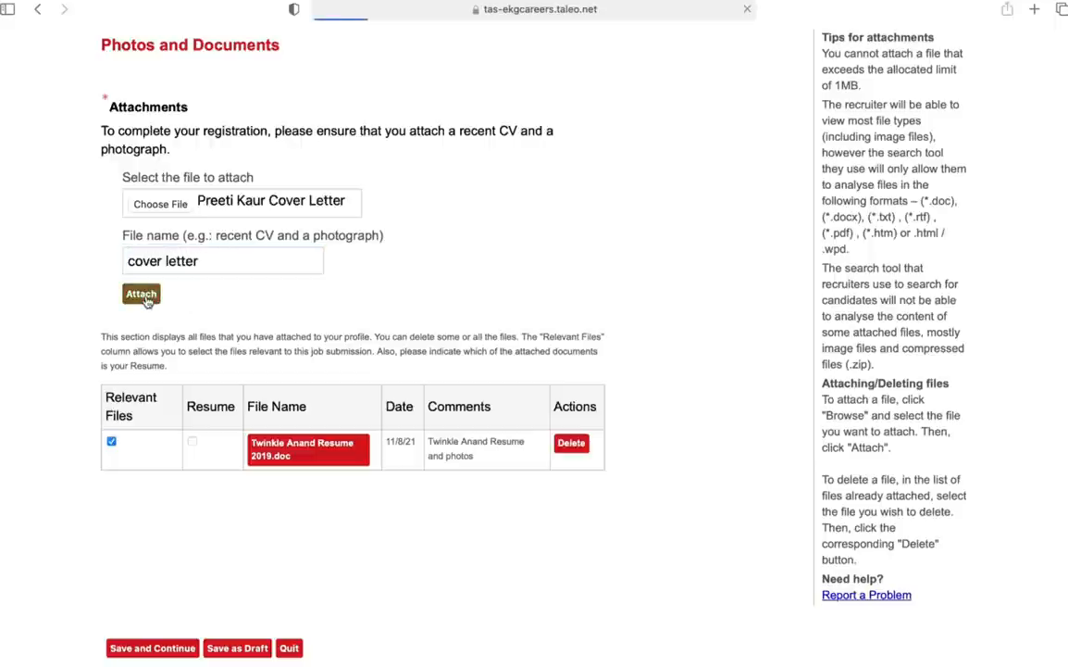
{"action": "left_click", "coordinate": [140, 295]}
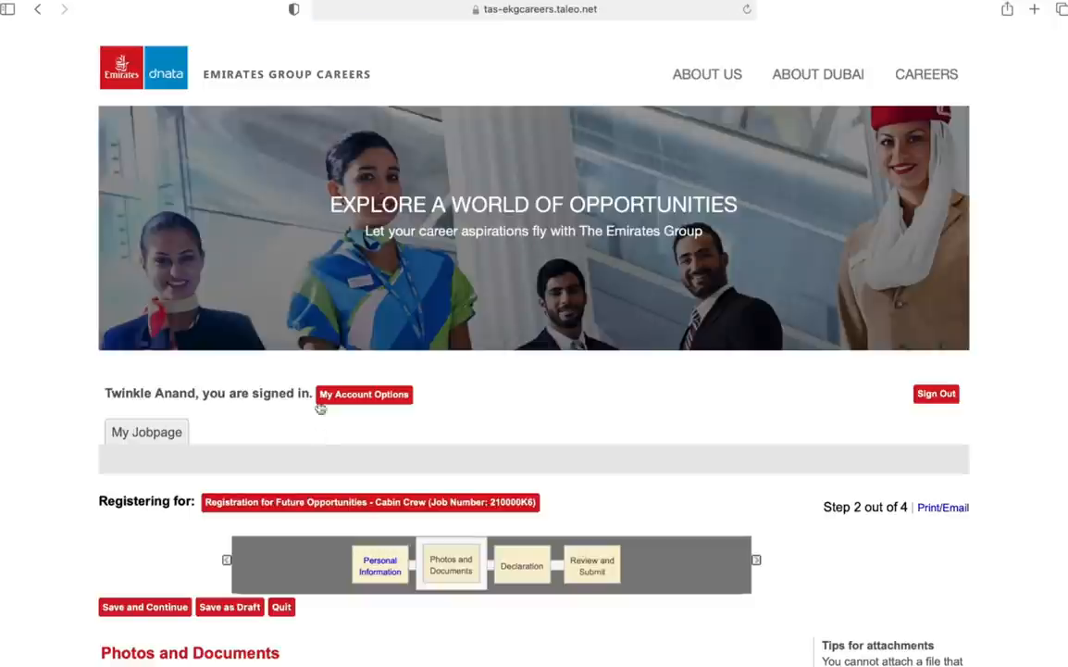
{"action": "scroll", "scroll_direction": "down", "scroll_amount": 3}
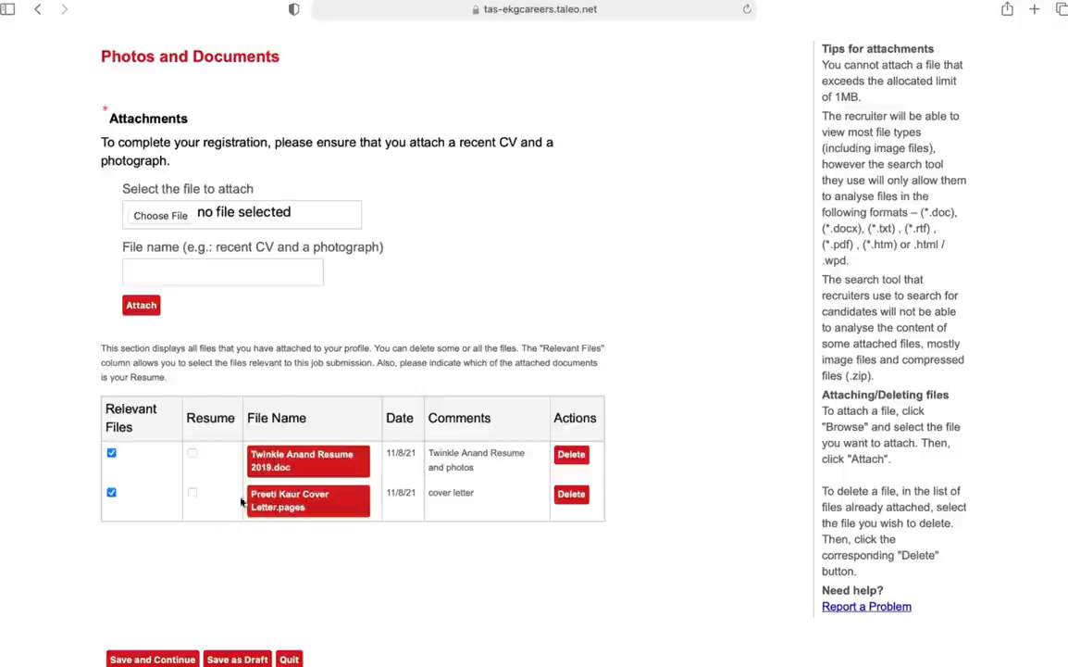
{"action": "mouse_move", "coordinate": [192, 254]}
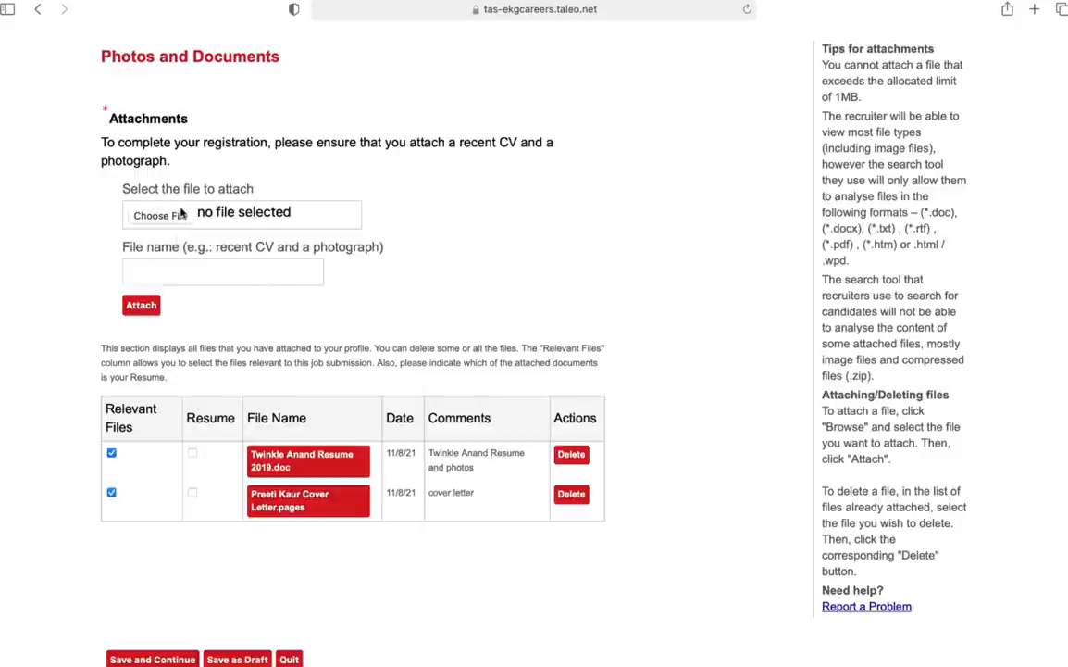
{"action": "mouse_move", "coordinate": [176, 218]}
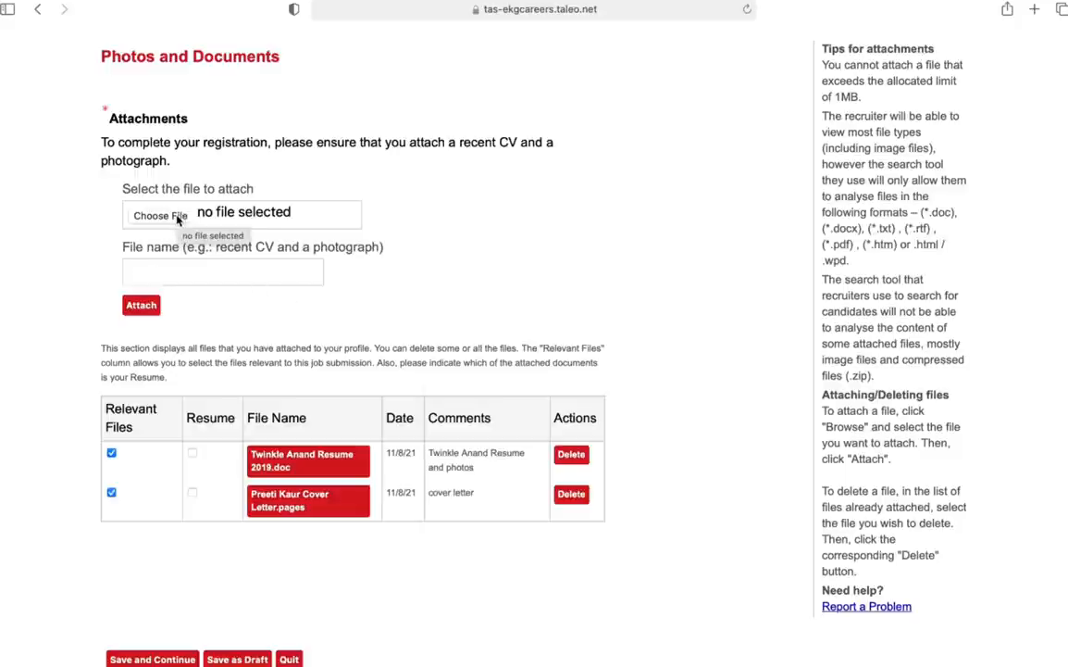
{"action": "mouse_move", "coordinate": [544, 293]}
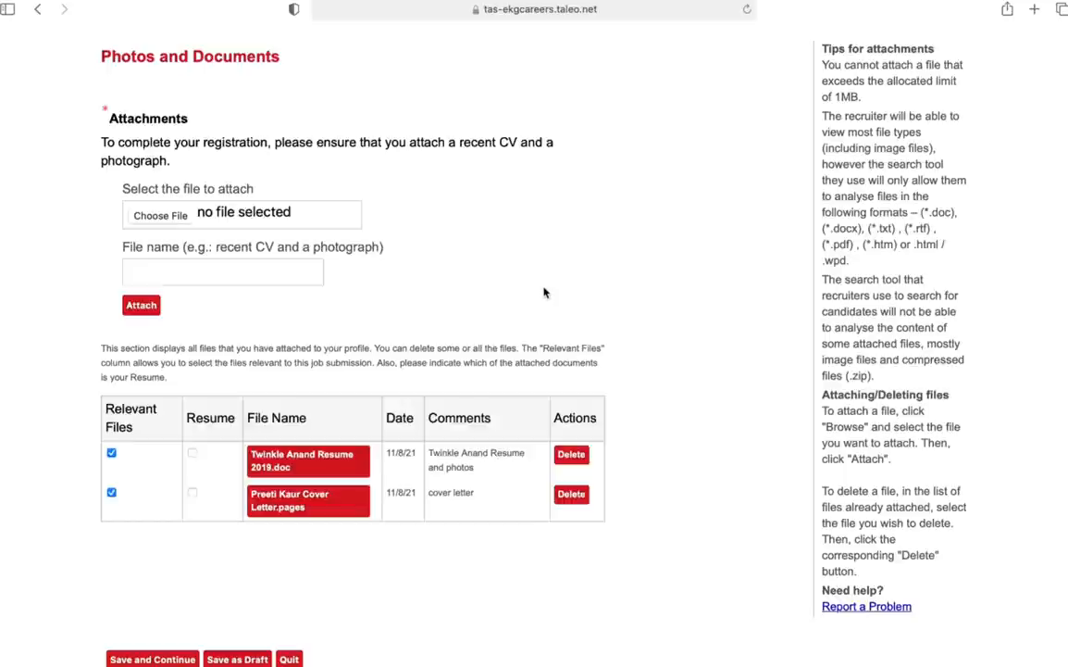
{"action": "mouse_move", "coordinate": [571, 493]}
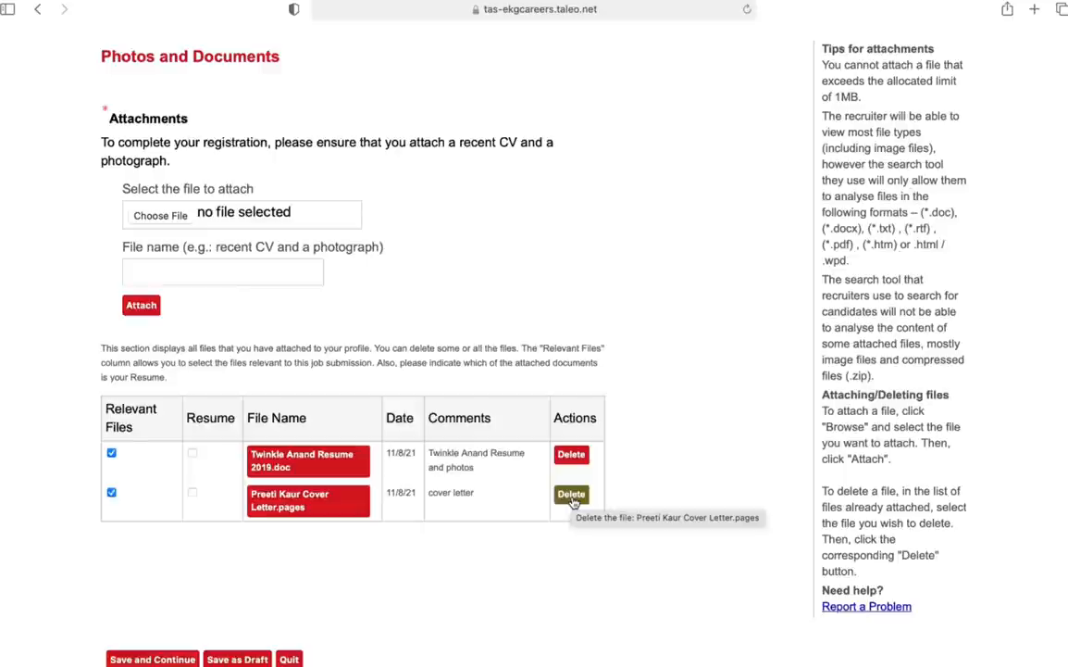
- Delete the cover letter attachment, confirming Yes, leaving only the 2019 resume
{"action": "left_click", "coordinate": [571, 493]}
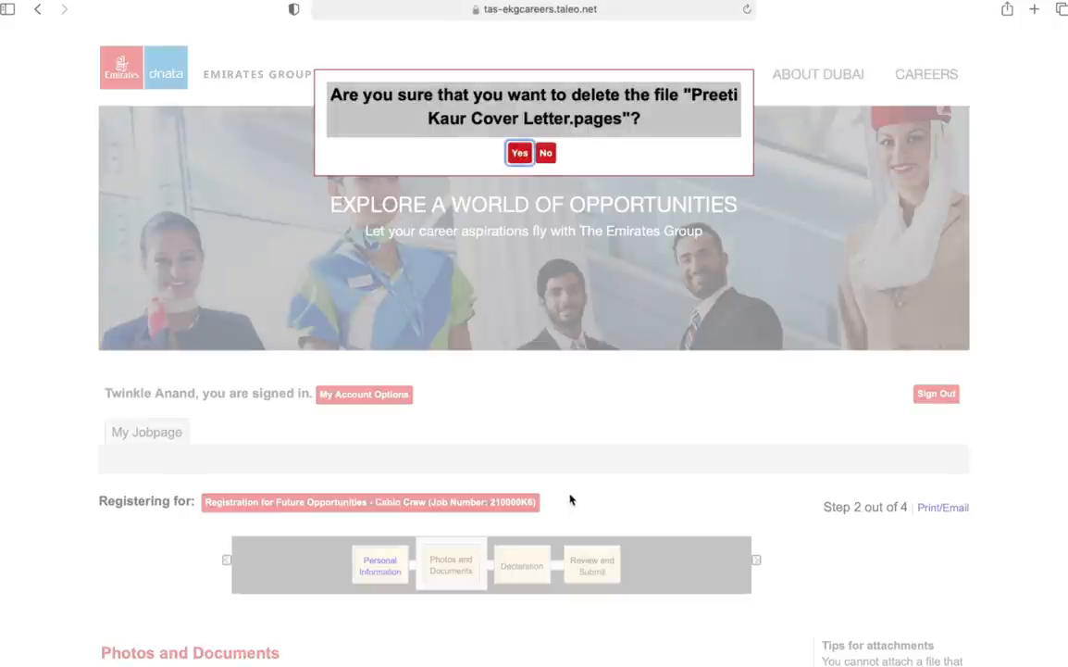
{"action": "left_click", "coordinate": [519, 152]}
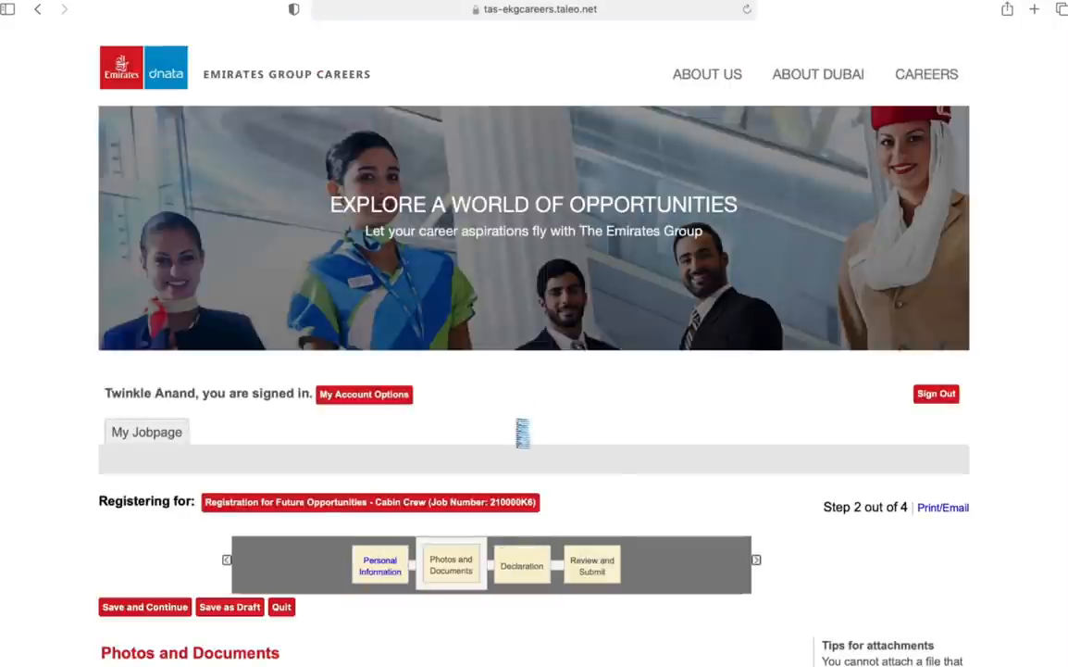
{"action": "scroll", "scroll_direction": "down", "scroll_amount": 3}
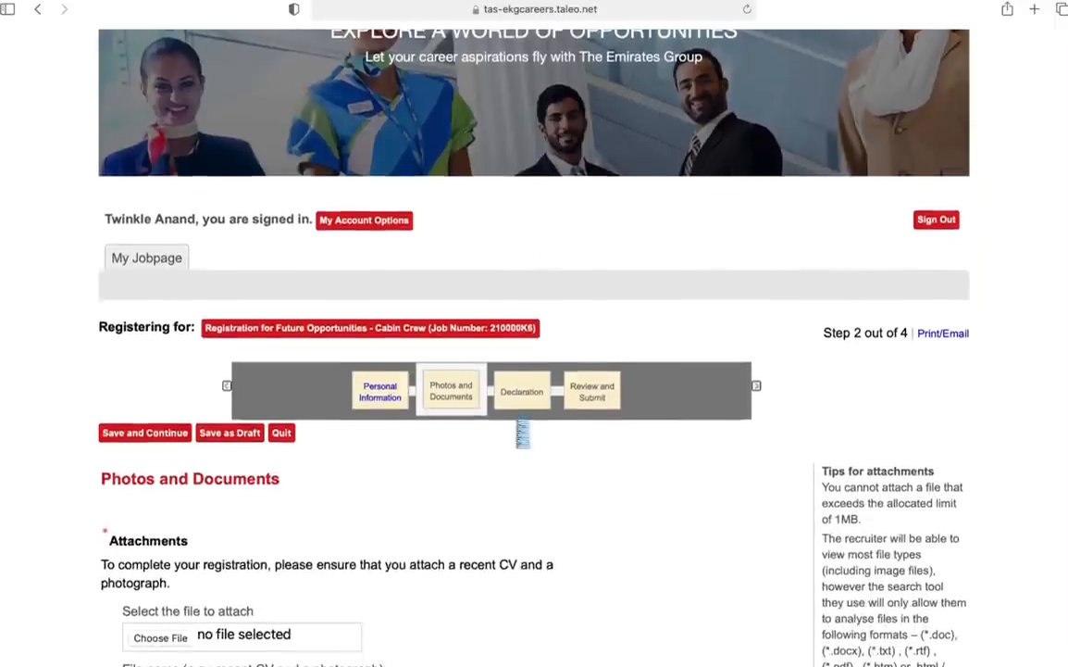
{"action": "scroll", "scroll_direction": "down", "scroll_amount": 3}
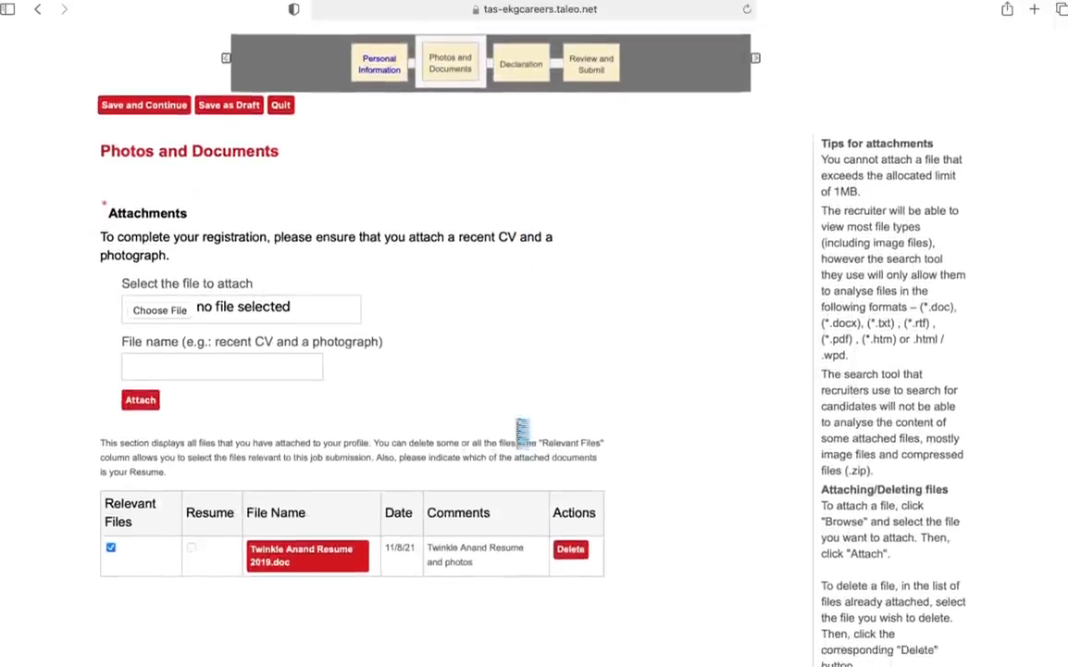
{"action": "scroll", "scroll_direction": "down", "scroll_amount": 3}
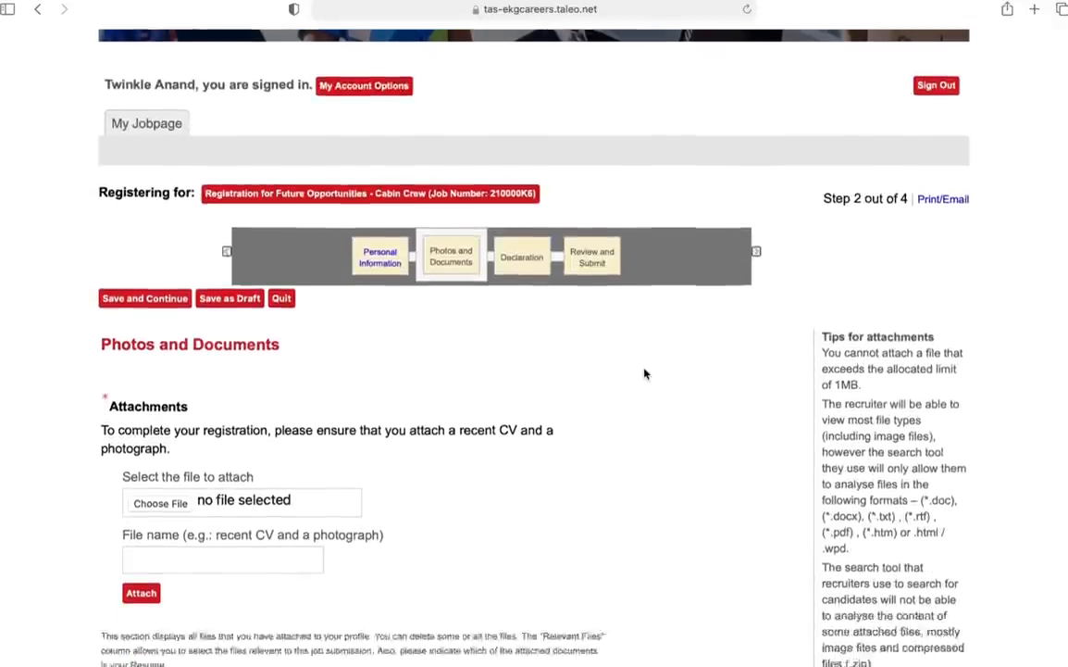
{"action": "scroll", "scroll_direction": "down", "scroll_amount": 3}
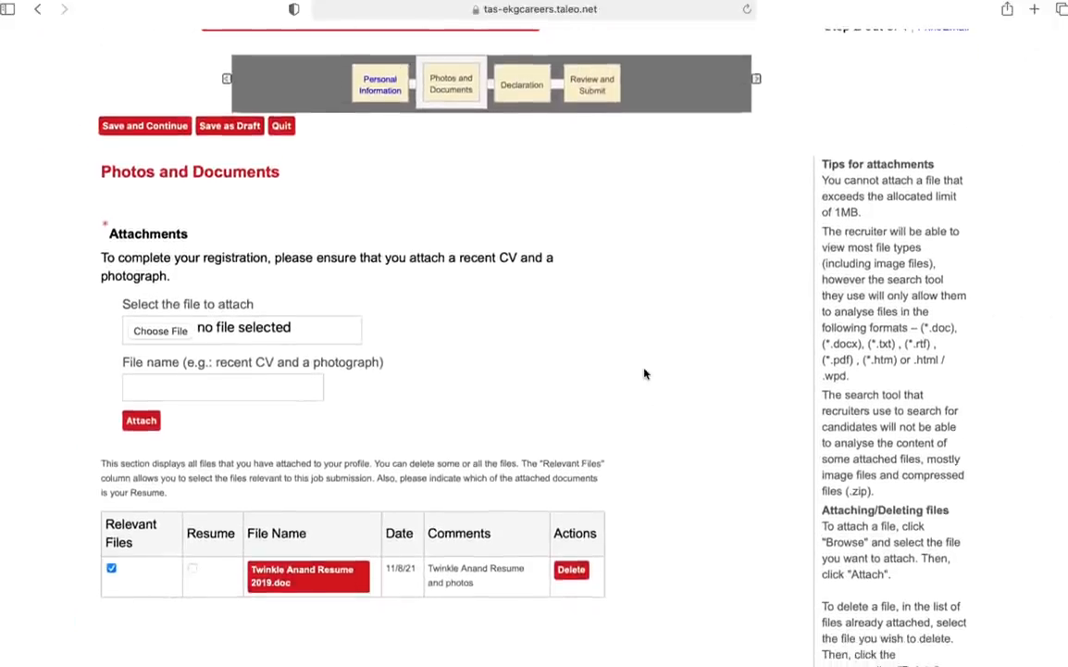
{"action": "scroll", "scroll_direction": "down", "scroll_amount": 3}
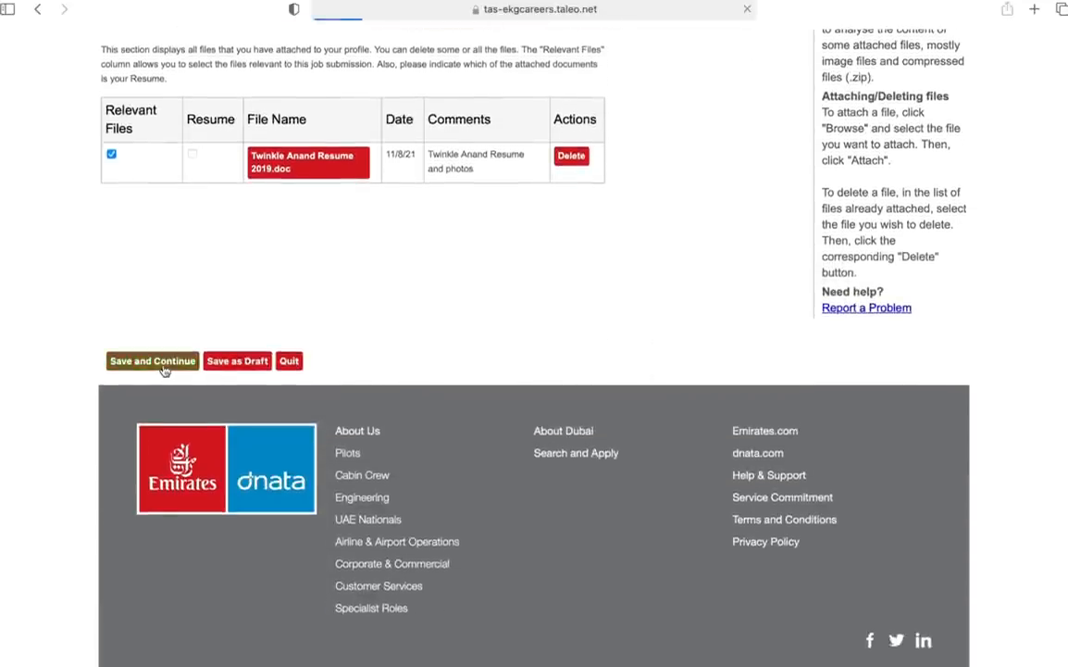
{"action": "left_click", "coordinate": [152, 361]}
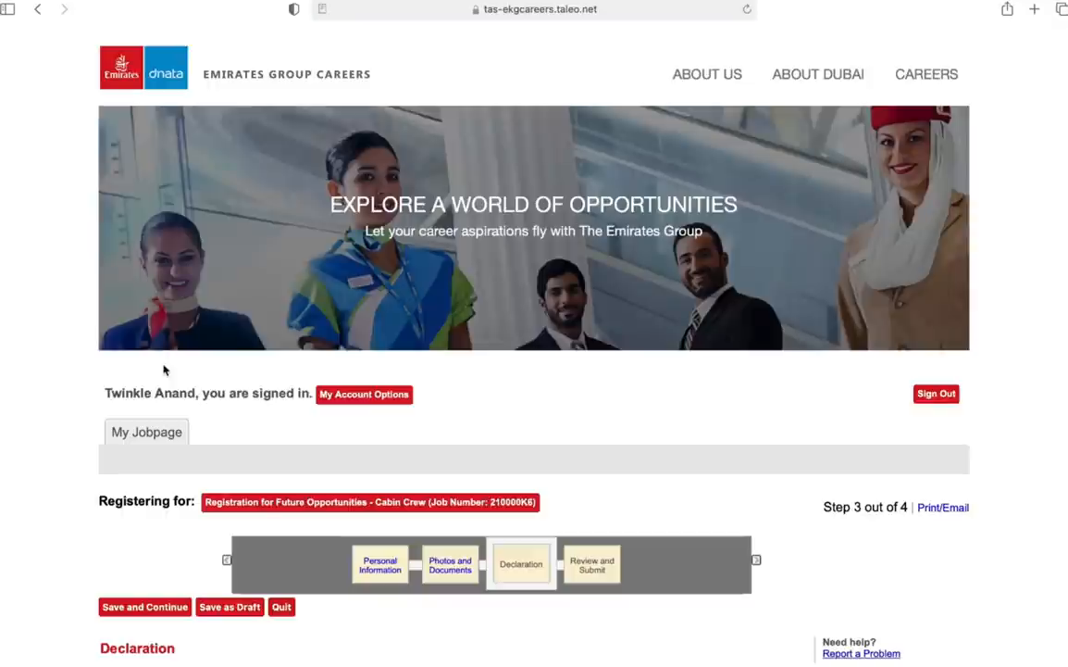
{"action": "scroll", "scroll_direction": "down", "scroll_amount": 3}
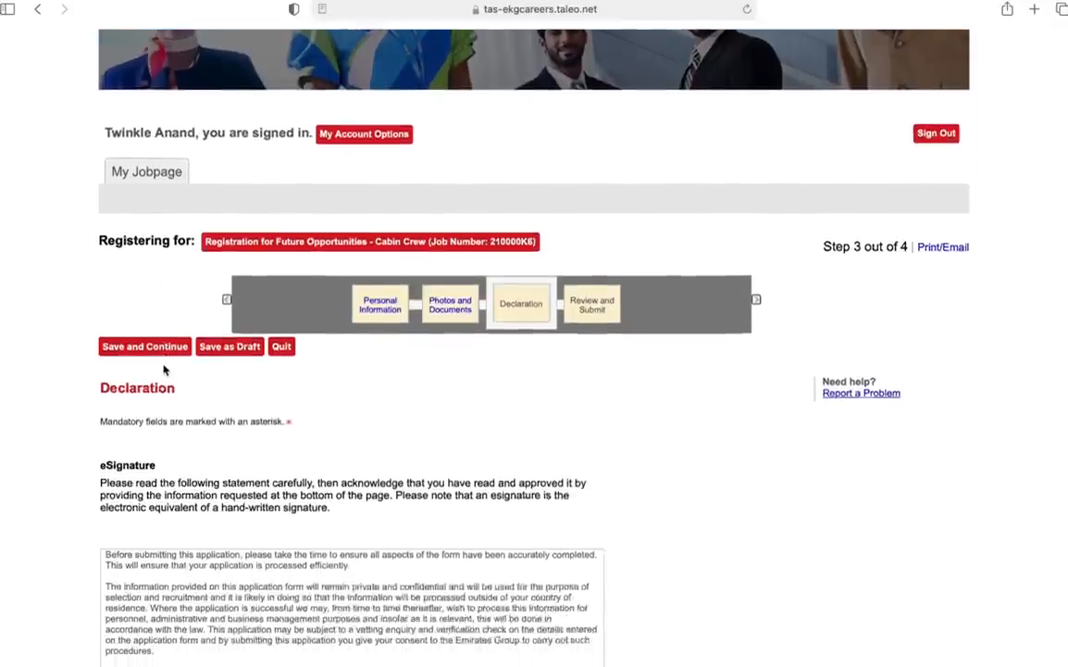
{"action": "scroll", "scroll_direction": "down", "scroll_amount": 3}
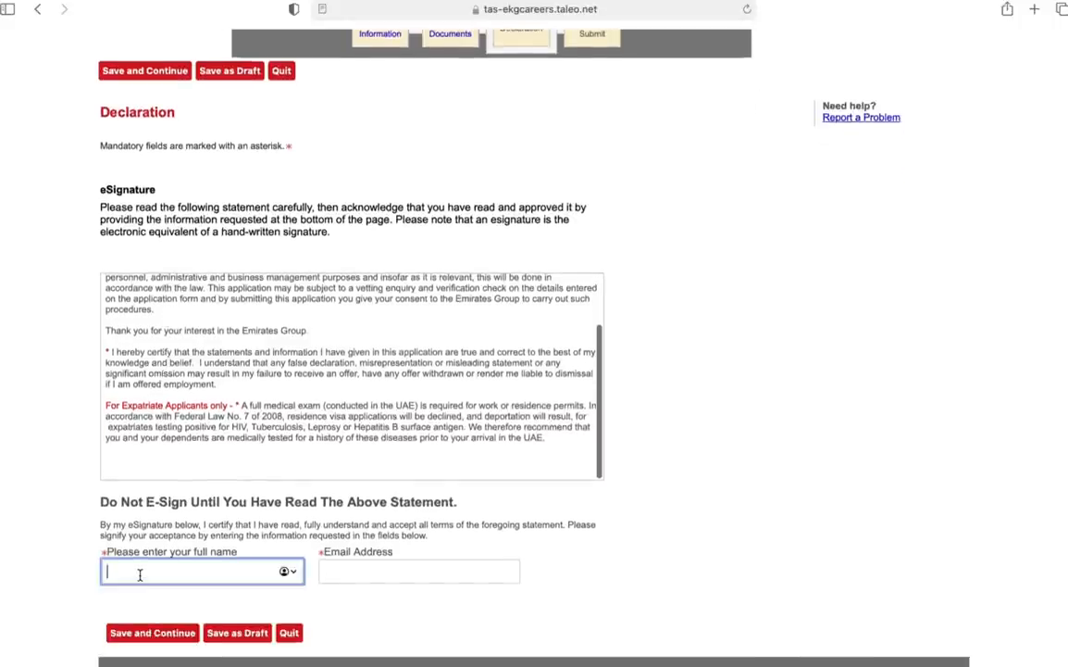
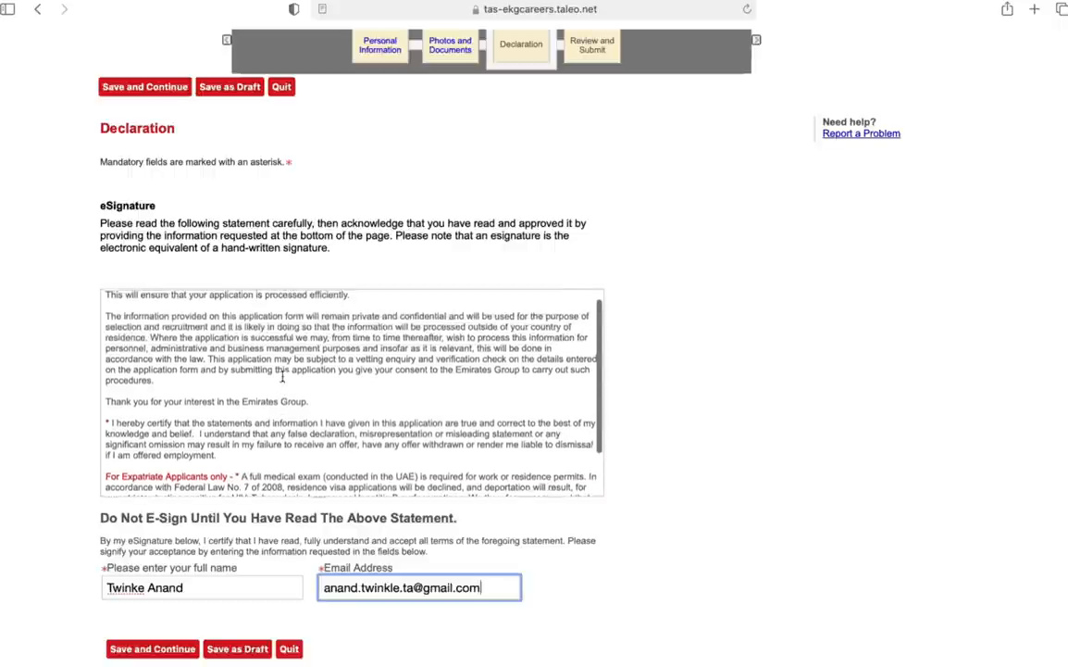
{"action": "scroll", "scroll_direction": "down", "scroll_amount": 3}
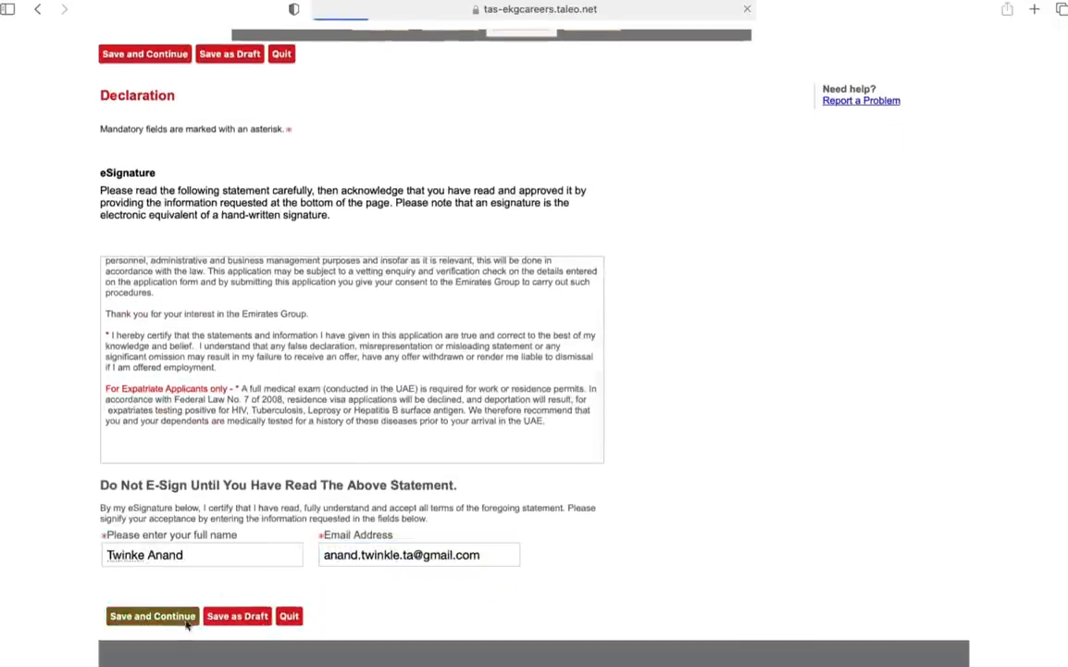
- Save the declaration, review the application summary and submit it
{"action": "left_click", "coordinate": [152, 616]}
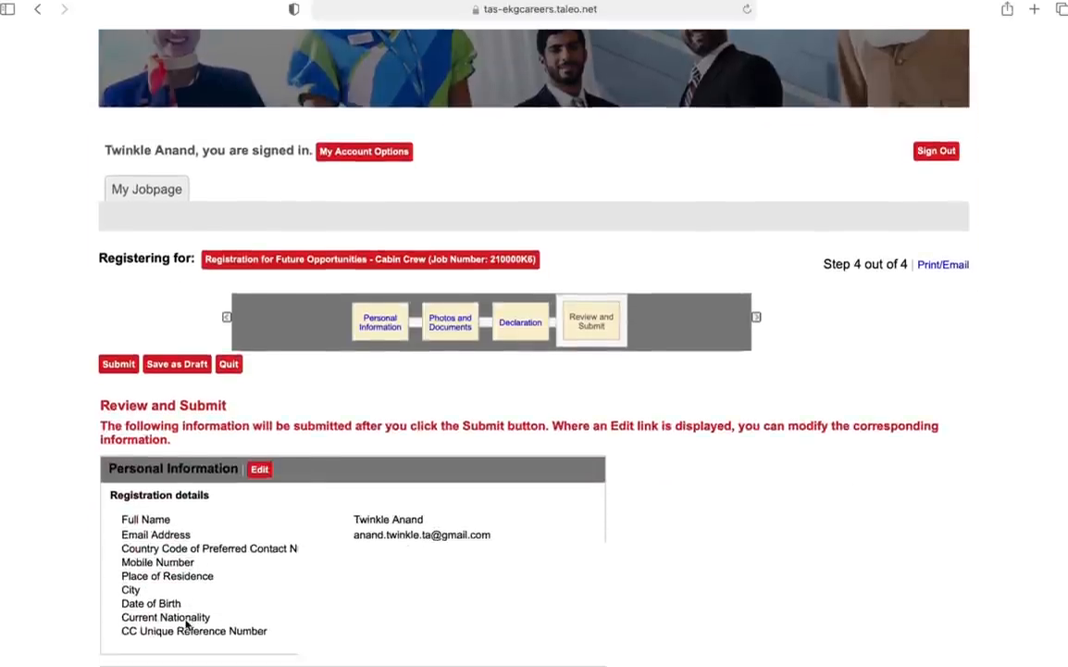
{"action": "scroll", "scroll_direction": "down", "scroll_amount": 3}
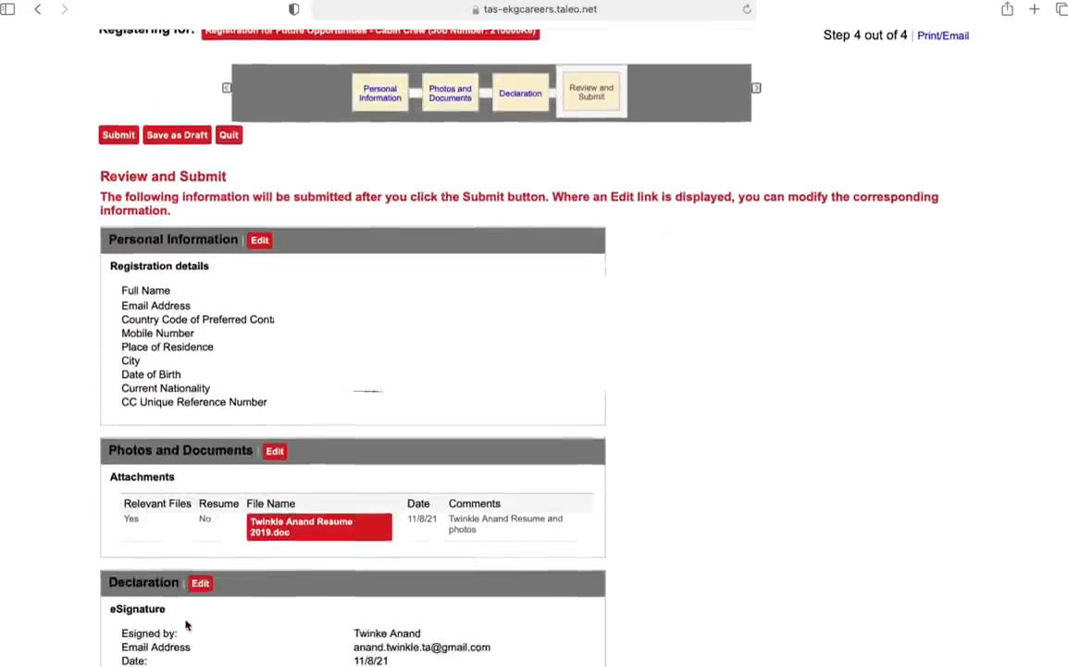
{"action": "scroll", "scroll_direction": "down", "scroll_amount": 3}
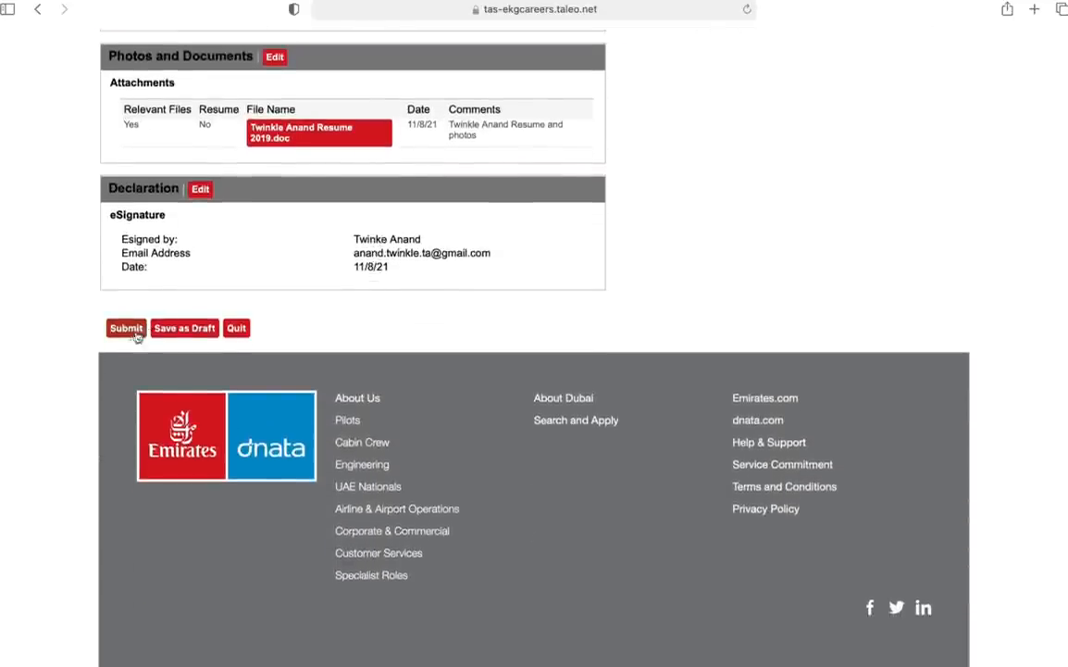
{"action": "mouse_move", "coordinate": [126, 328]}
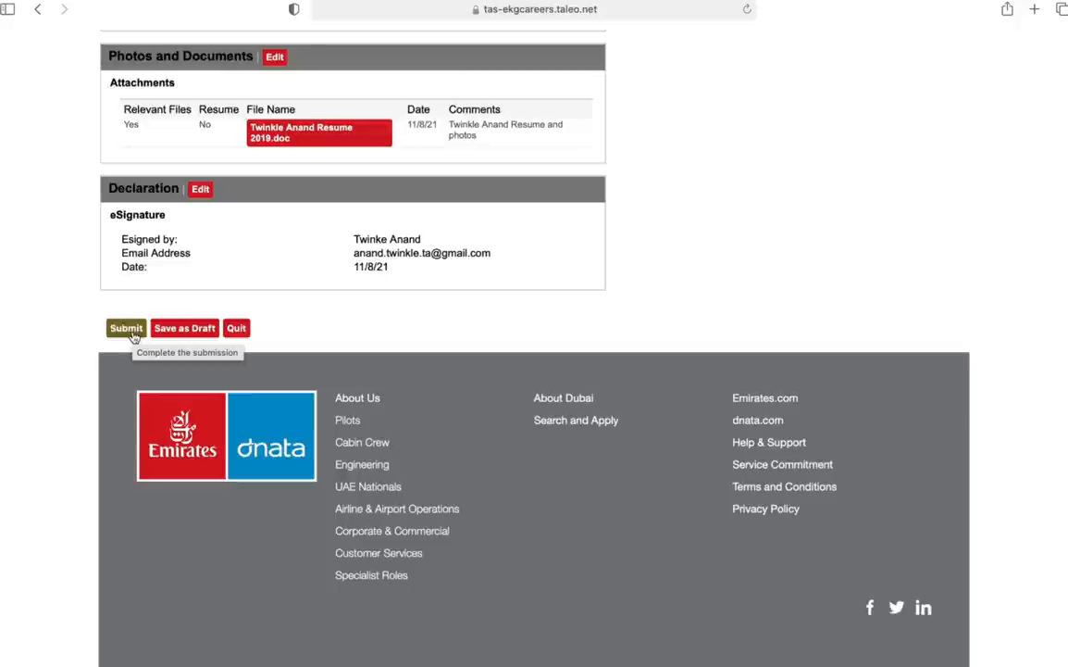
{"action": "mouse_move", "coordinate": [184, 328]}
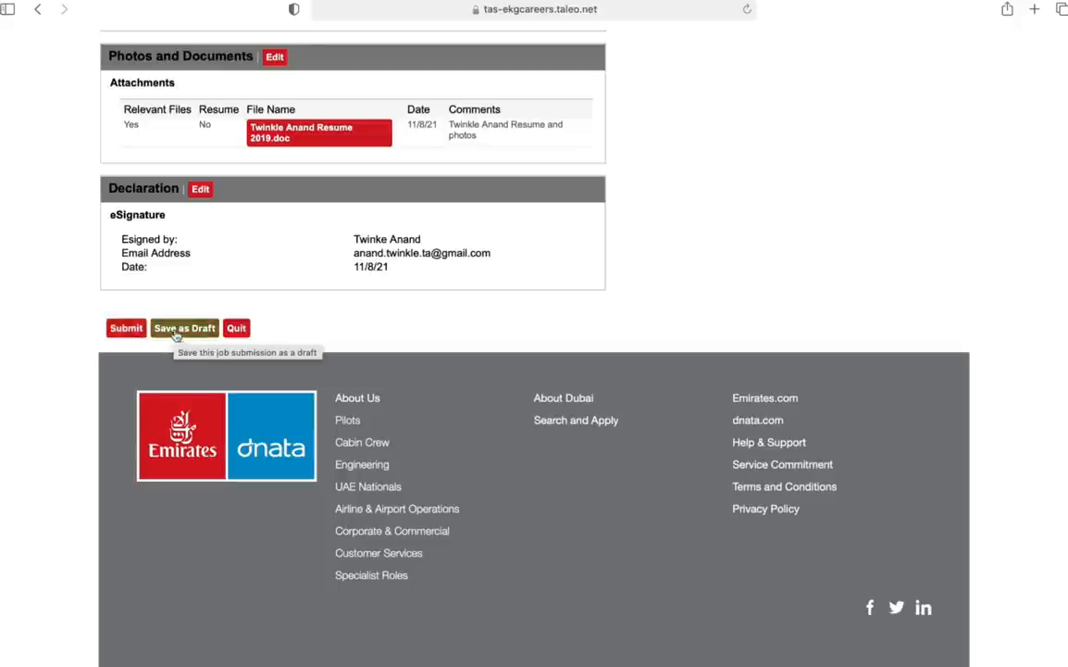
{"action": "mouse_move", "coordinate": [175, 336]}
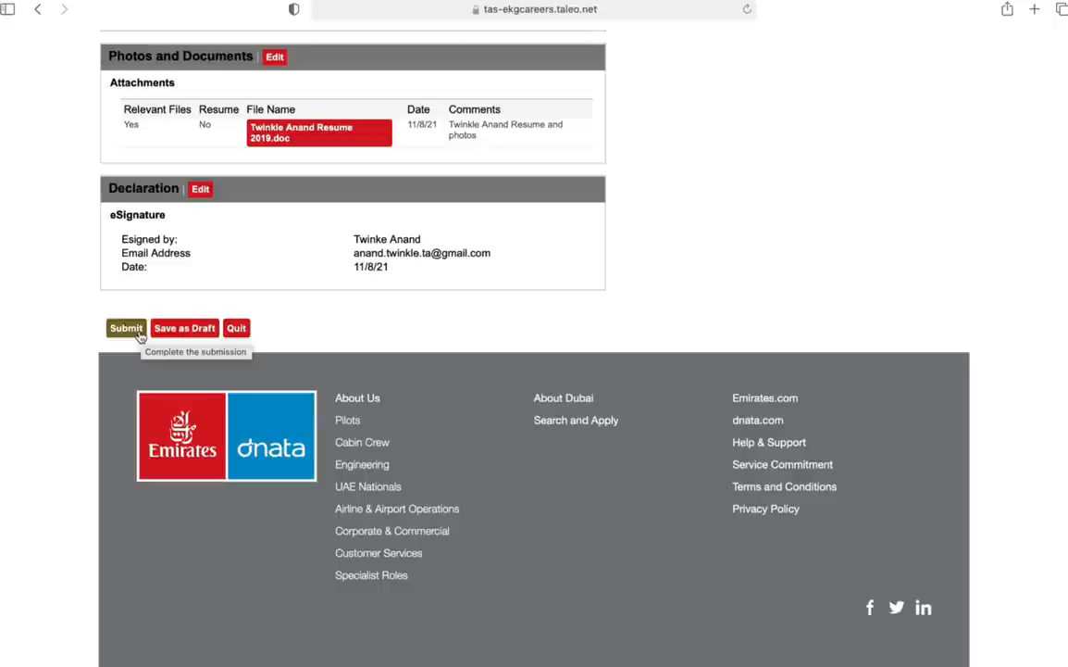
{"action": "mouse_move", "coordinate": [141, 336]}
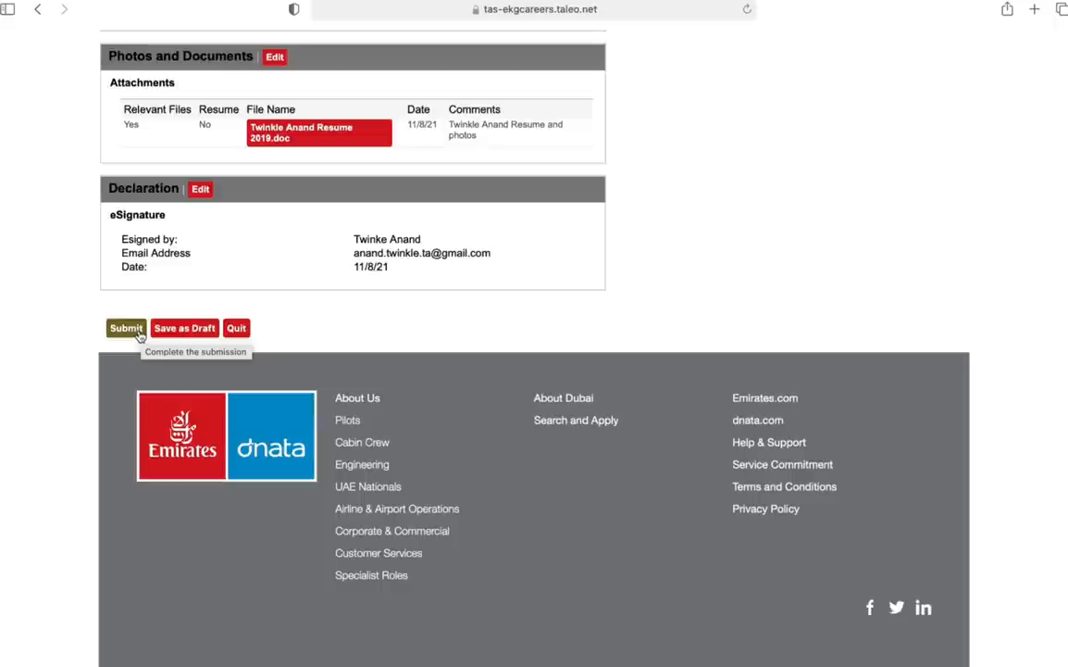
{"action": "left_click", "coordinate": [126, 328]}
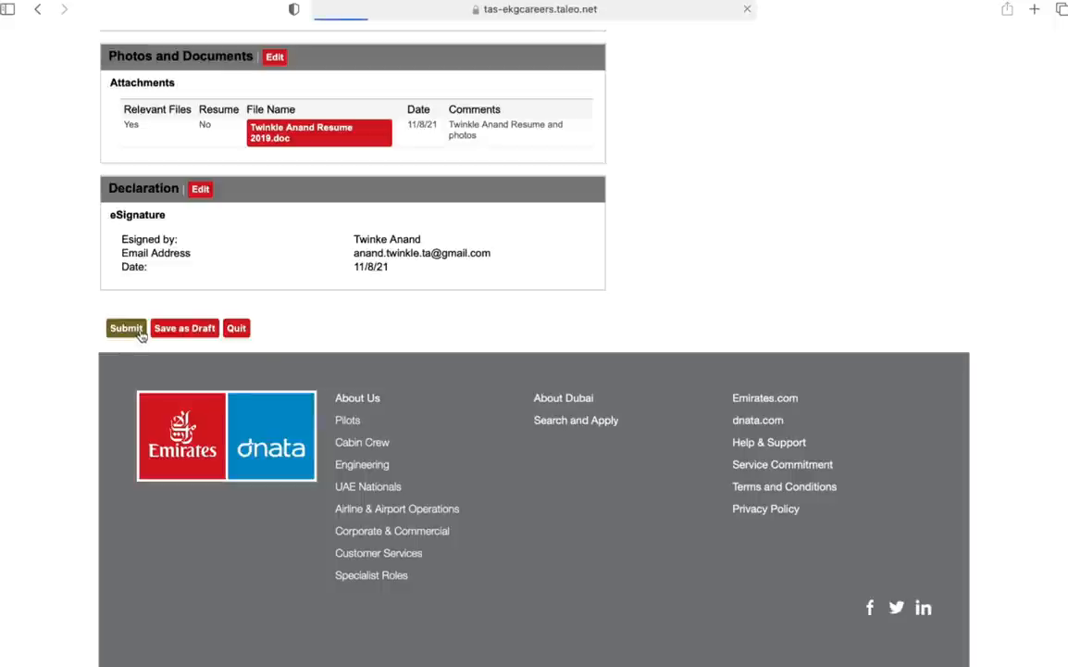
- From the Summary page, bring up My Submissions showing the Cabin Crew registration completed
{"action": "left_click", "coordinate": [126, 328]}
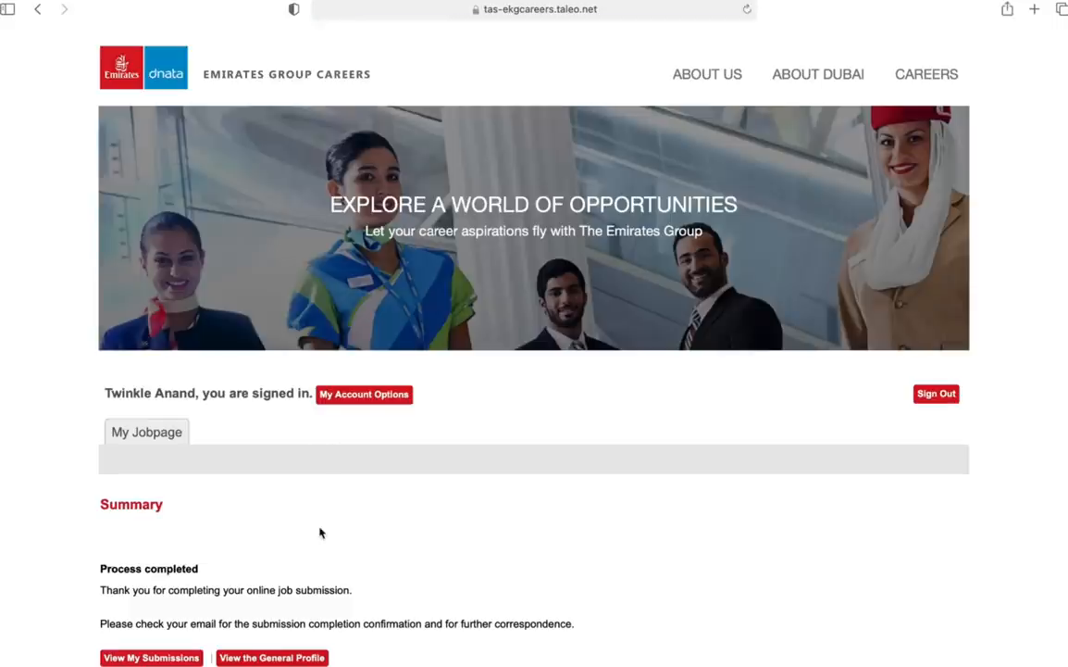
{"action": "scroll", "scroll_direction": "down", "scroll_amount": 3}
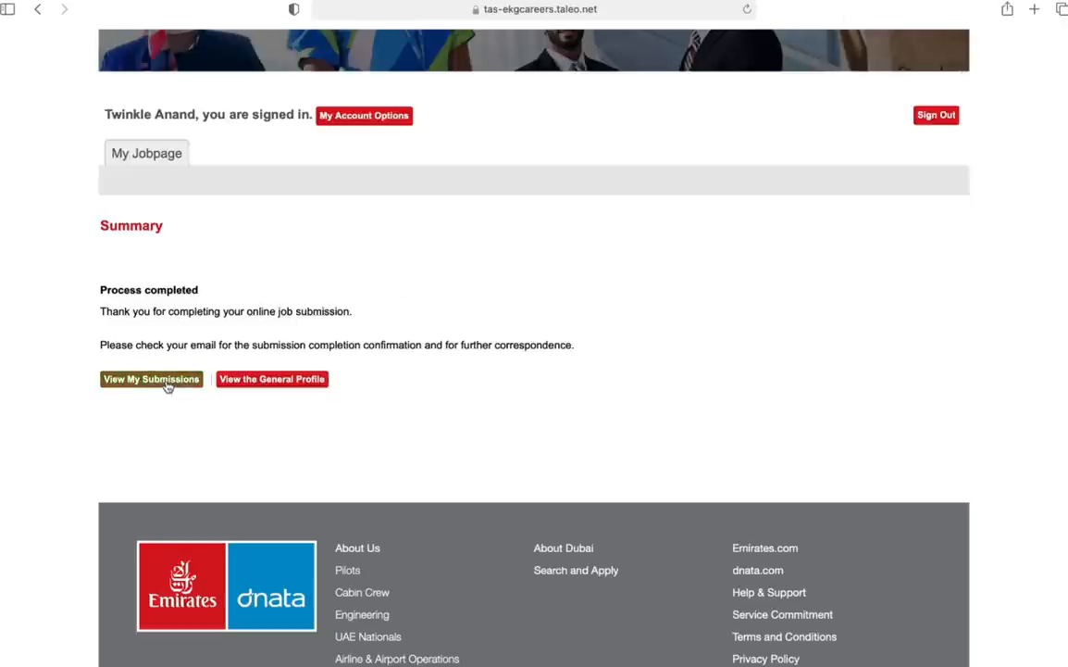
{"action": "left_click", "coordinate": [151, 378]}
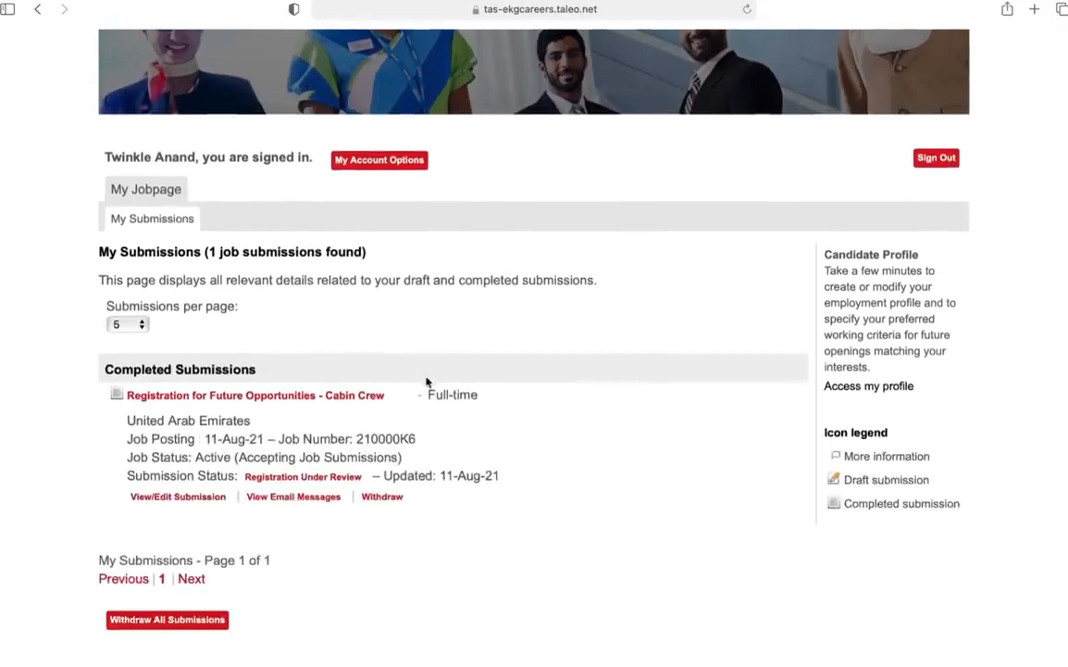
{"action": "mouse_move", "coordinate": [306, 429]}
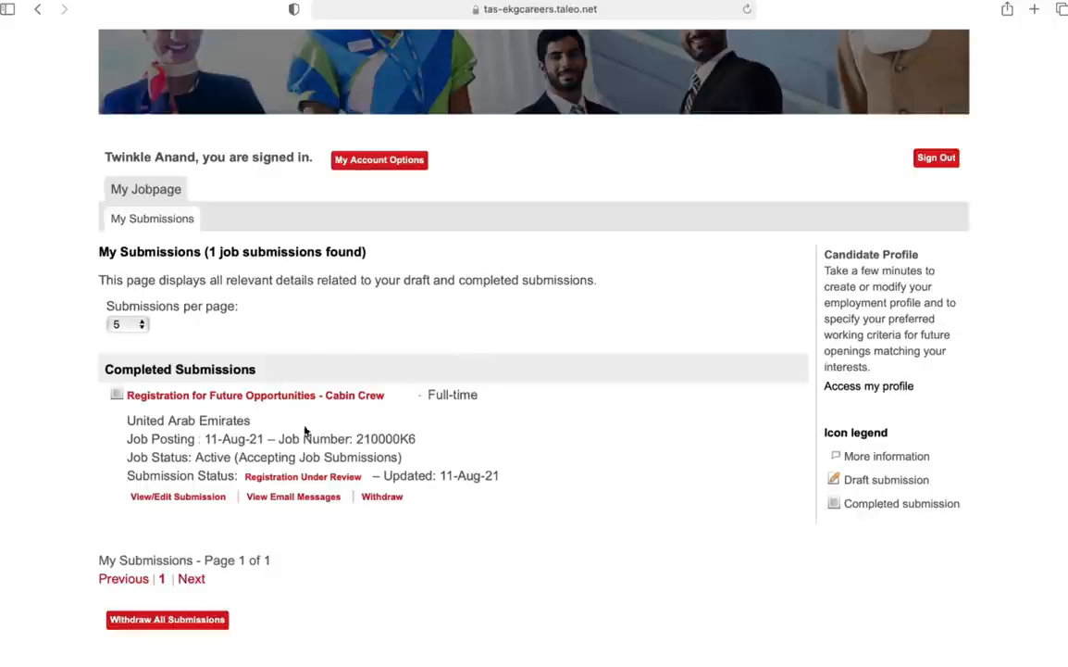
{"action": "mouse_move", "coordinate": [369, 488]}
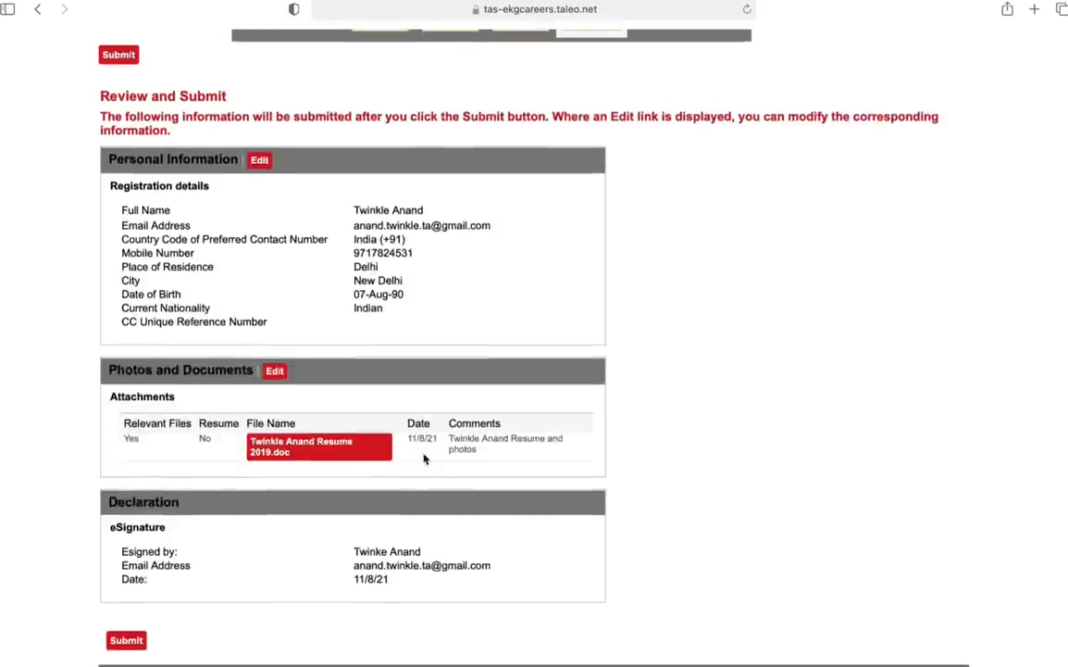
- Review the submission details as under review and go to its email messages
{"action": "scroll", "scroll_direction": "down", "scroll_amount": 3}
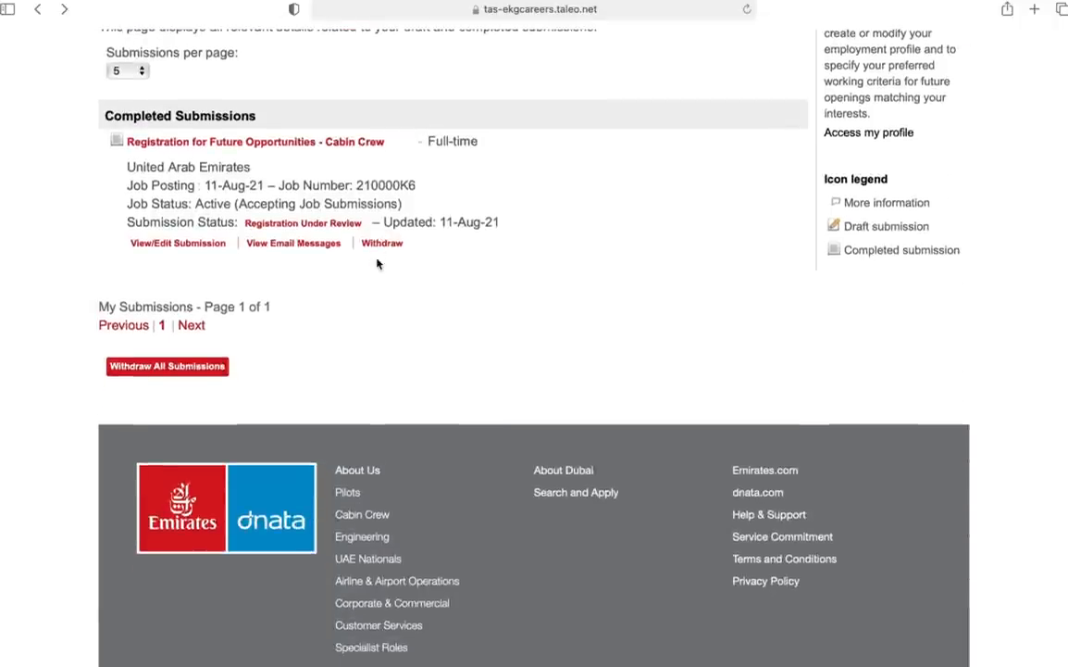
{"action": "scroll", "scroll_direction": "down", "scroll_amount": 3}
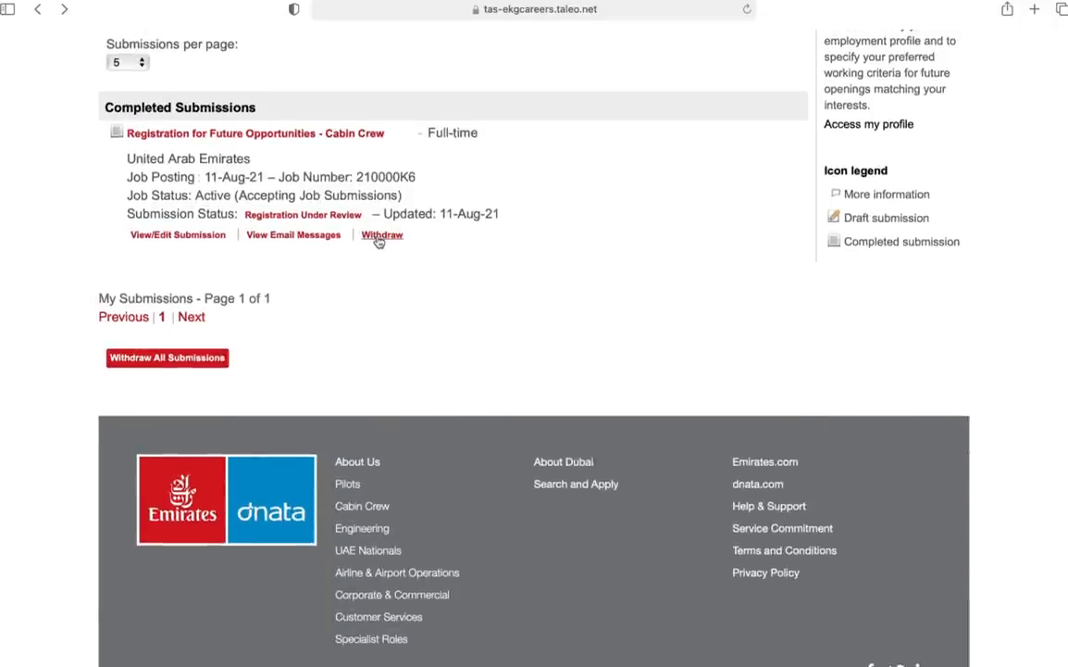
{"action": "mouse_move", "coordinate": [166, 358]}
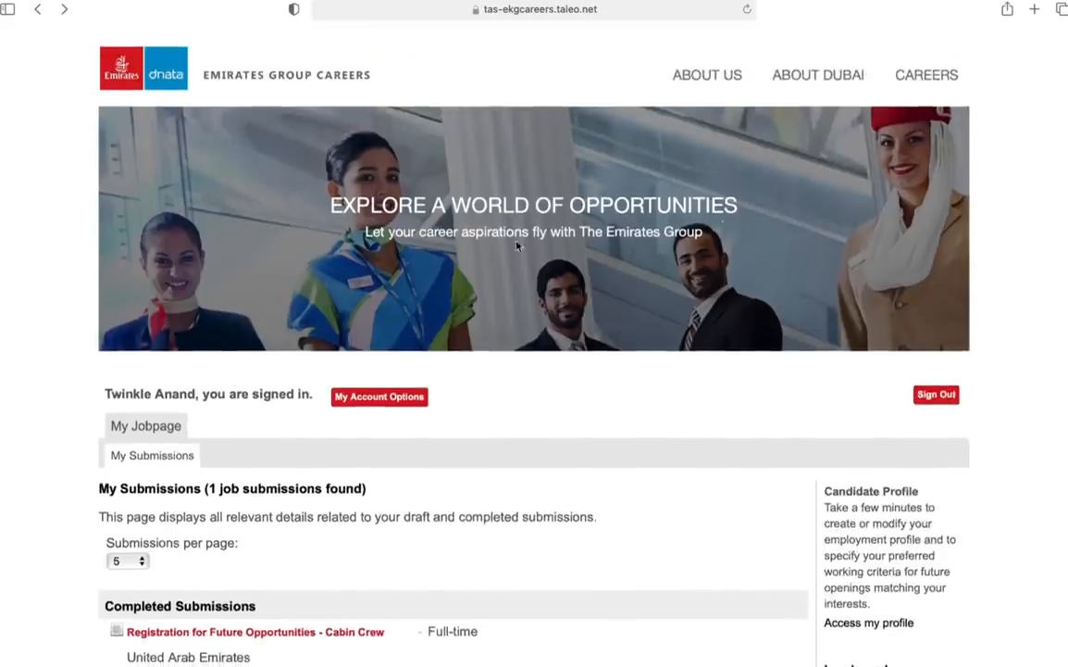
{"action": "scroll", "scroll_direction": "down", "scroll_amount": 3}
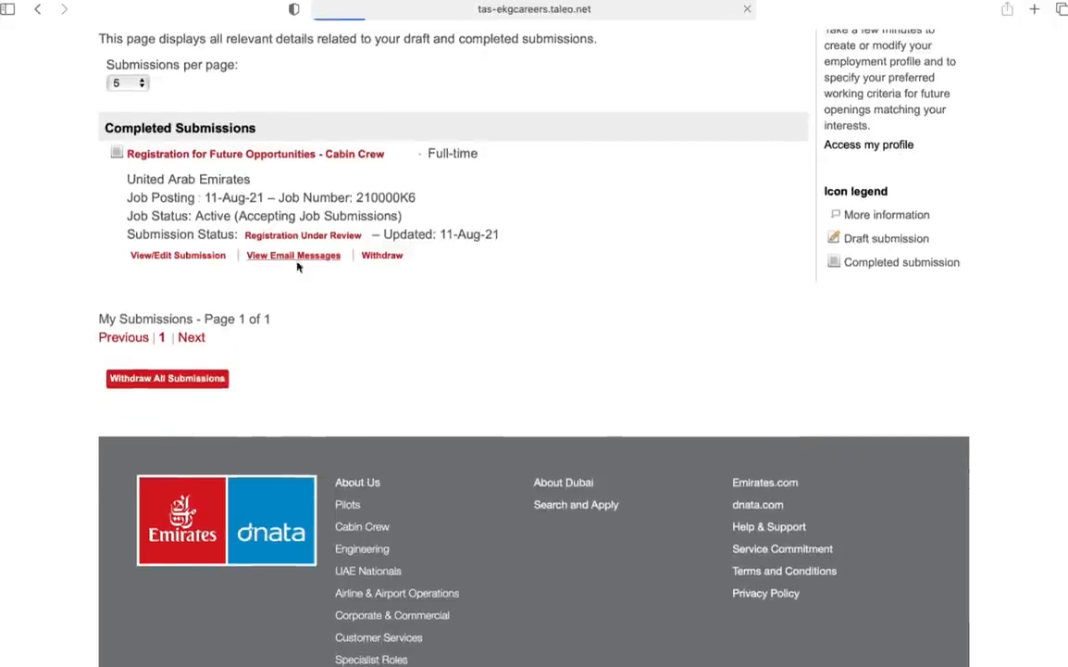
{"action": "left_click", "coordinate": [293, 254]}
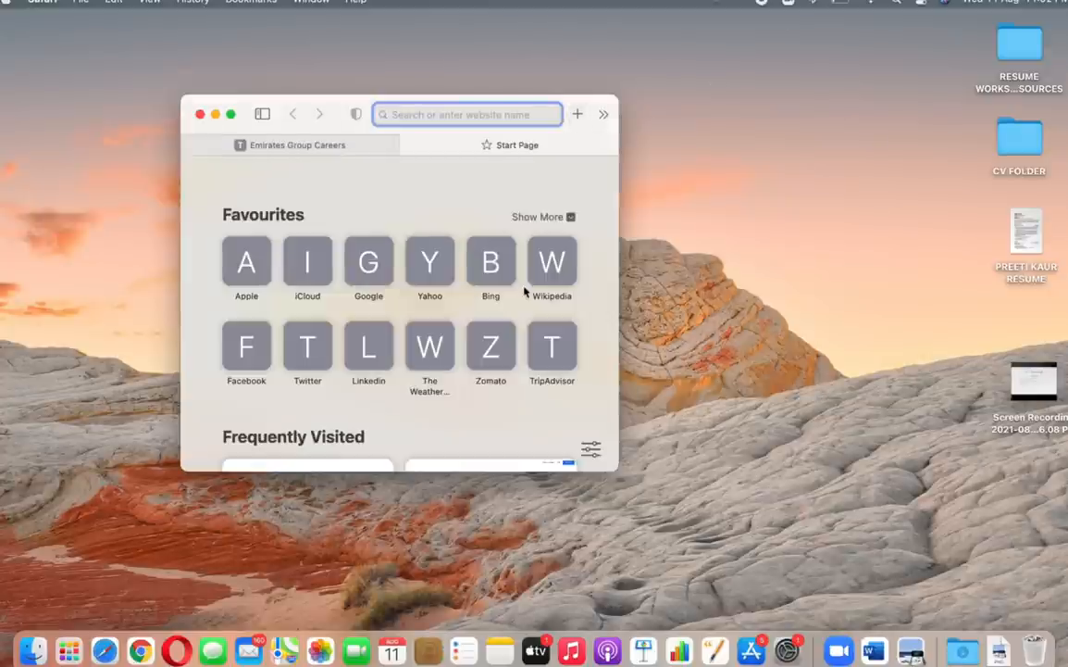
{"action": "mouse_move", "coordinate": [248, 653]}
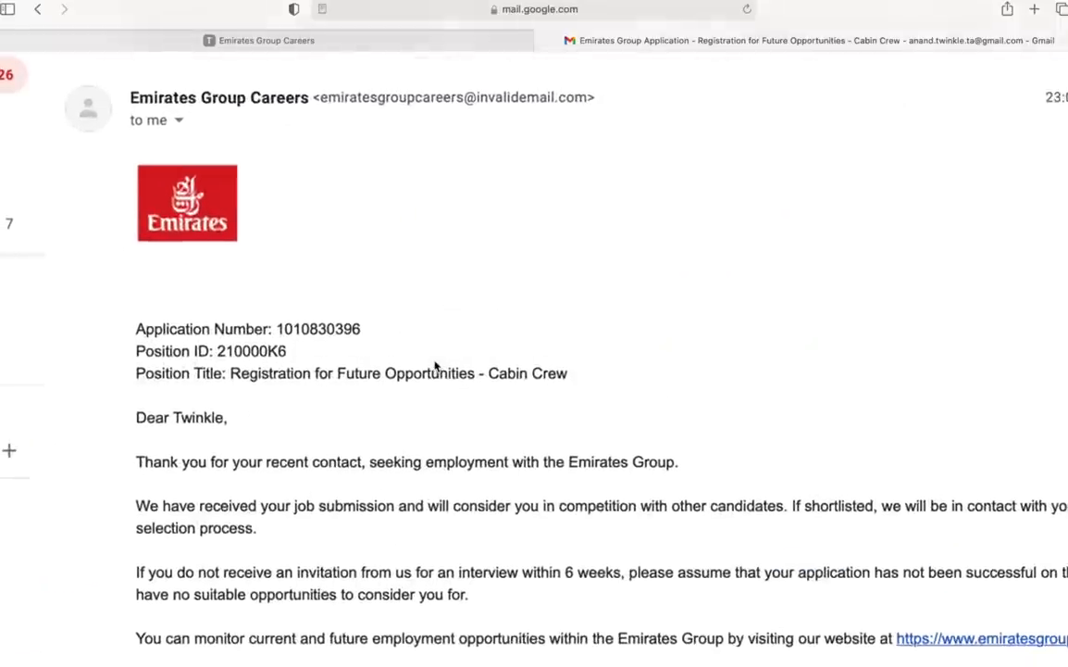
- Scroll through the Emirates Group confirmation email for the Cabin Crew submission in Gmail
{"action": "scroll", "scroll_direction": "down", "scroll_amount": 3}
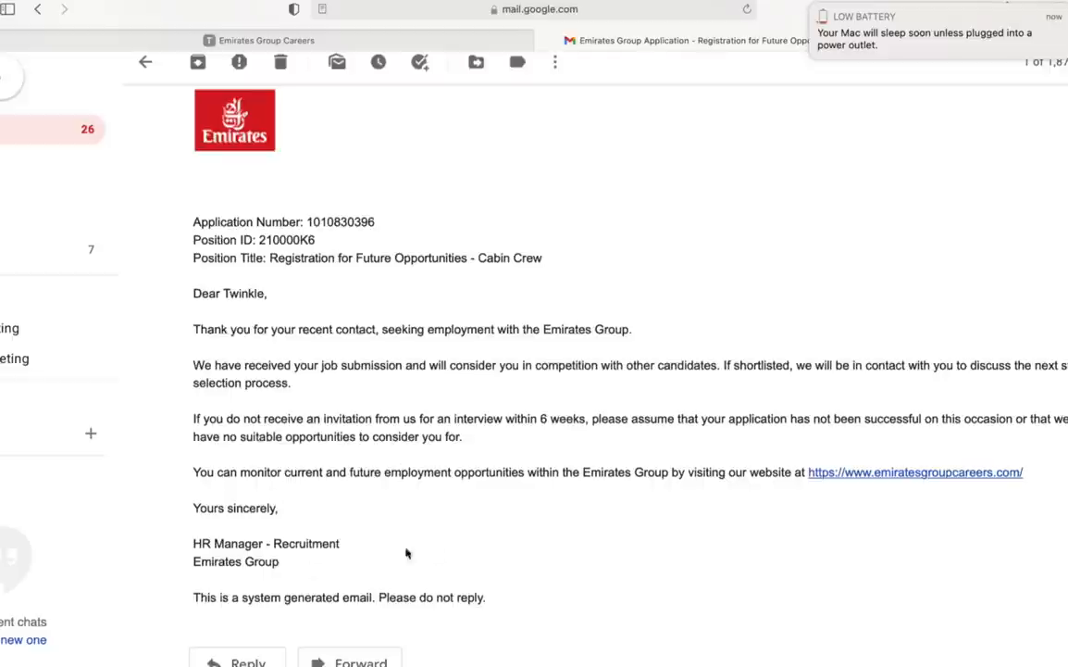
{"action": "mouse_move", "coordinate": [571, 392]}
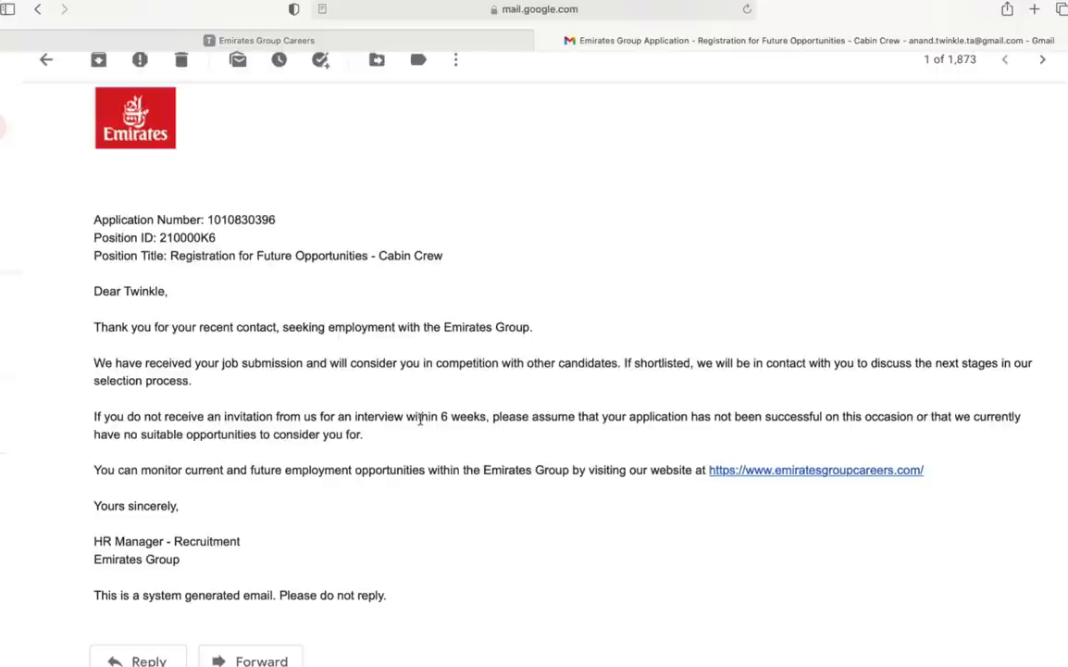
{"action": "mouse_move", "coordinate": [713, 417]}
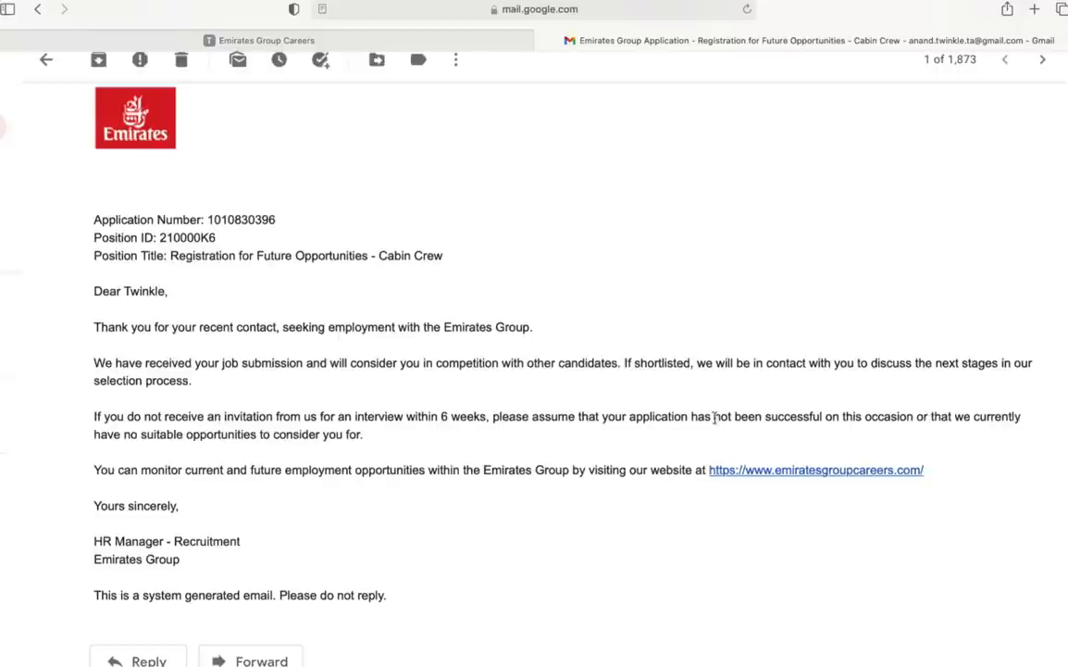
{"action": "mouse_move", "coordinate": [863, 442]}
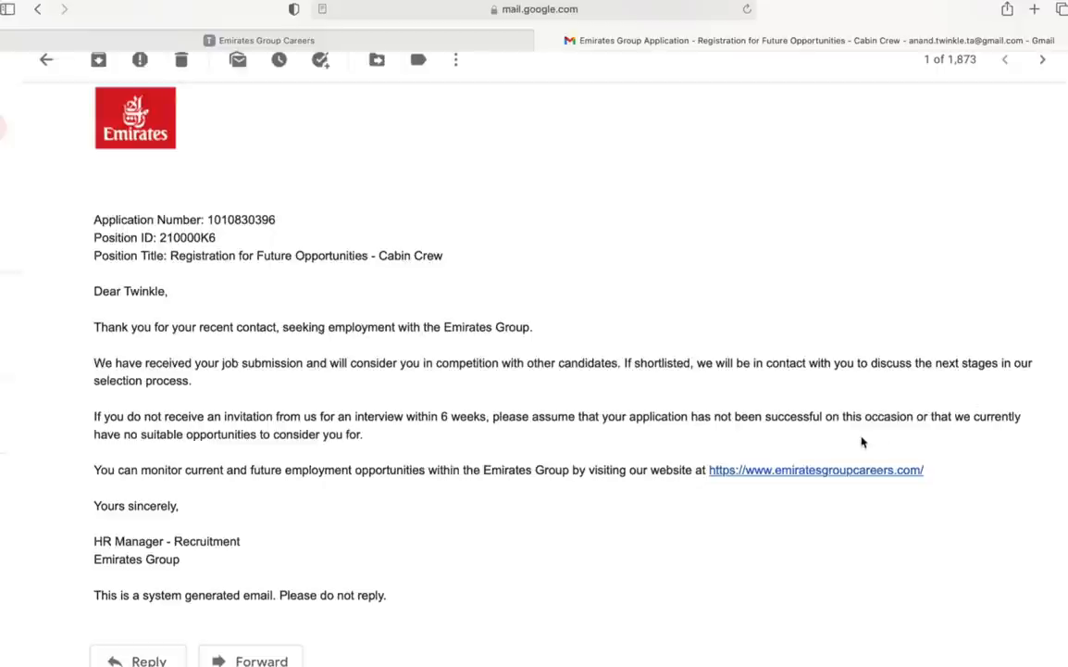
{"action": "mouse_move", "coordinate": [994, 453]}
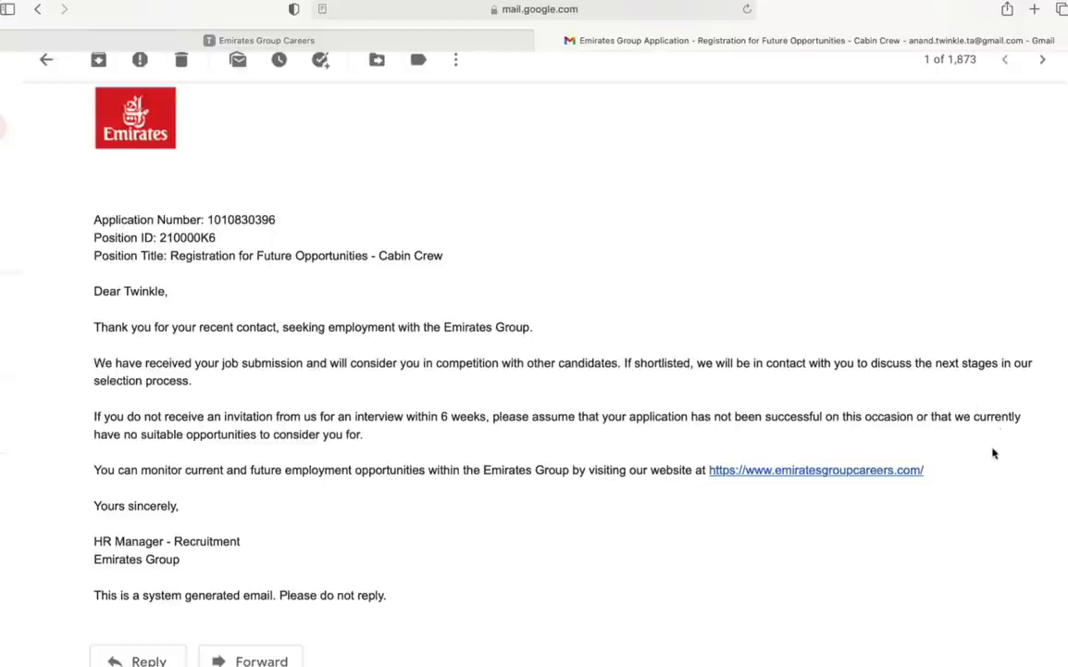
{"action": "mouse_move", "coordinate": [917, 445]}
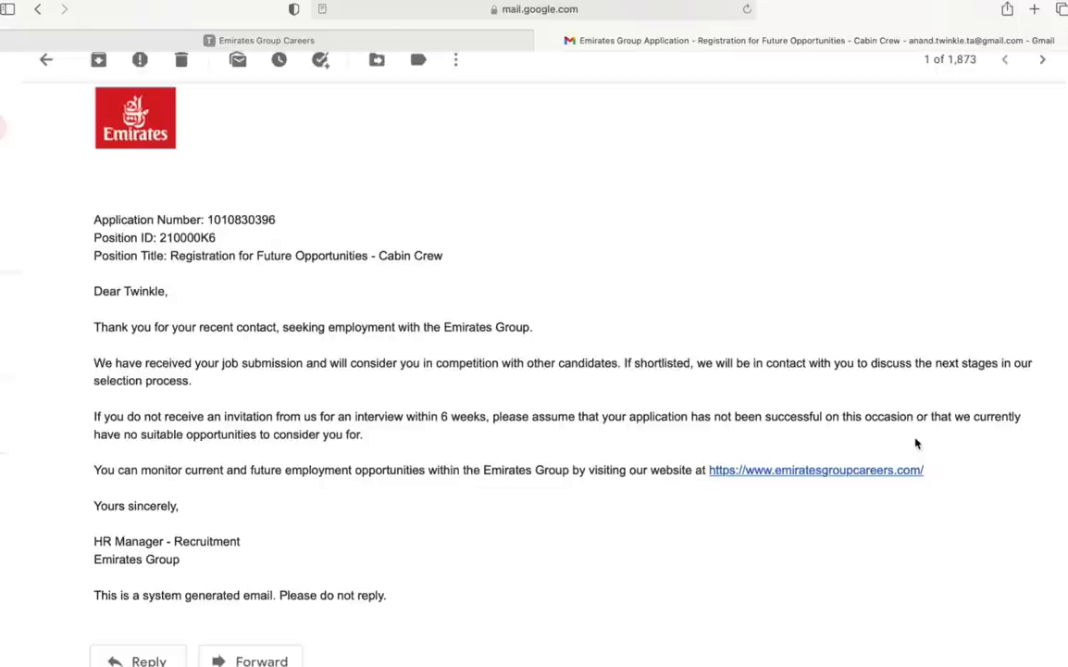
{"action": "mouse_move", "coordinate": [662, 441]}
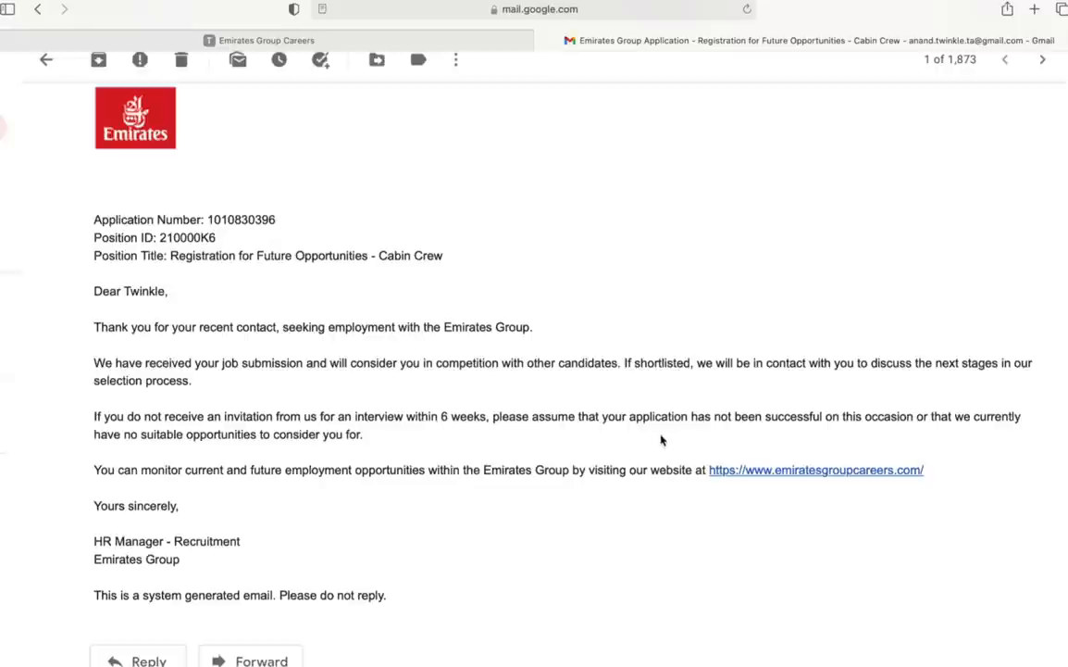